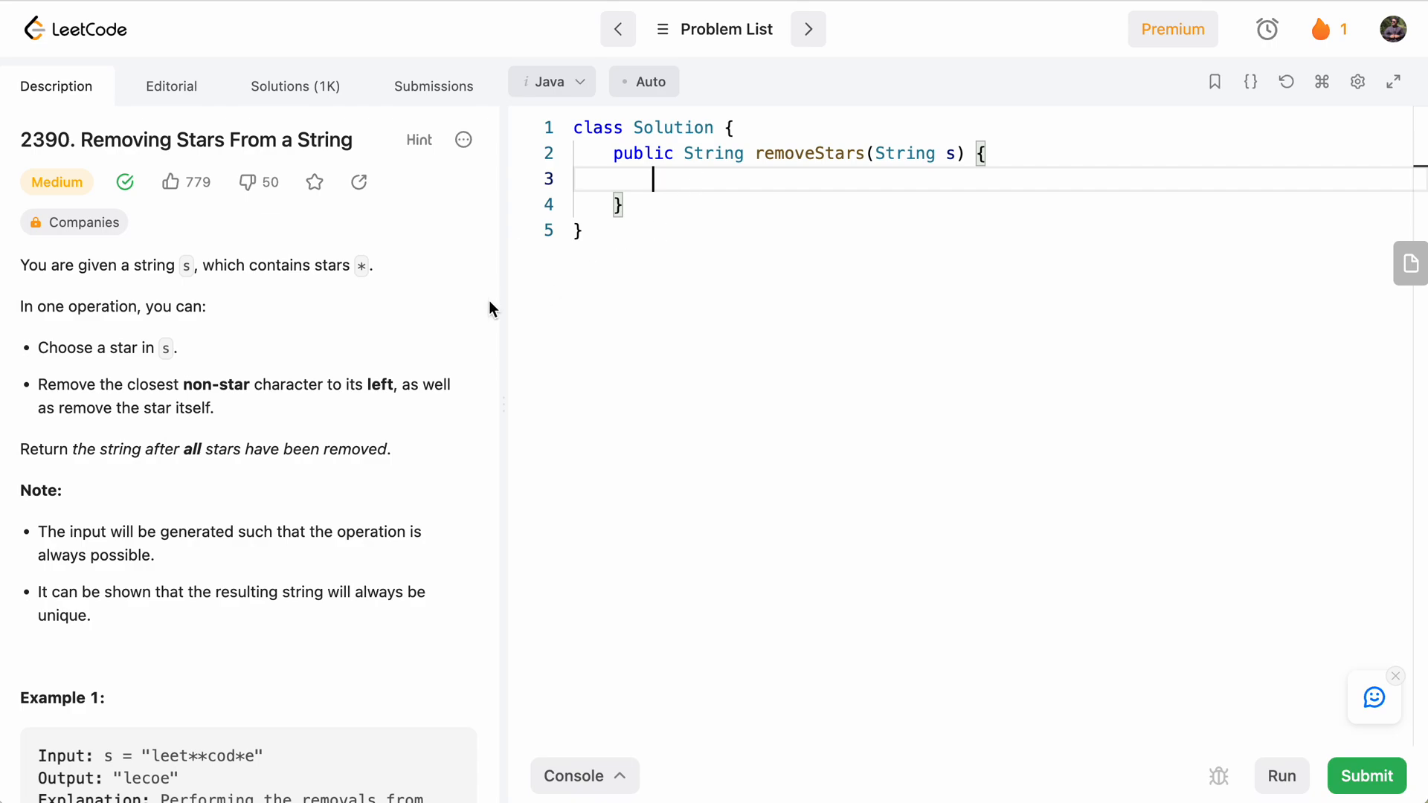
pyautogui.moveTo(21, 151)
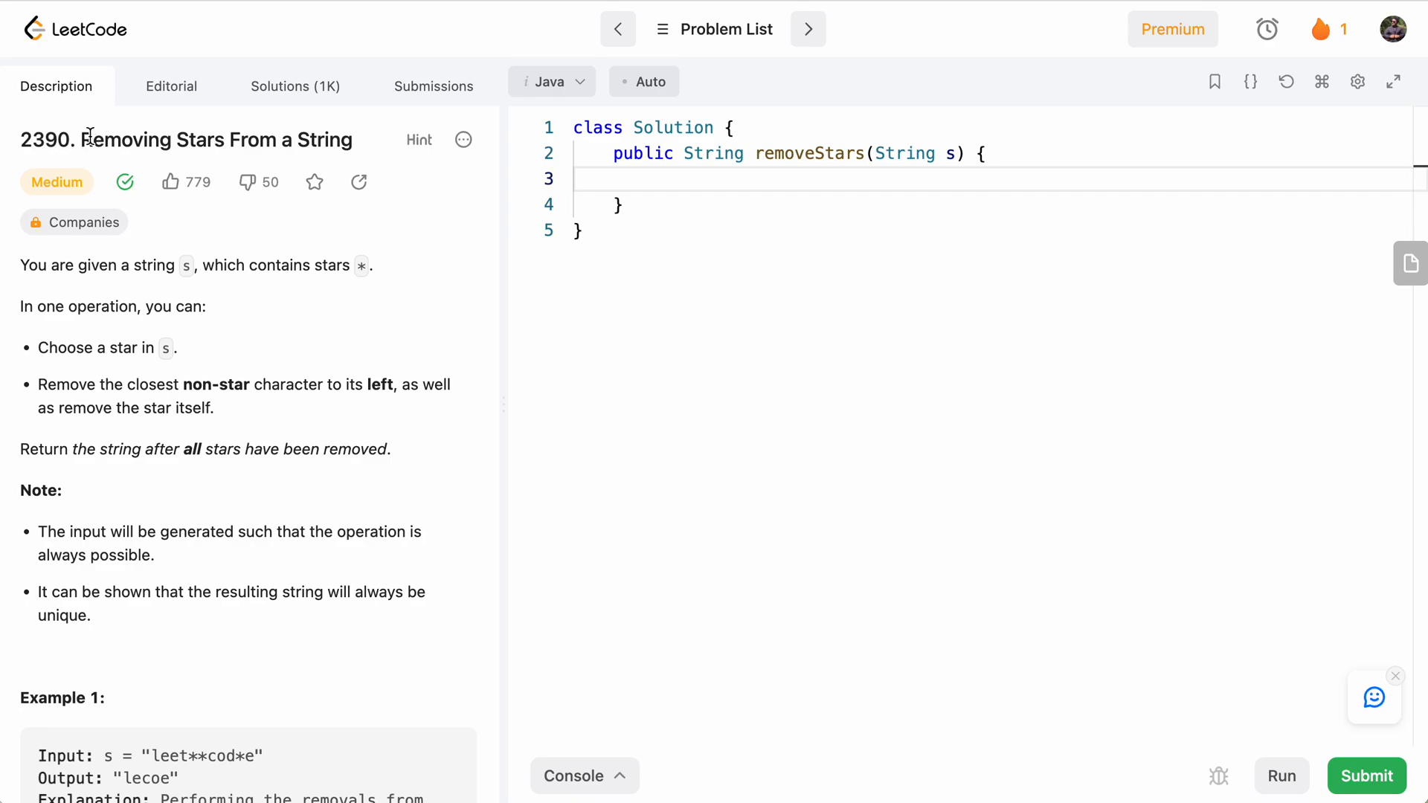
pyautogui.moveTo(334, 236)
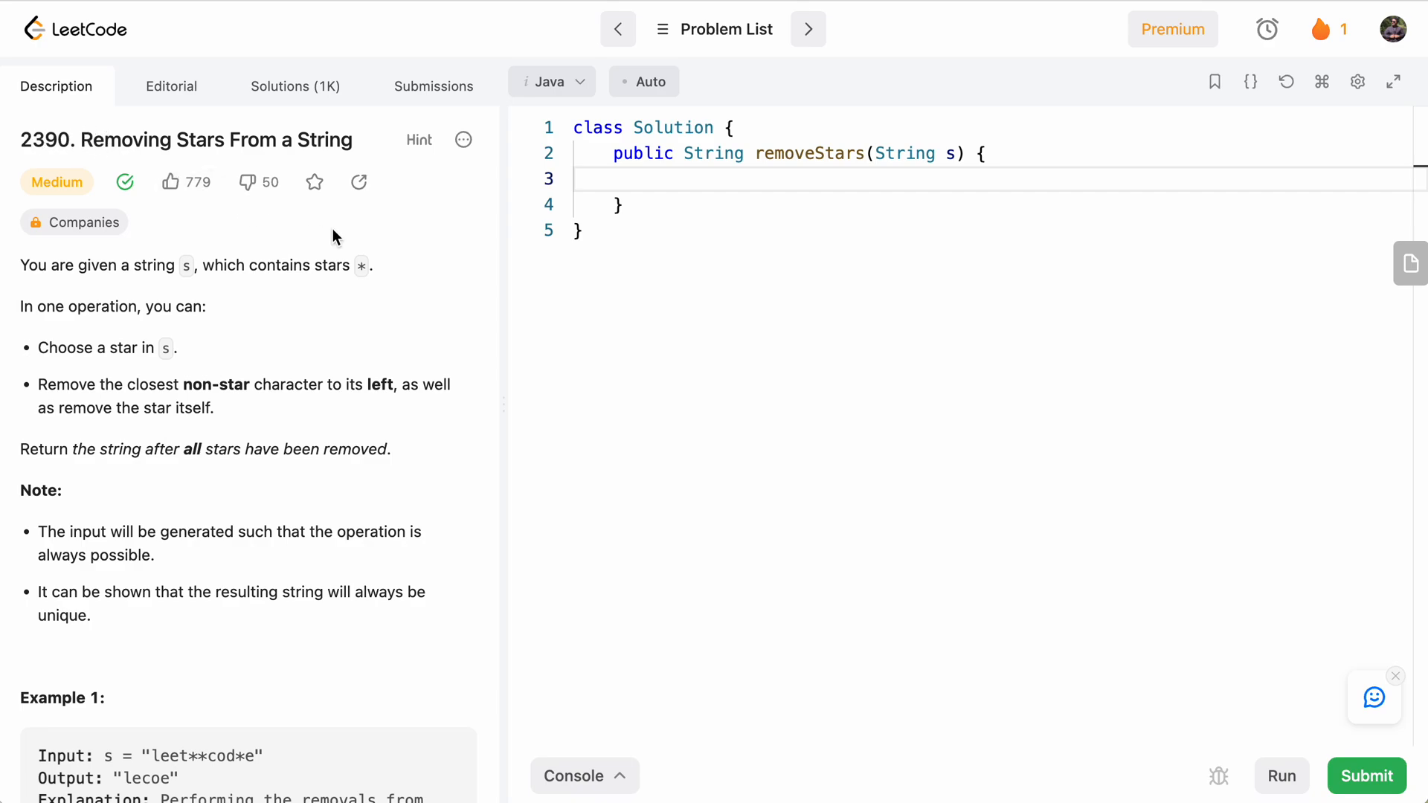
# - Study Example 1 by highlighting its letters and the stars that remove them
pyautogui.scroll(-3)
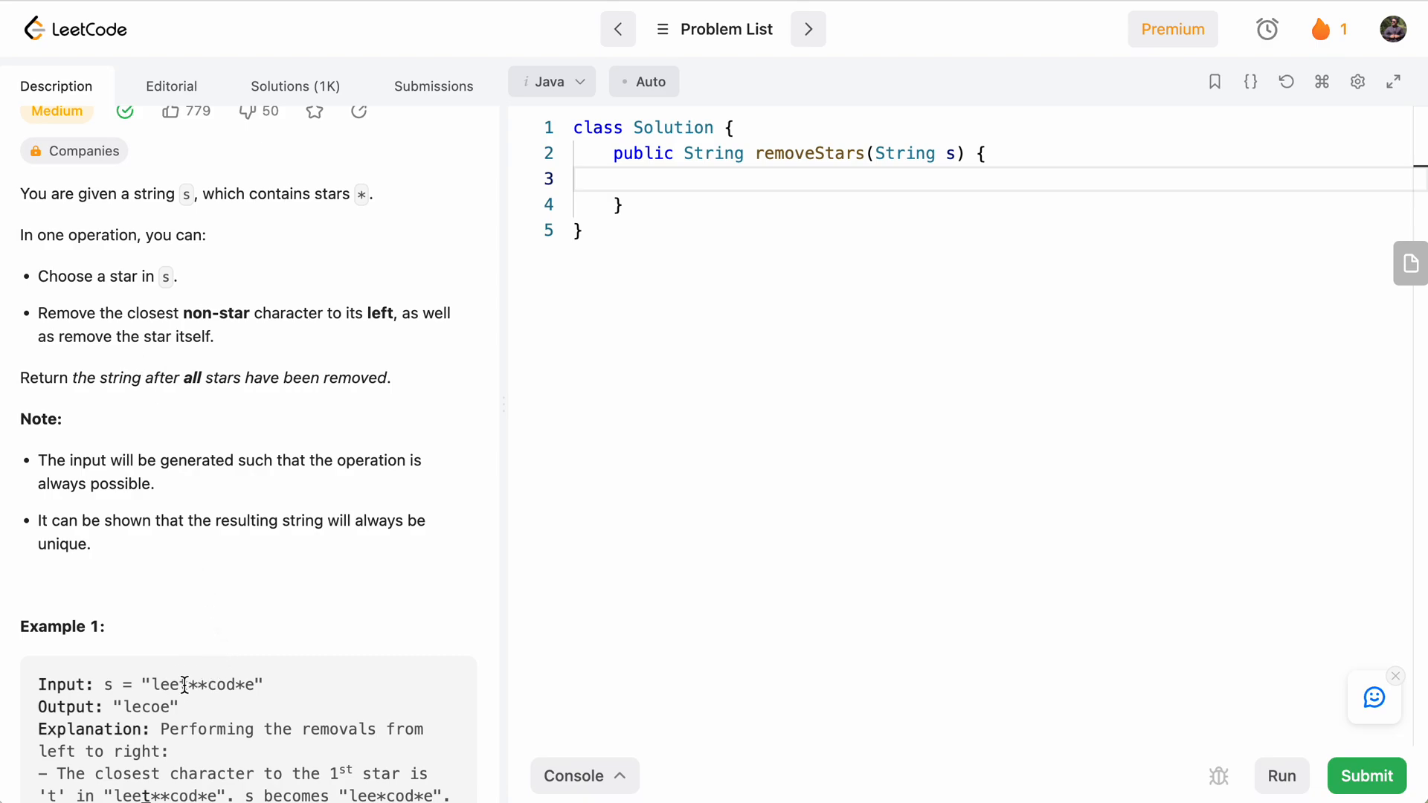
pyautogui.doubleClick(178, 684)
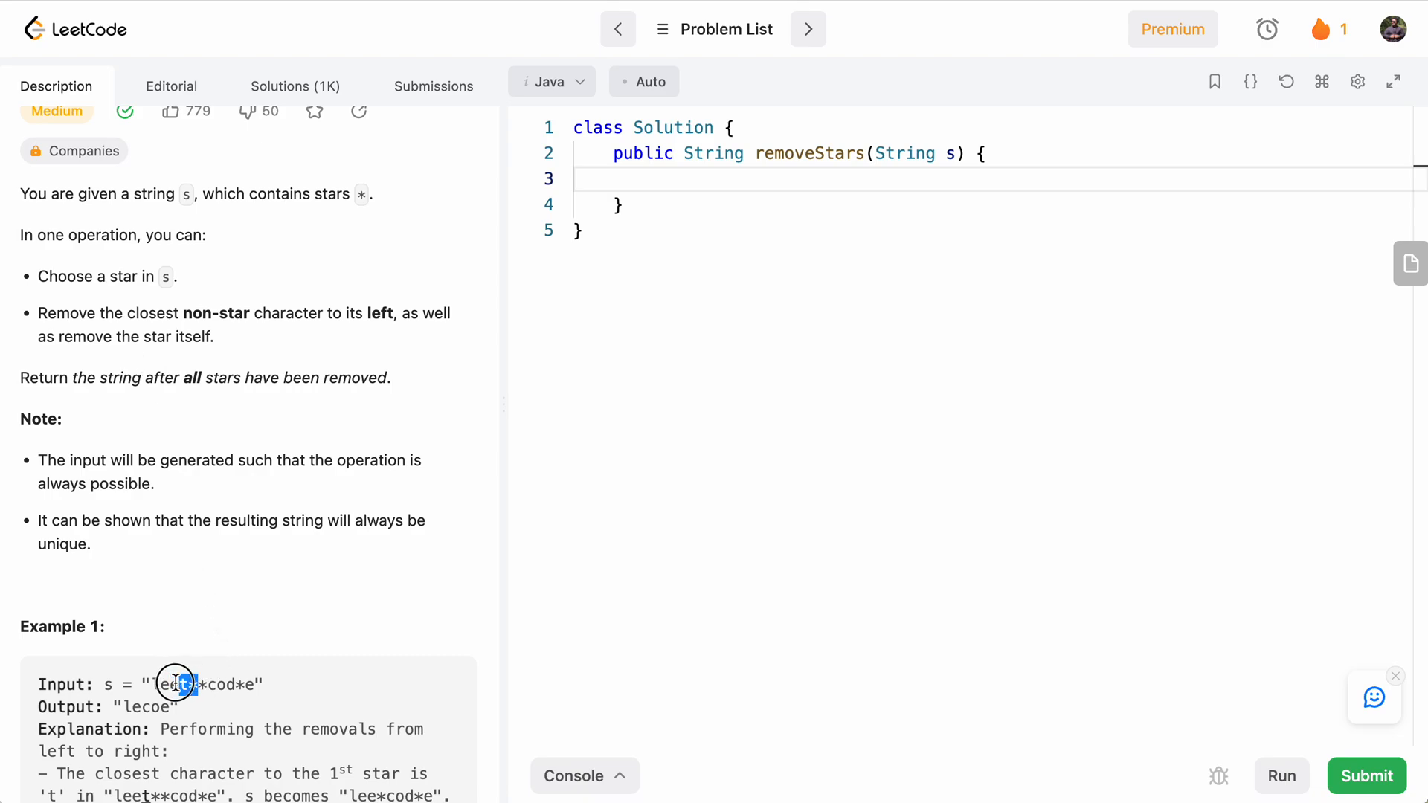
pyautogui.scroll(-3)
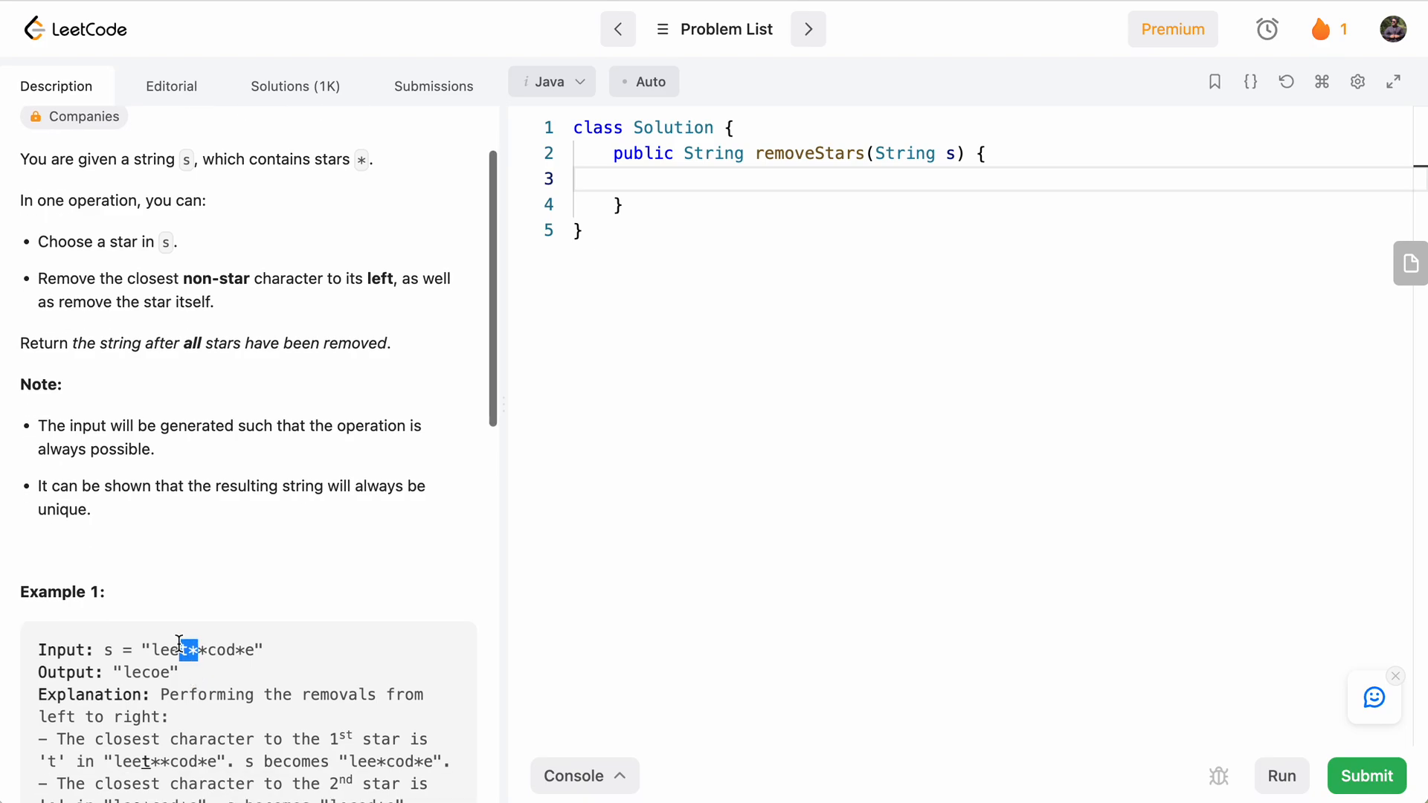
pyautogui.scroll(-3)
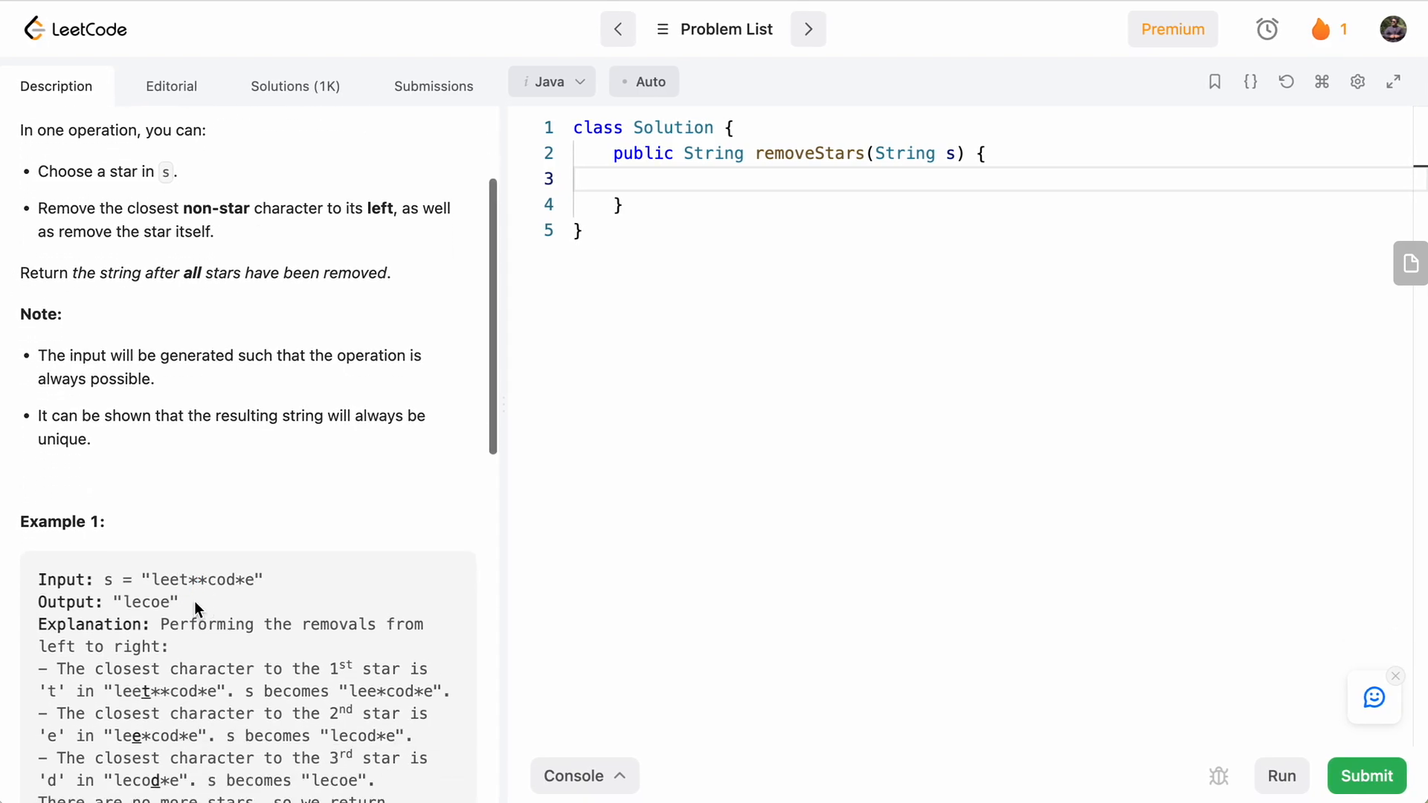
pyautogui.moveTo(192, 582)
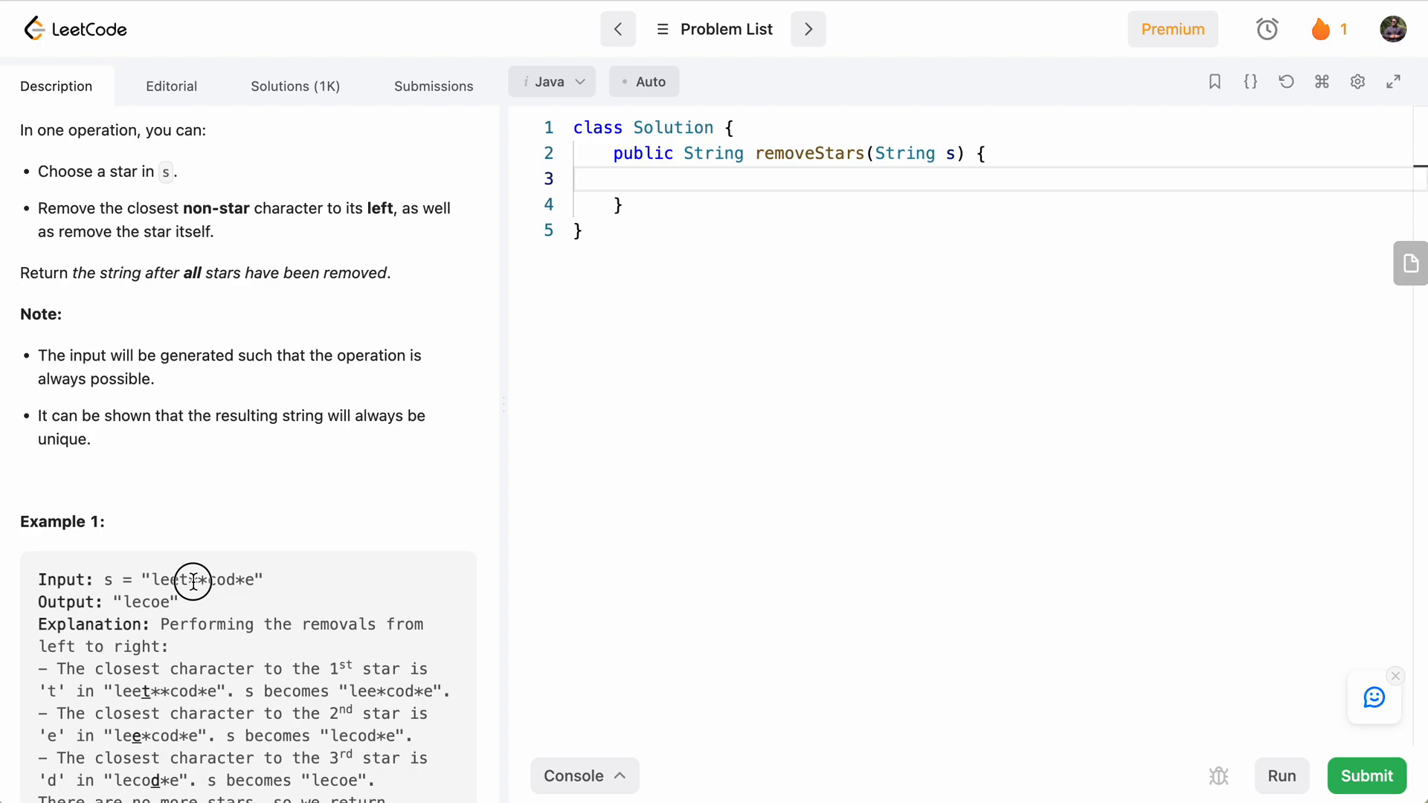
pyautogui.moveTo(179, 580)
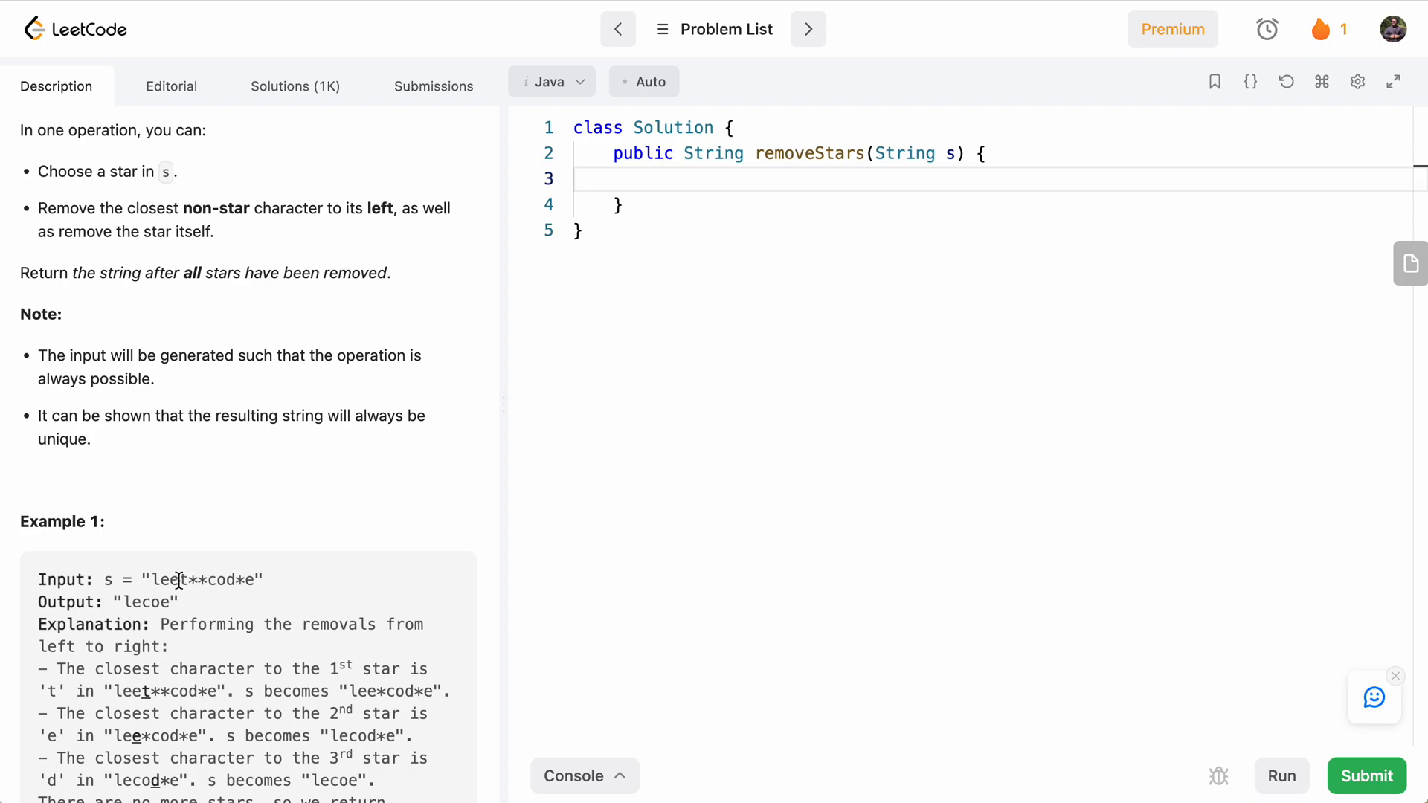
pyautogui.doubleClick(186, 580)
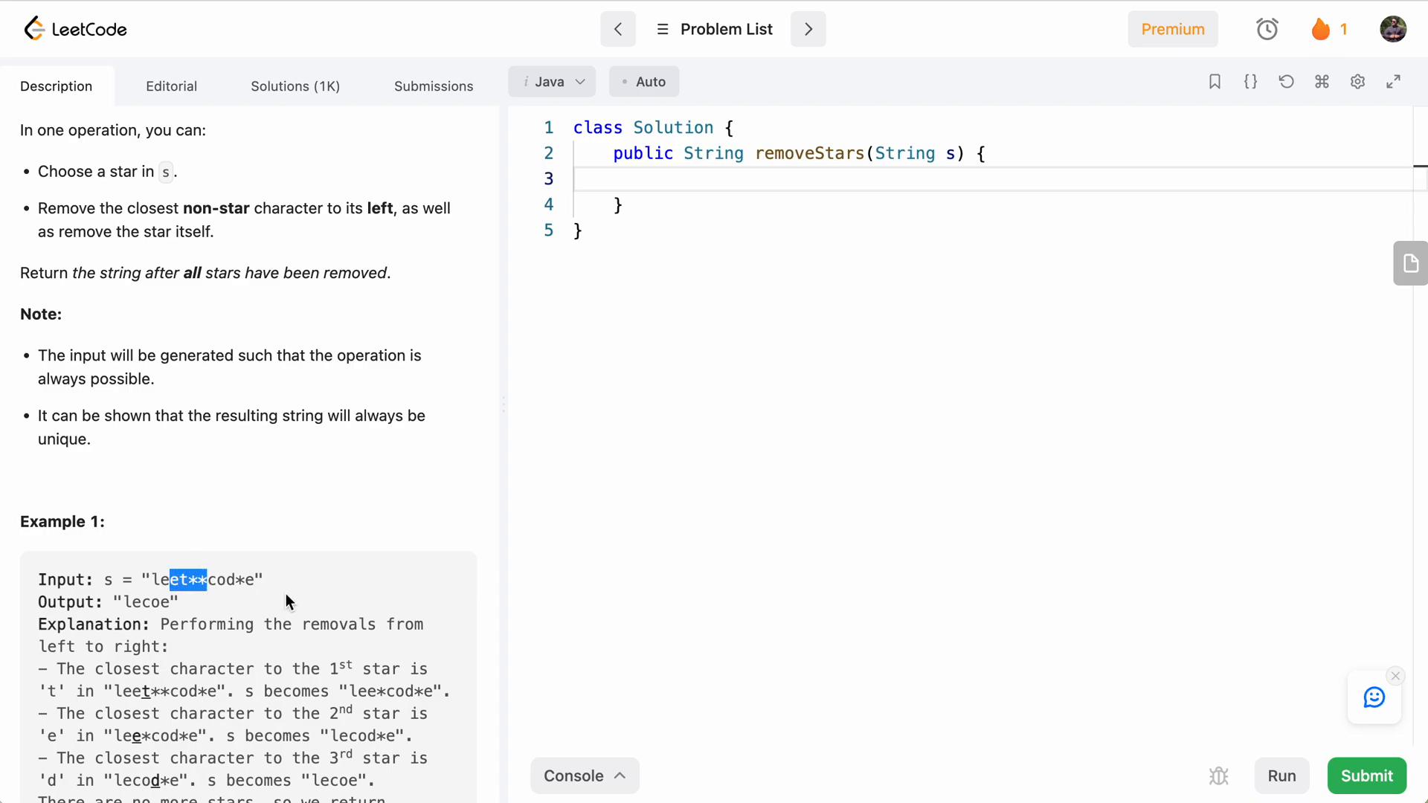
pyautogui.moveTo(364, 563)
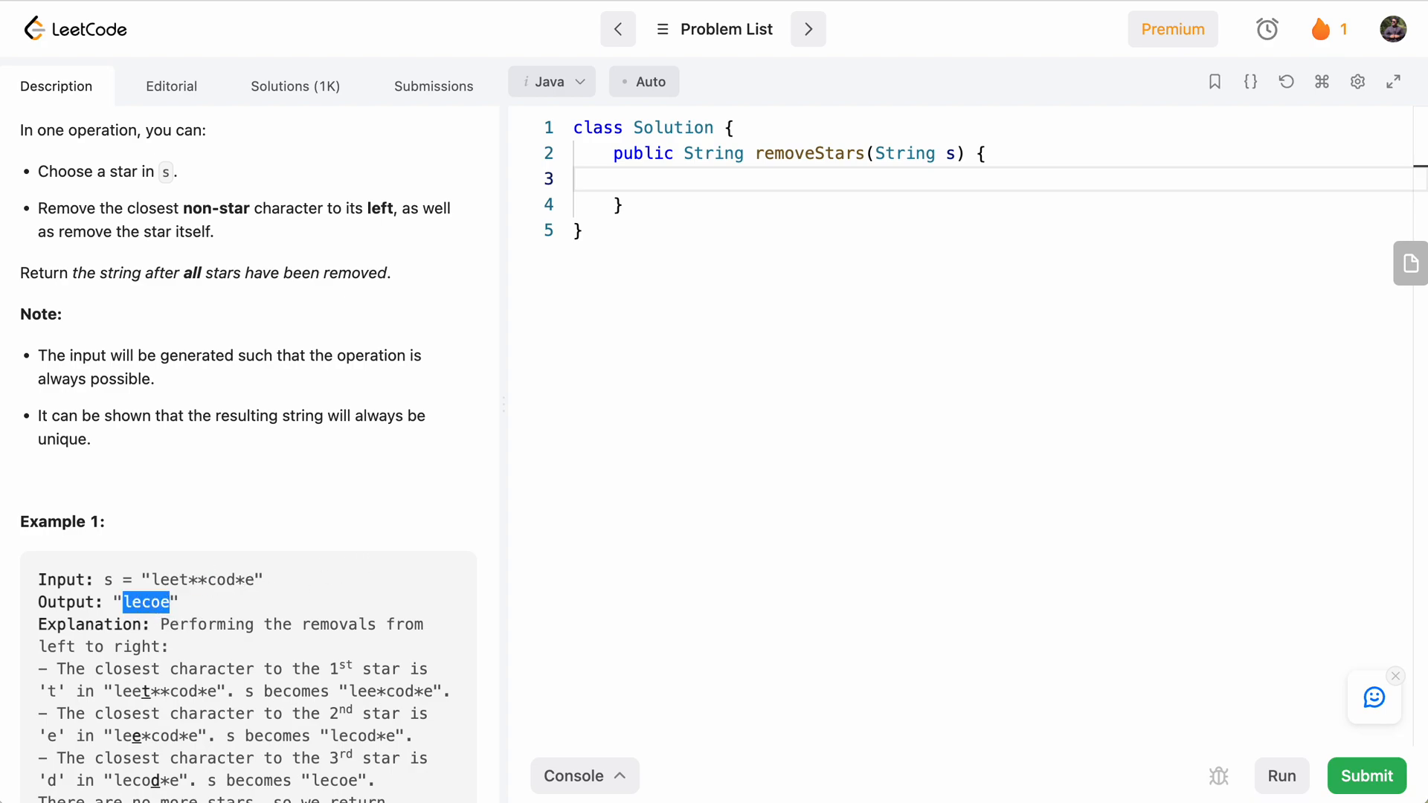
pyautogui.moveTo(203, 587)
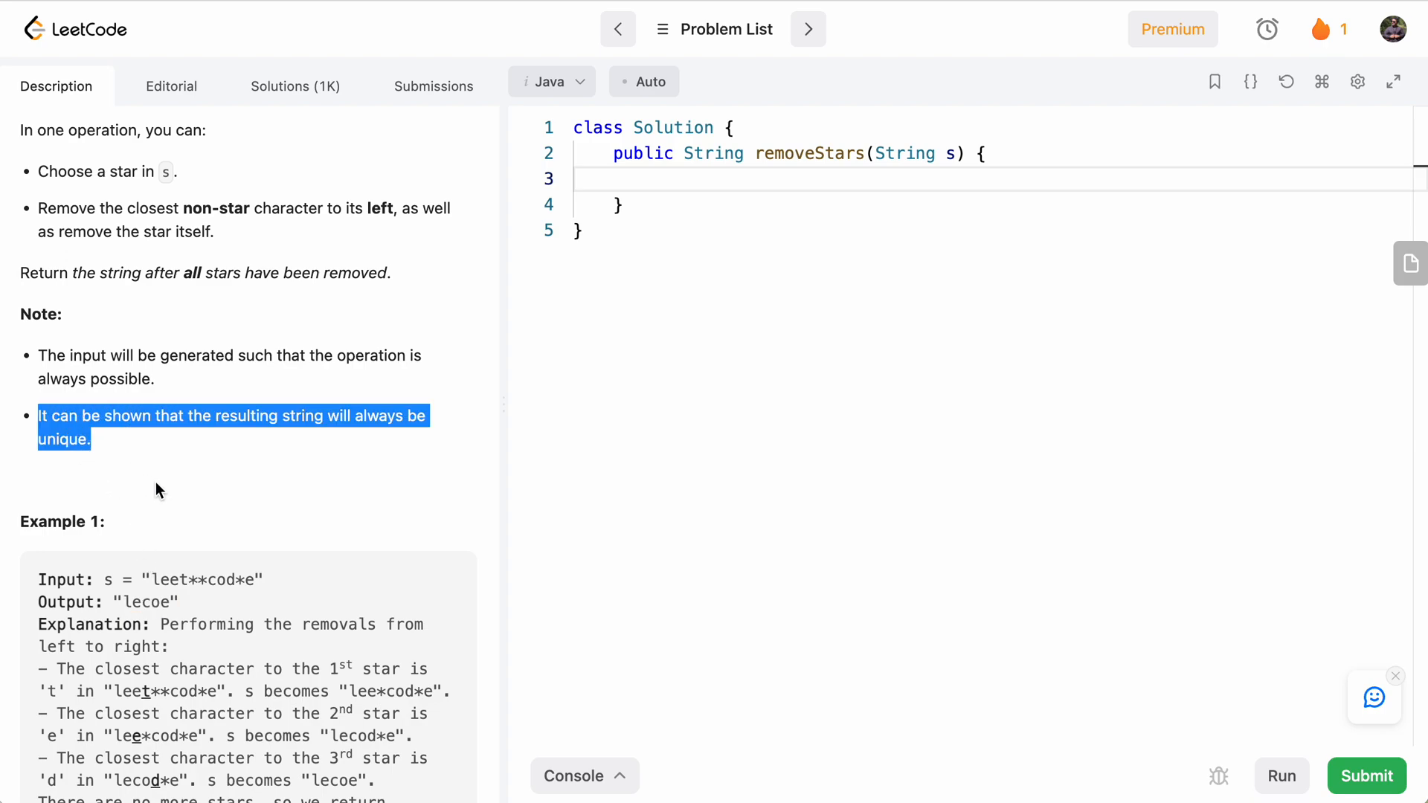
# - Trace the star removals as scratch text in the editor, reaching 'lecoe', then delete it
pyautogui.scroll(3)
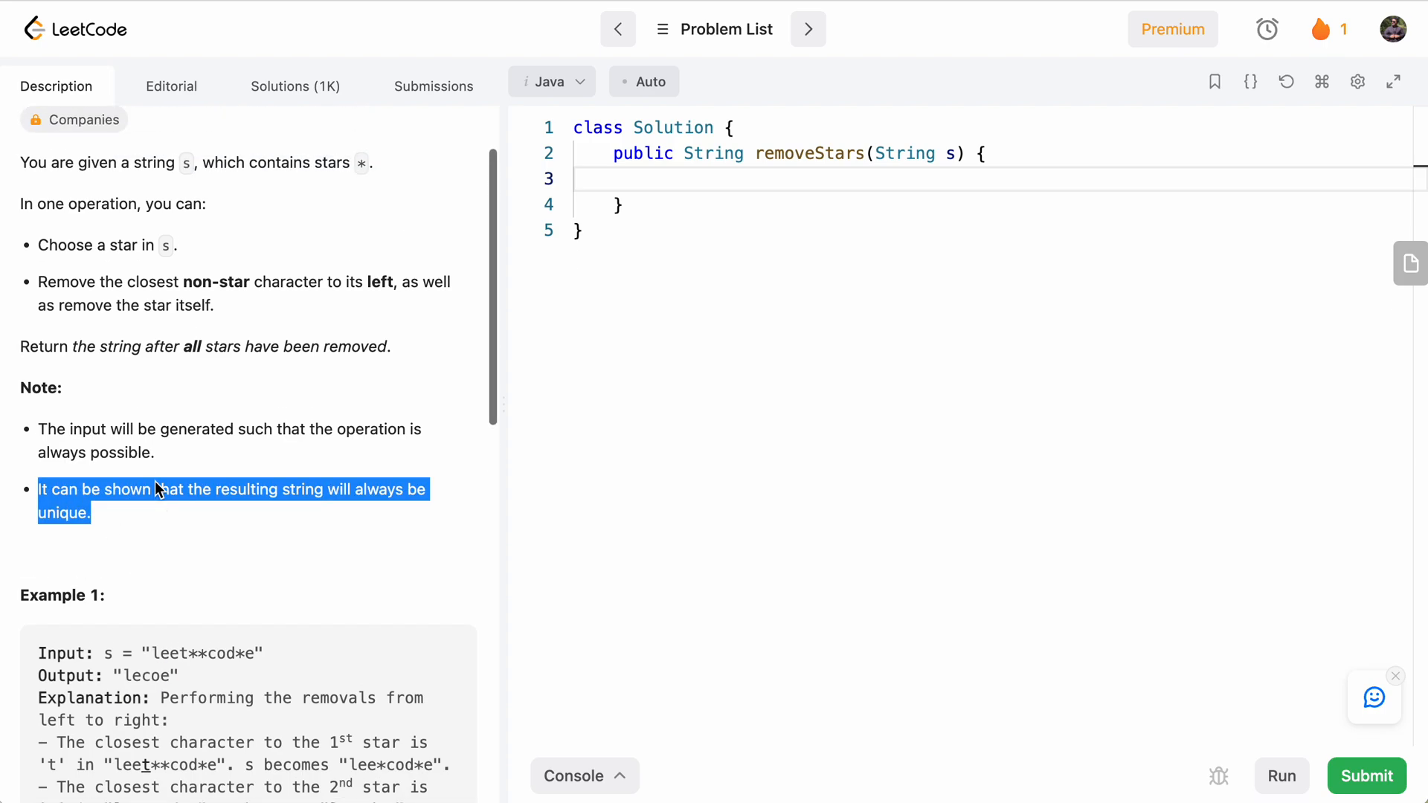
pyautogui.scroll(3)
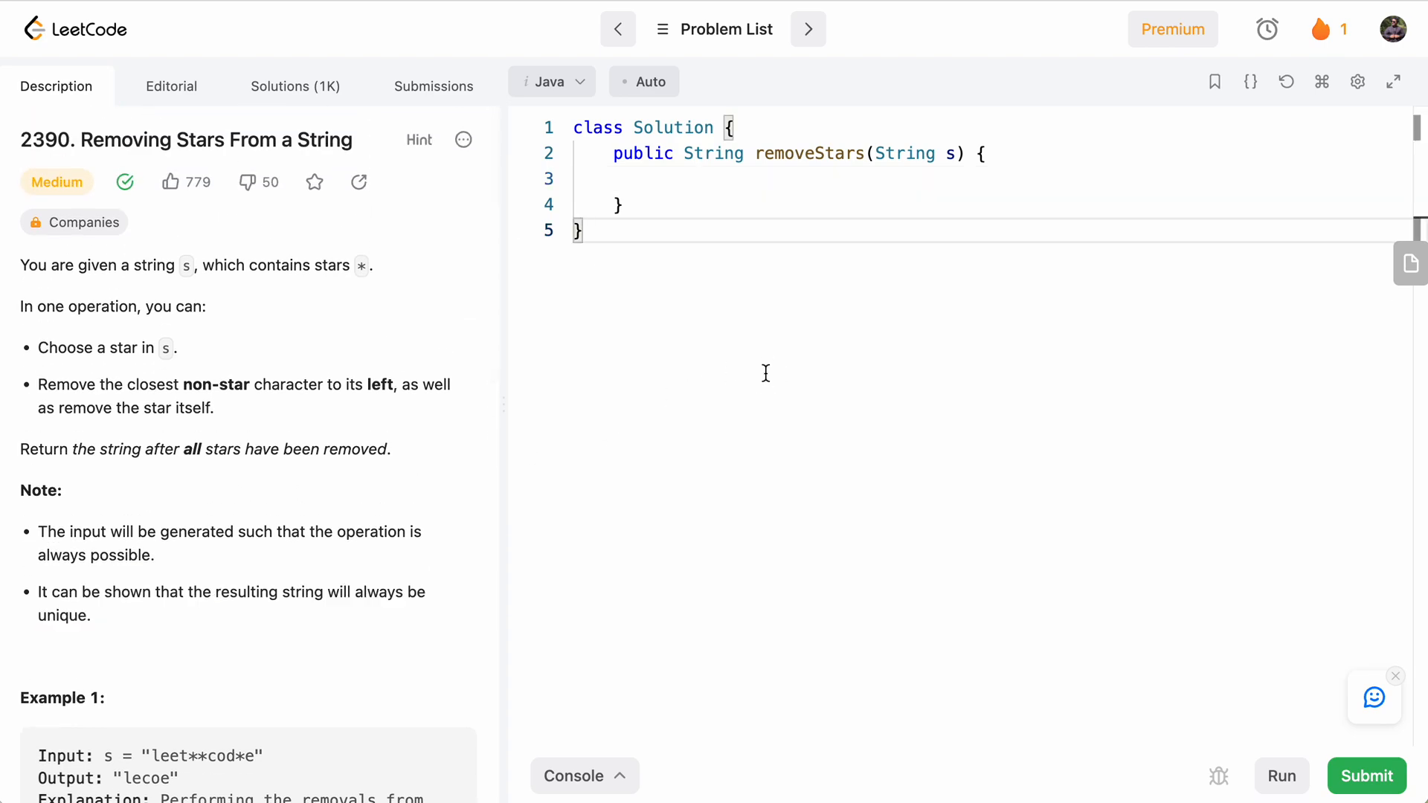
pyautogui.press('Enter')
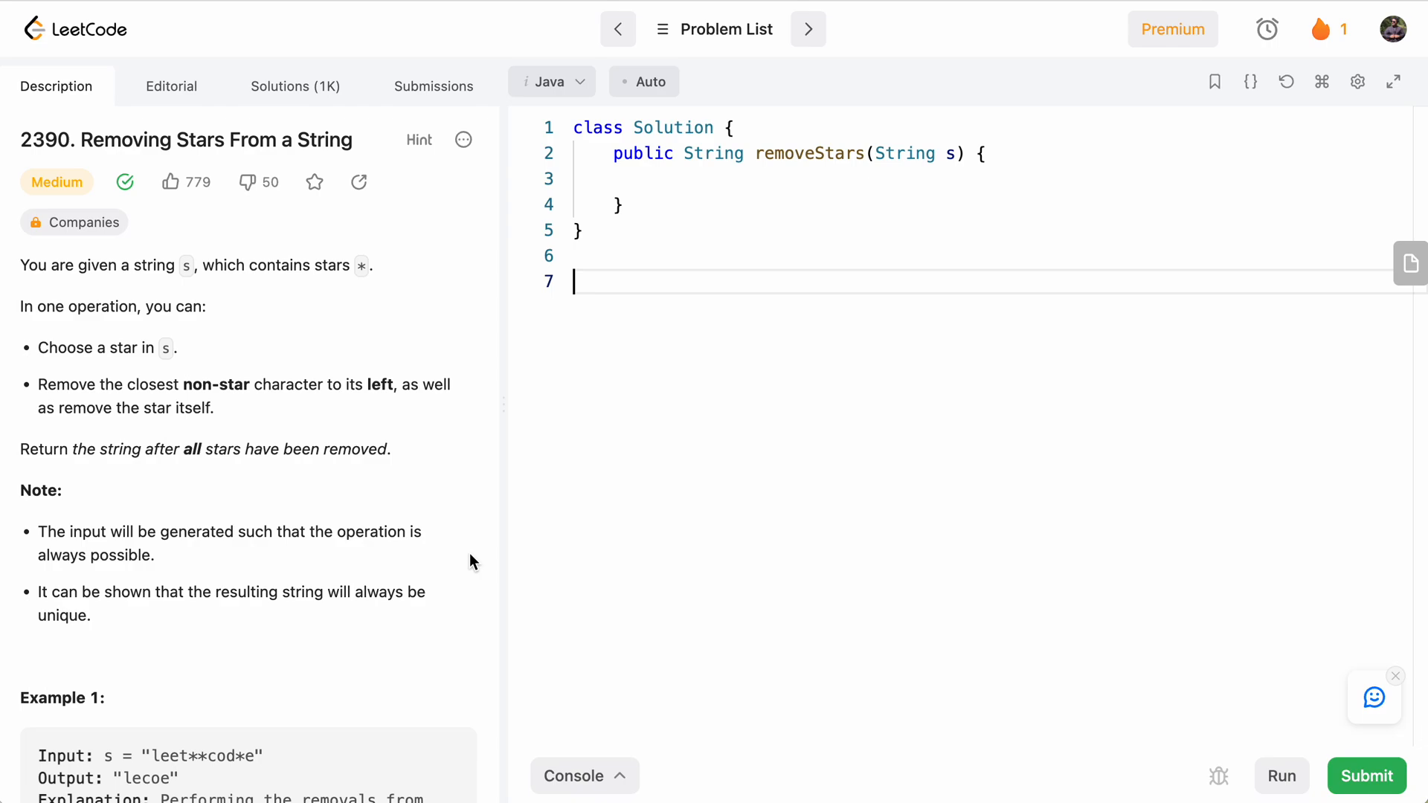
pyautogui.moveTo(150, 756)
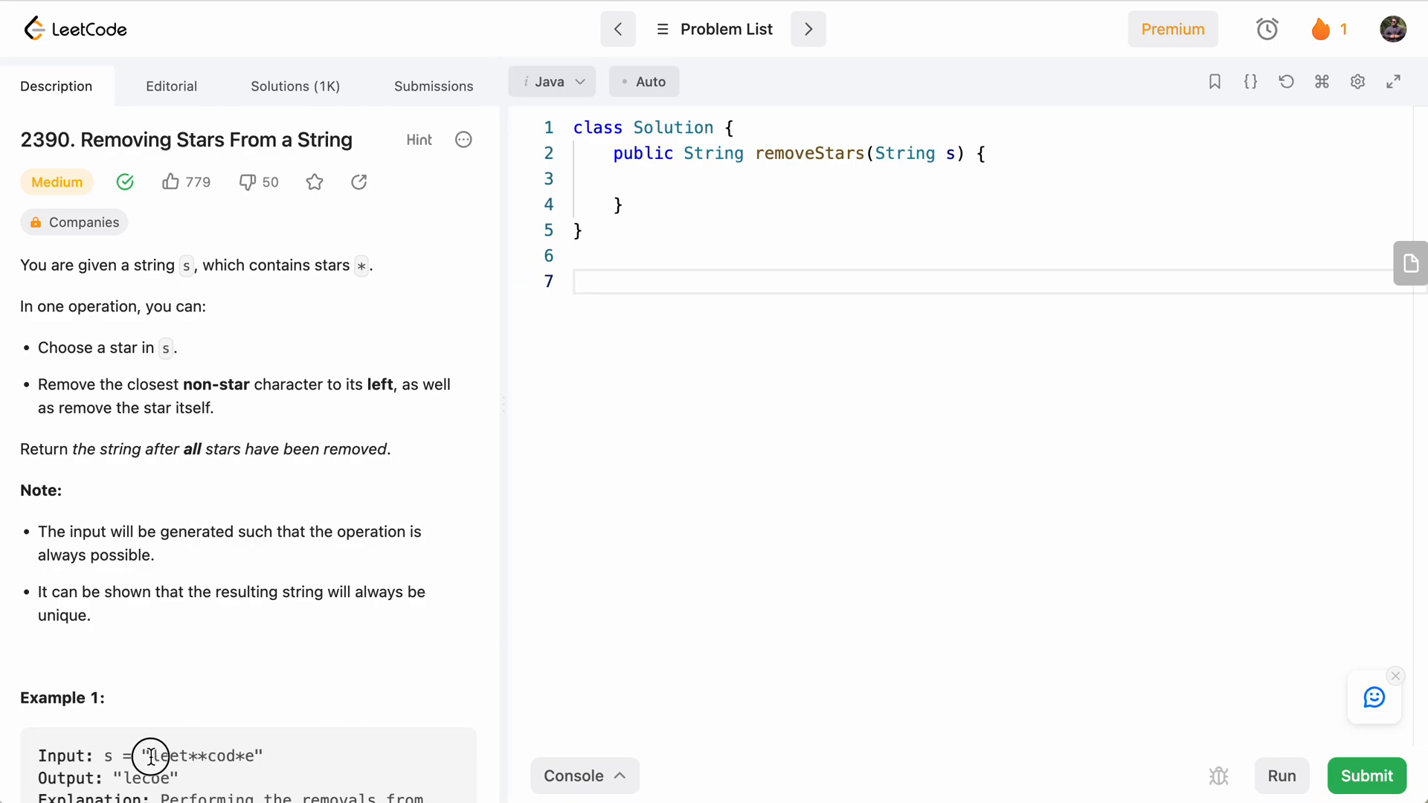
pyautogui.moveTo(316, 756)
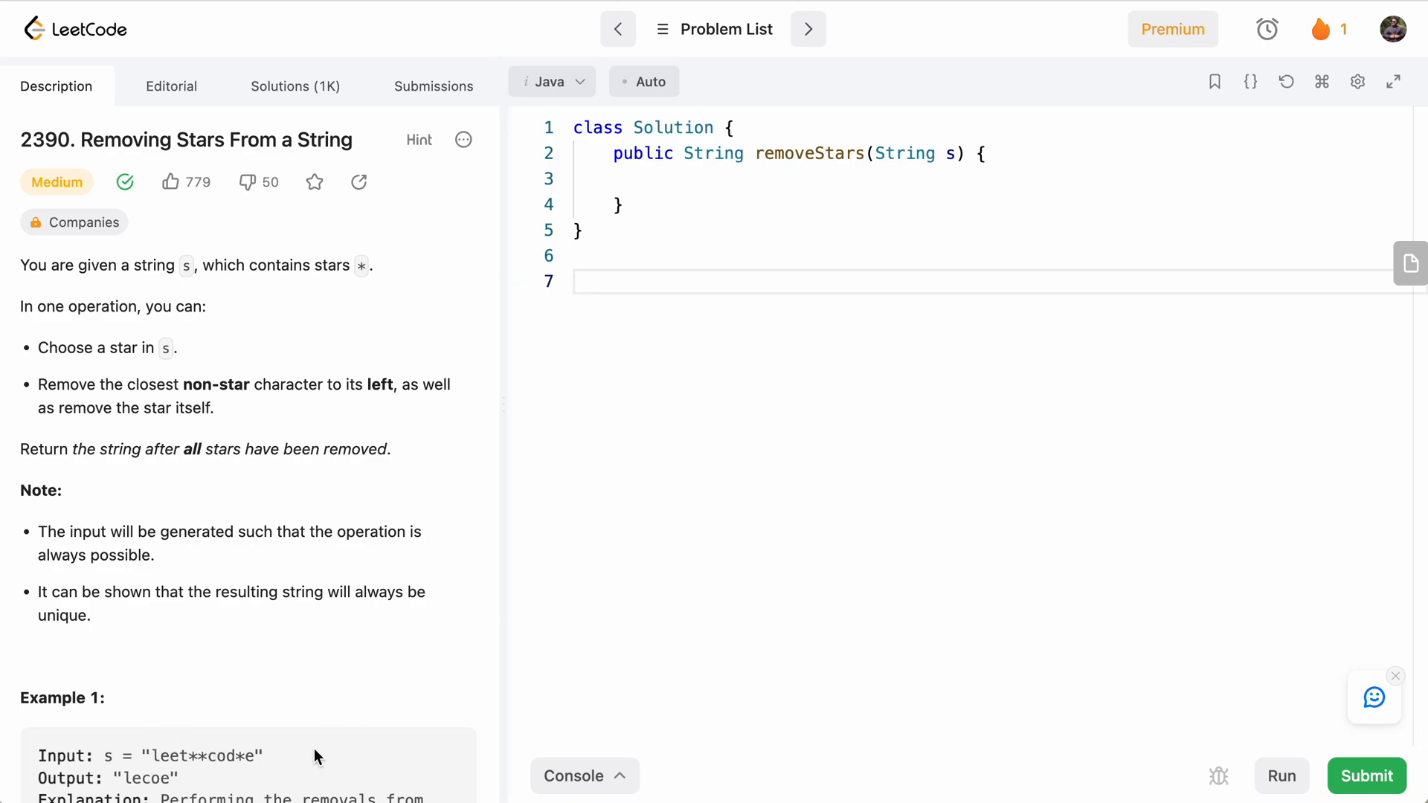
pyautogui.write('le')
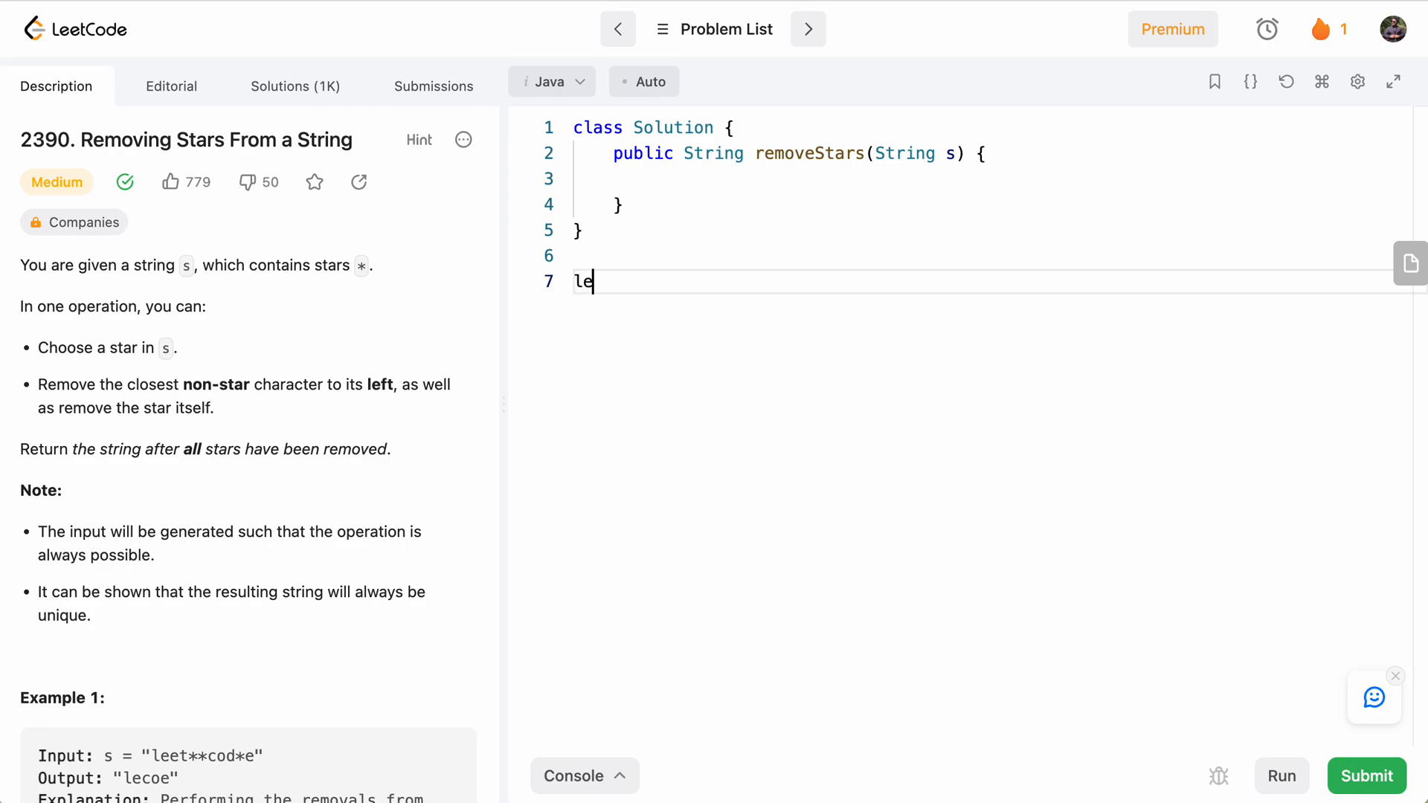
pyautogui.write('et*')
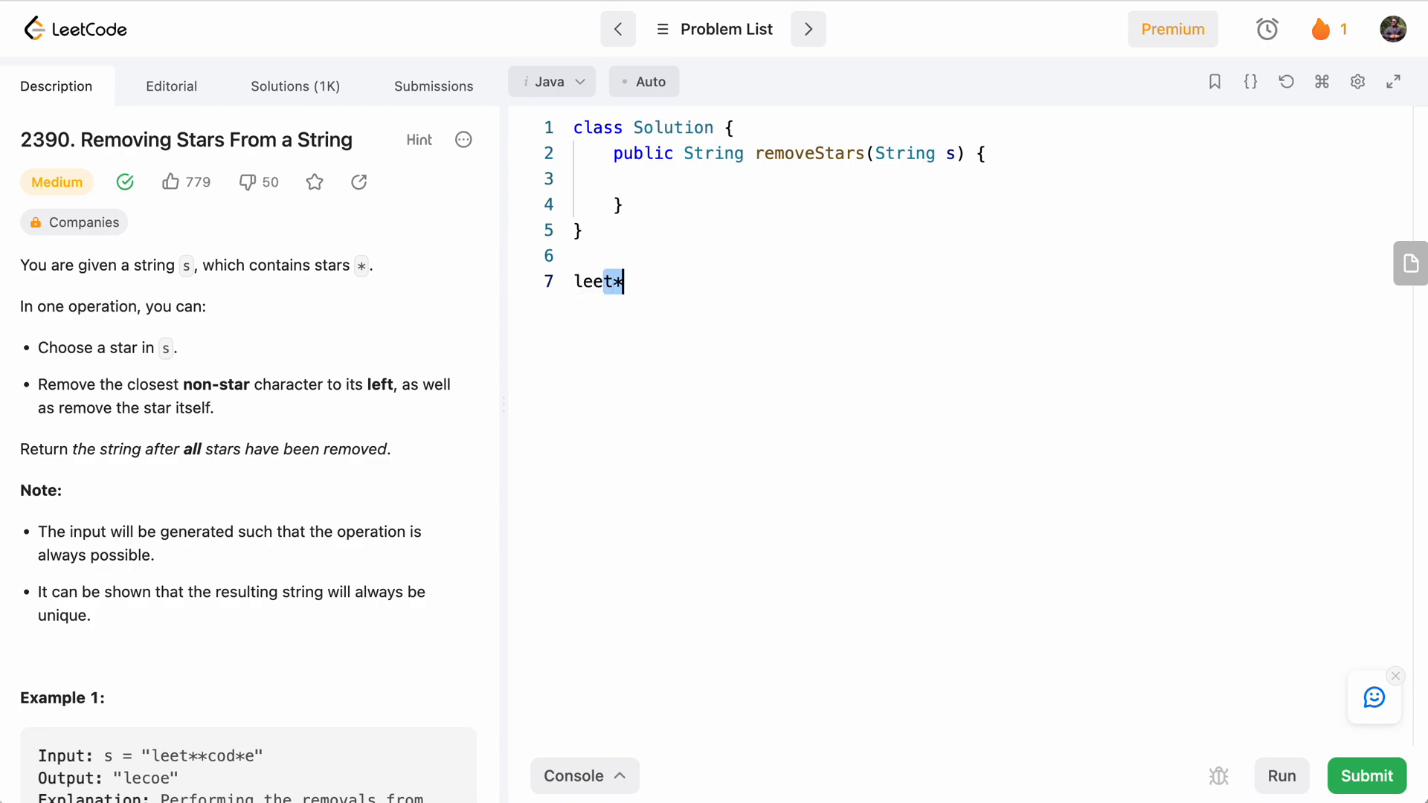
pyautogui.press('Backspace')
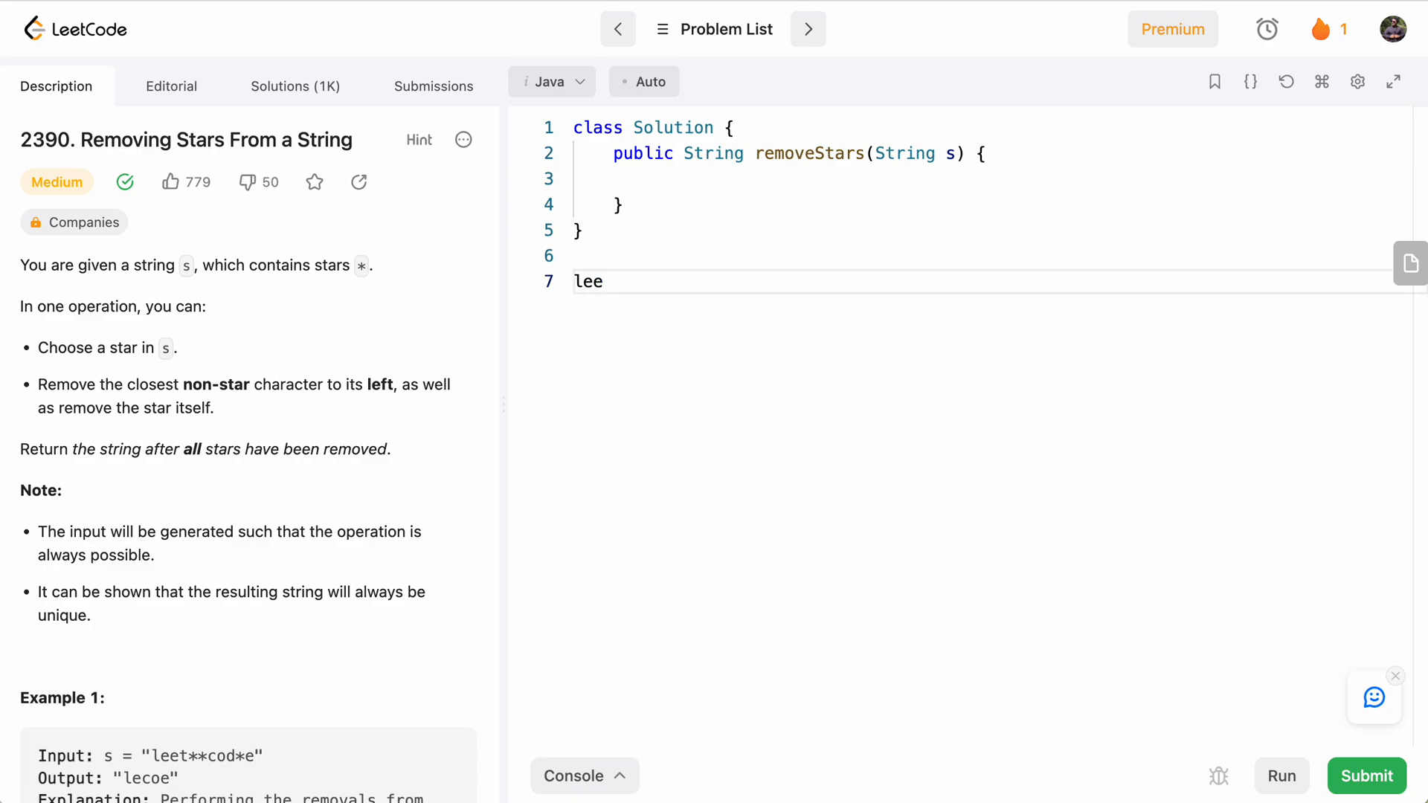
pyautogui.write('*')
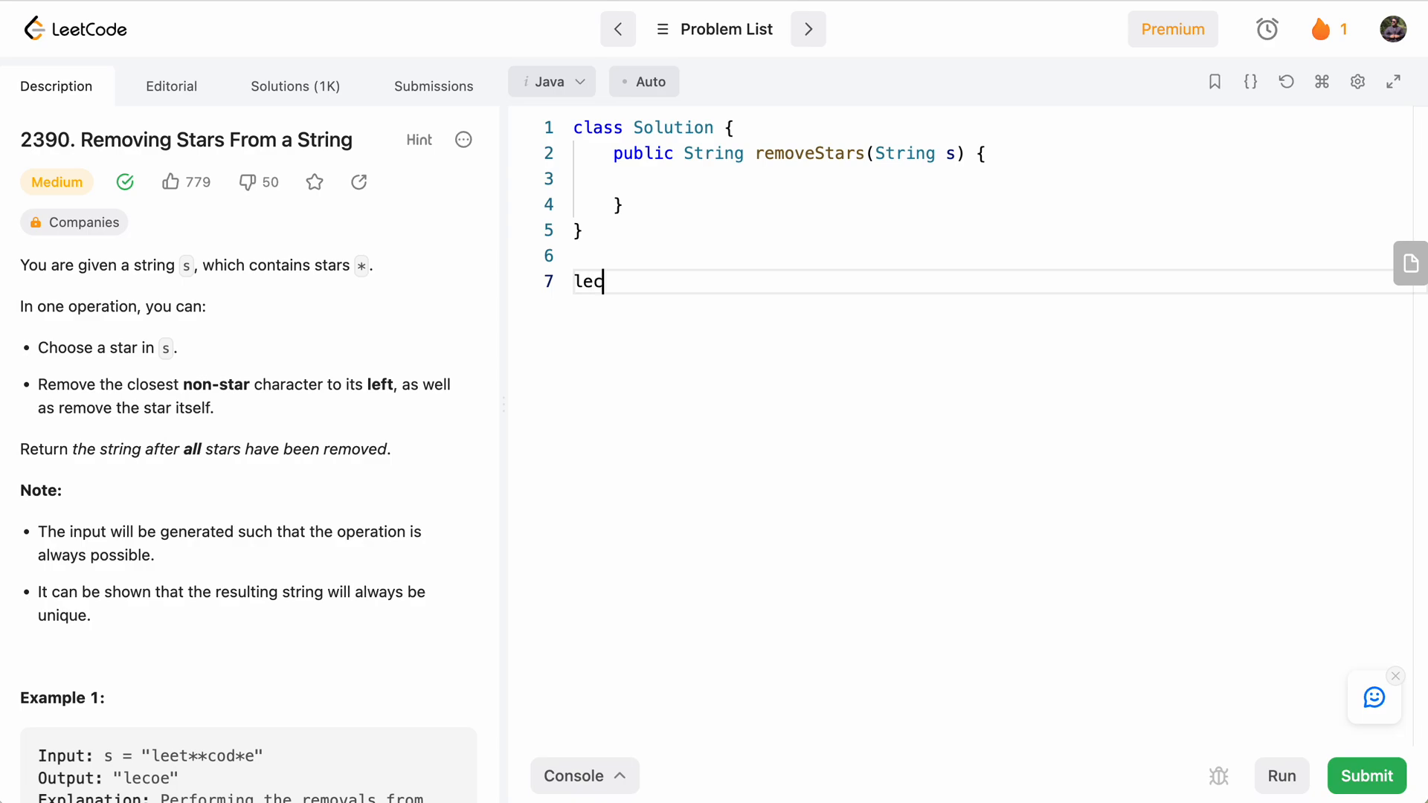
pyautogui.write('od')
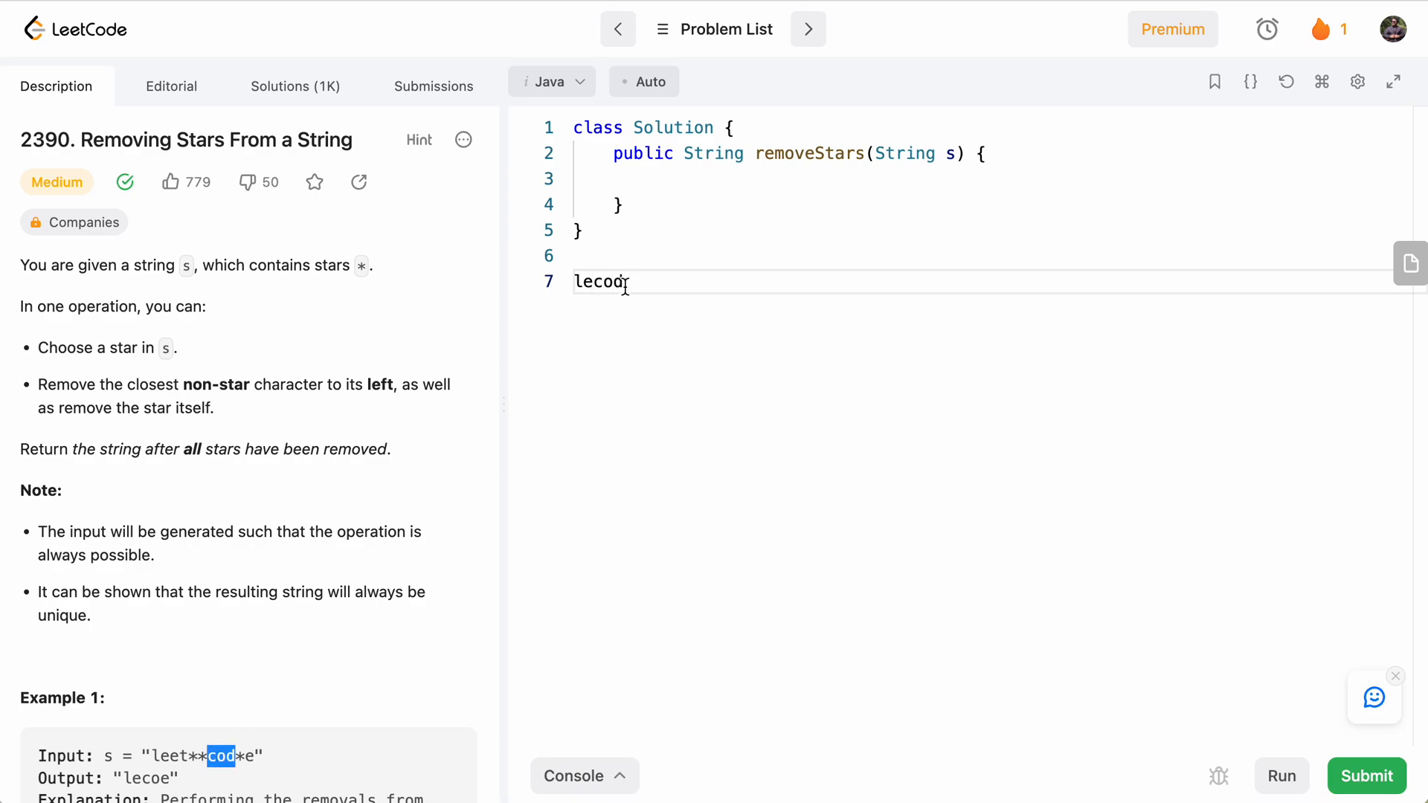
pyautogui.write('*')
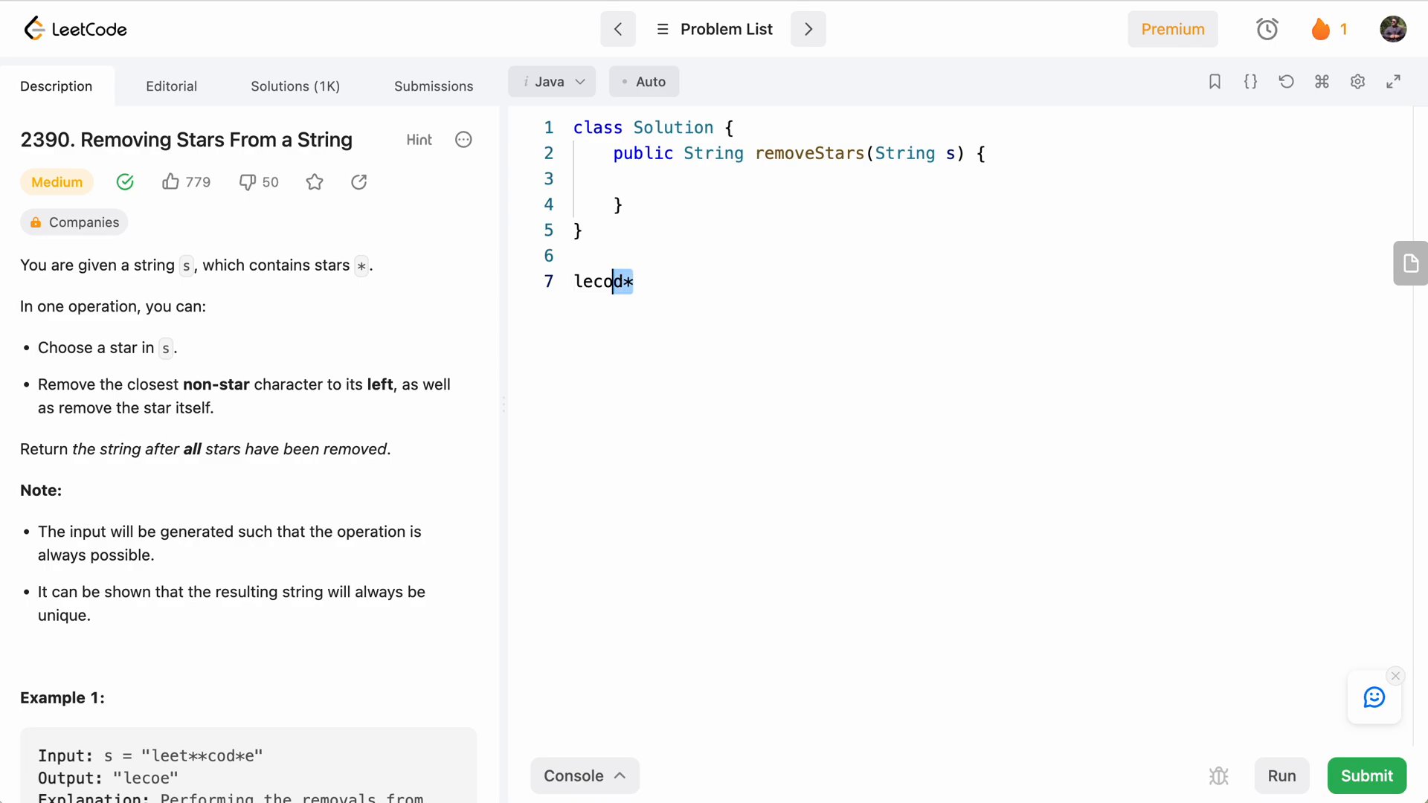
pyautogui.write('e')
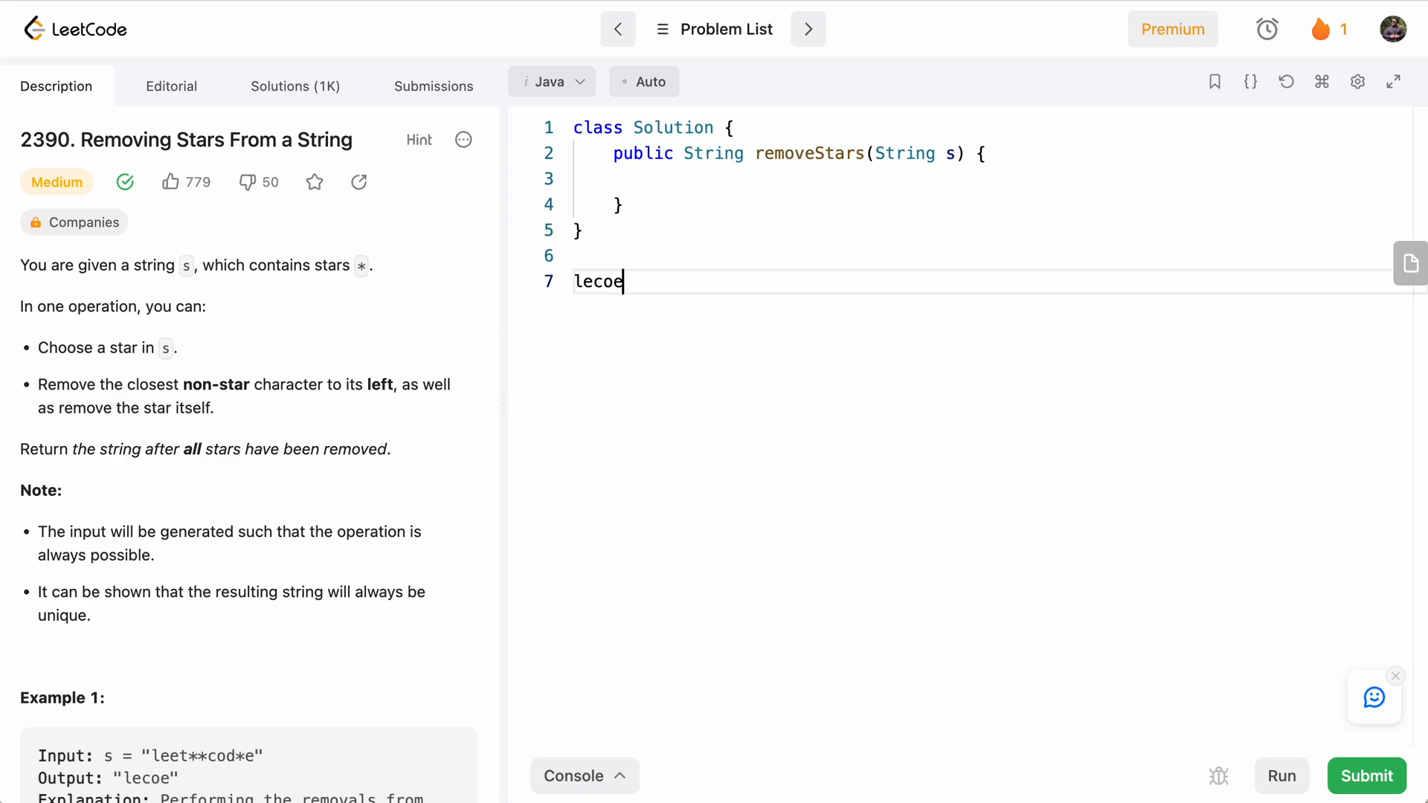
pyautogui.doubleClick(596, 281)
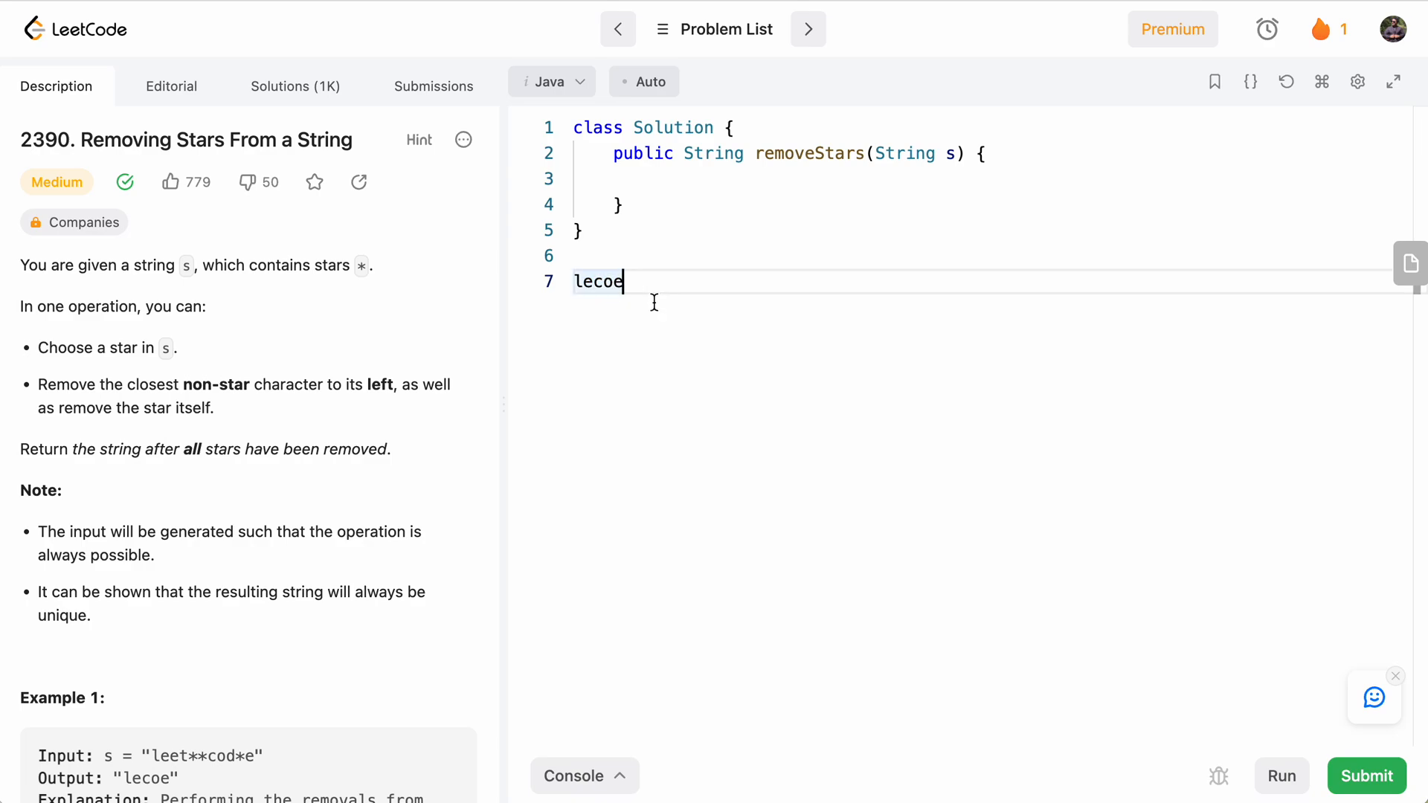
pyautogui.press('Backspace')
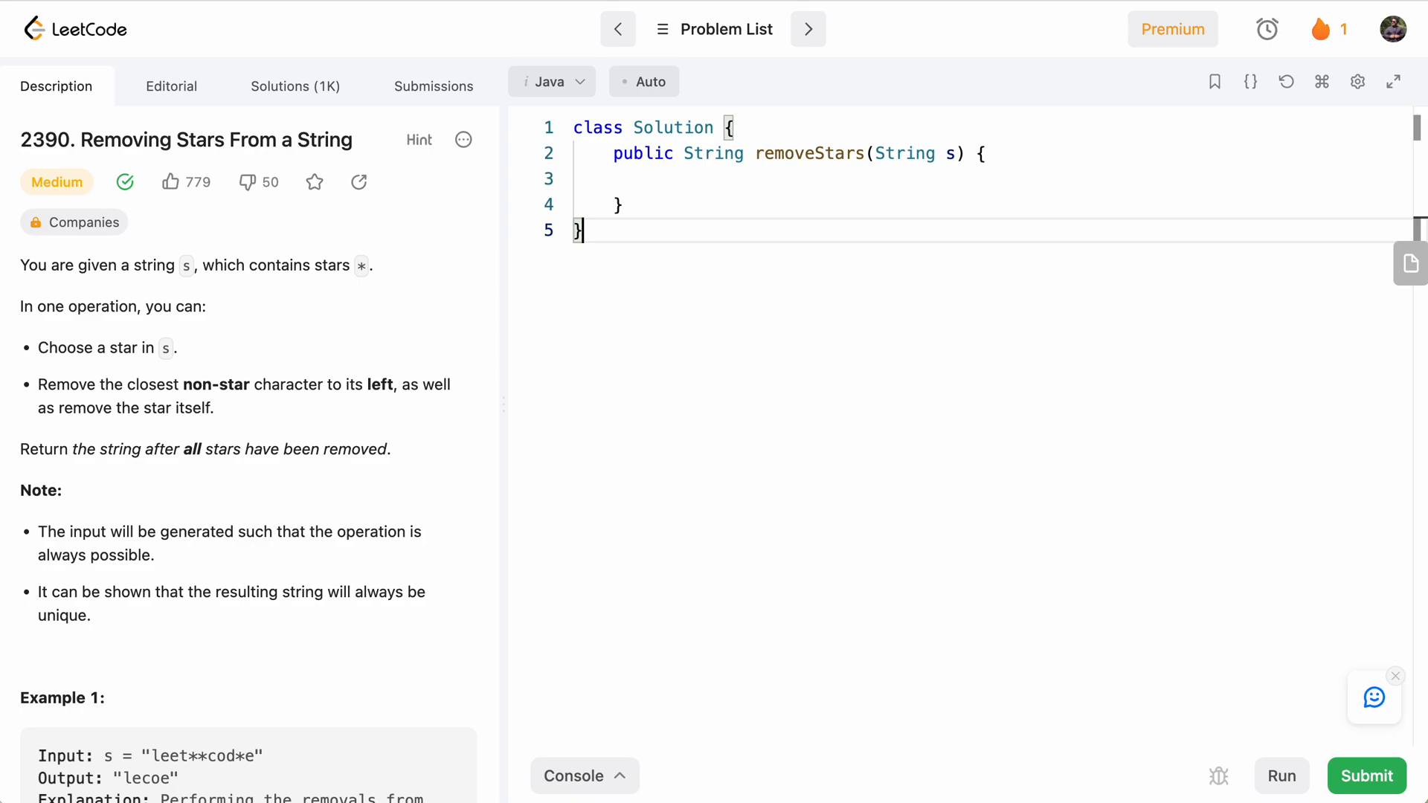
# - Declare char[] newString = new char[s.length()]; inside removeStars
pyautogui.click(652, 178)
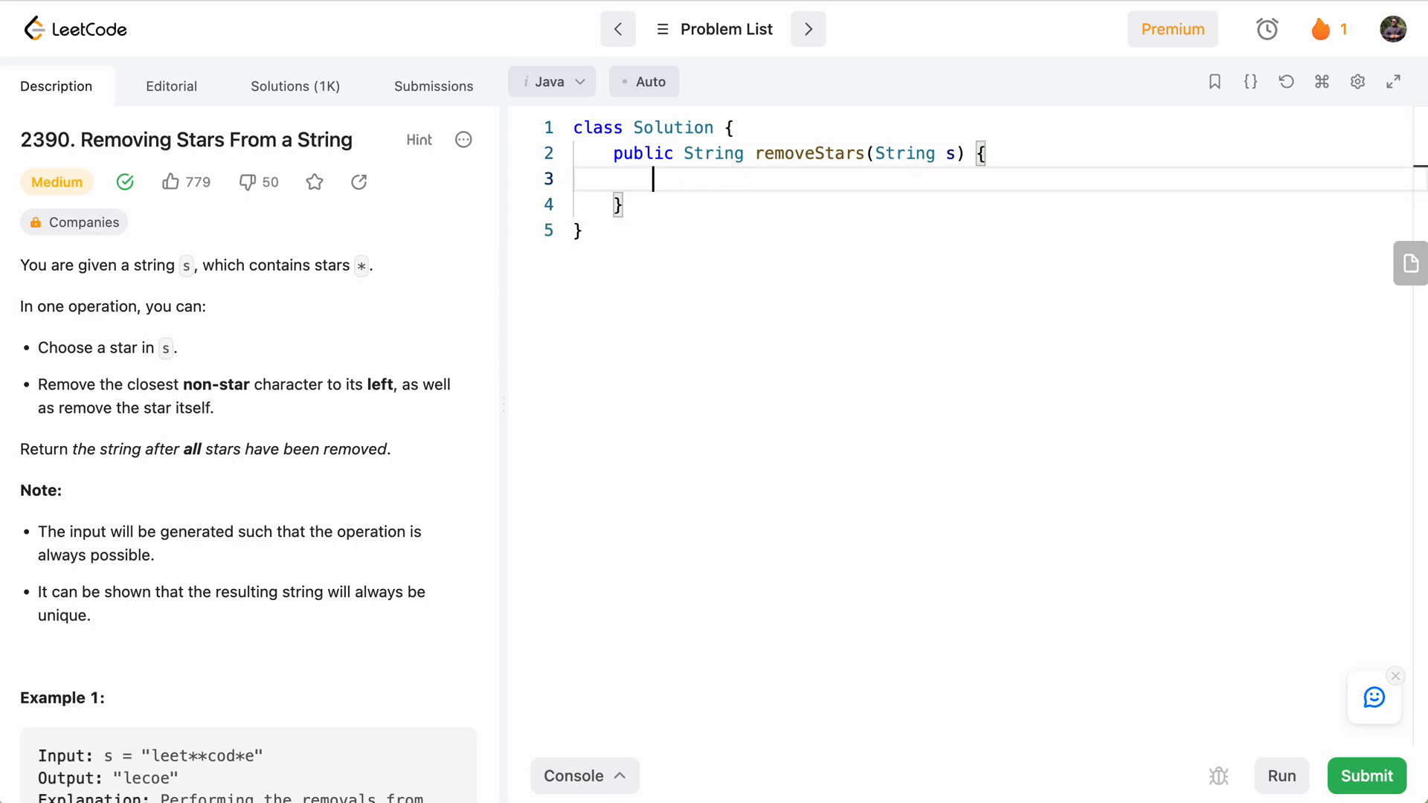
pyautogui.write('char')
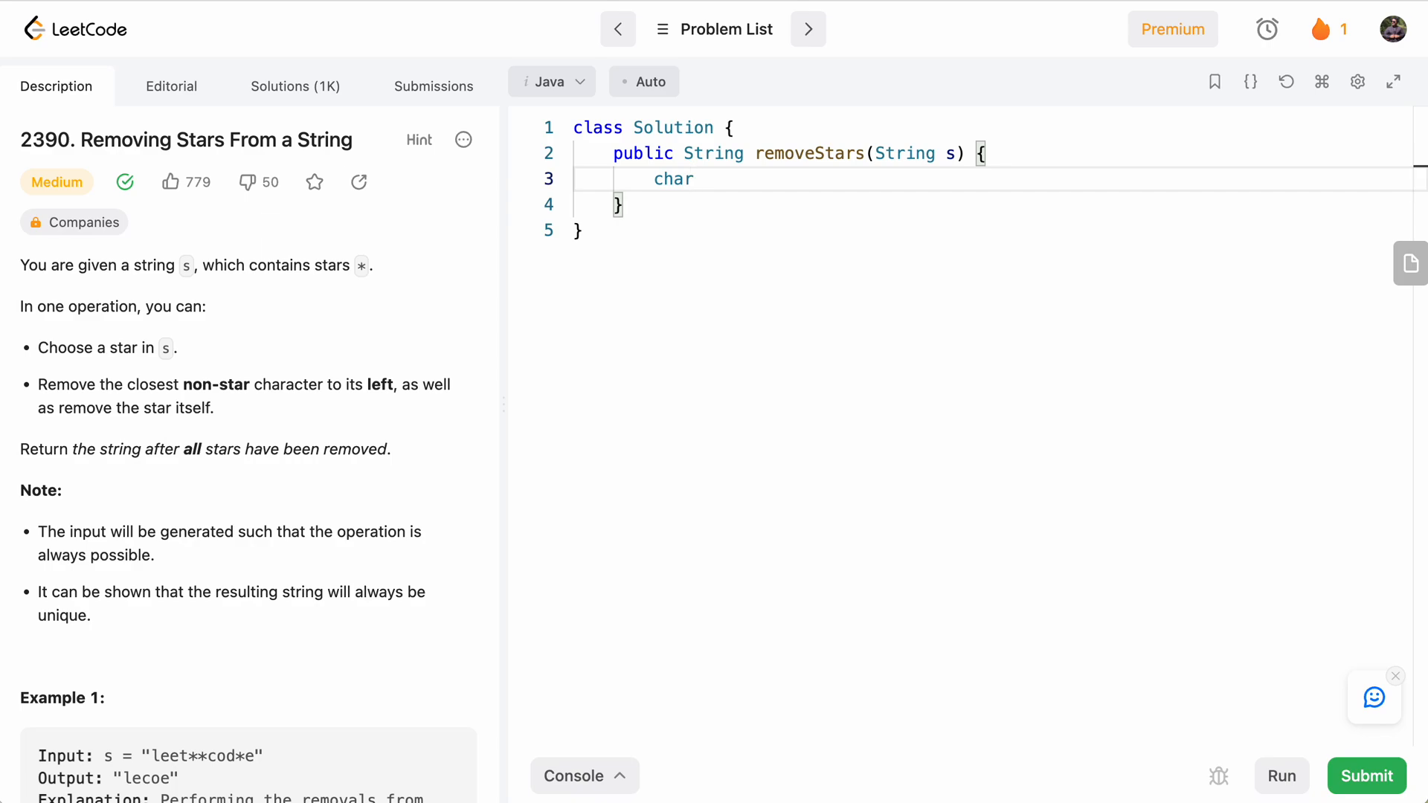
pyautogui.write('[]')
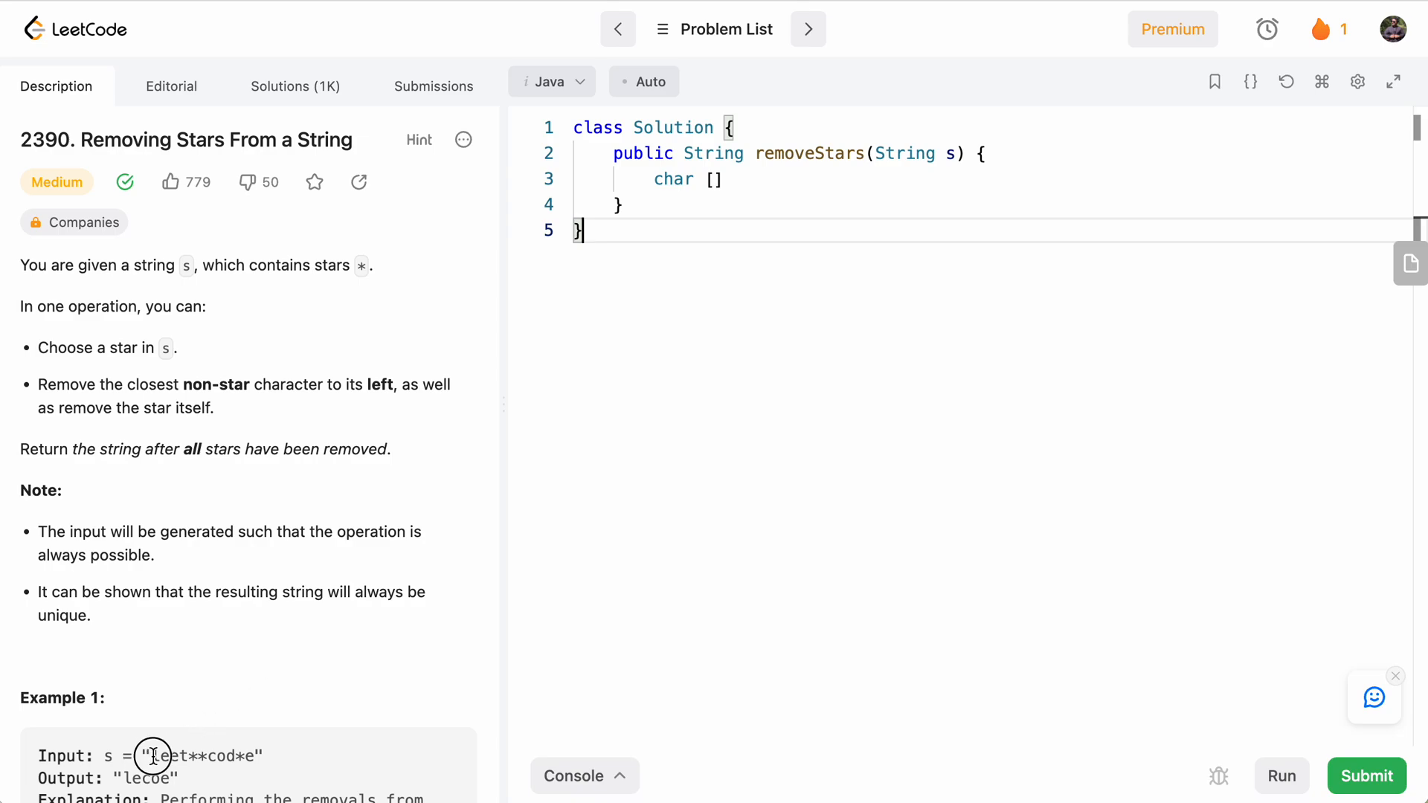
pyautogui.doubleClick(155, 755)
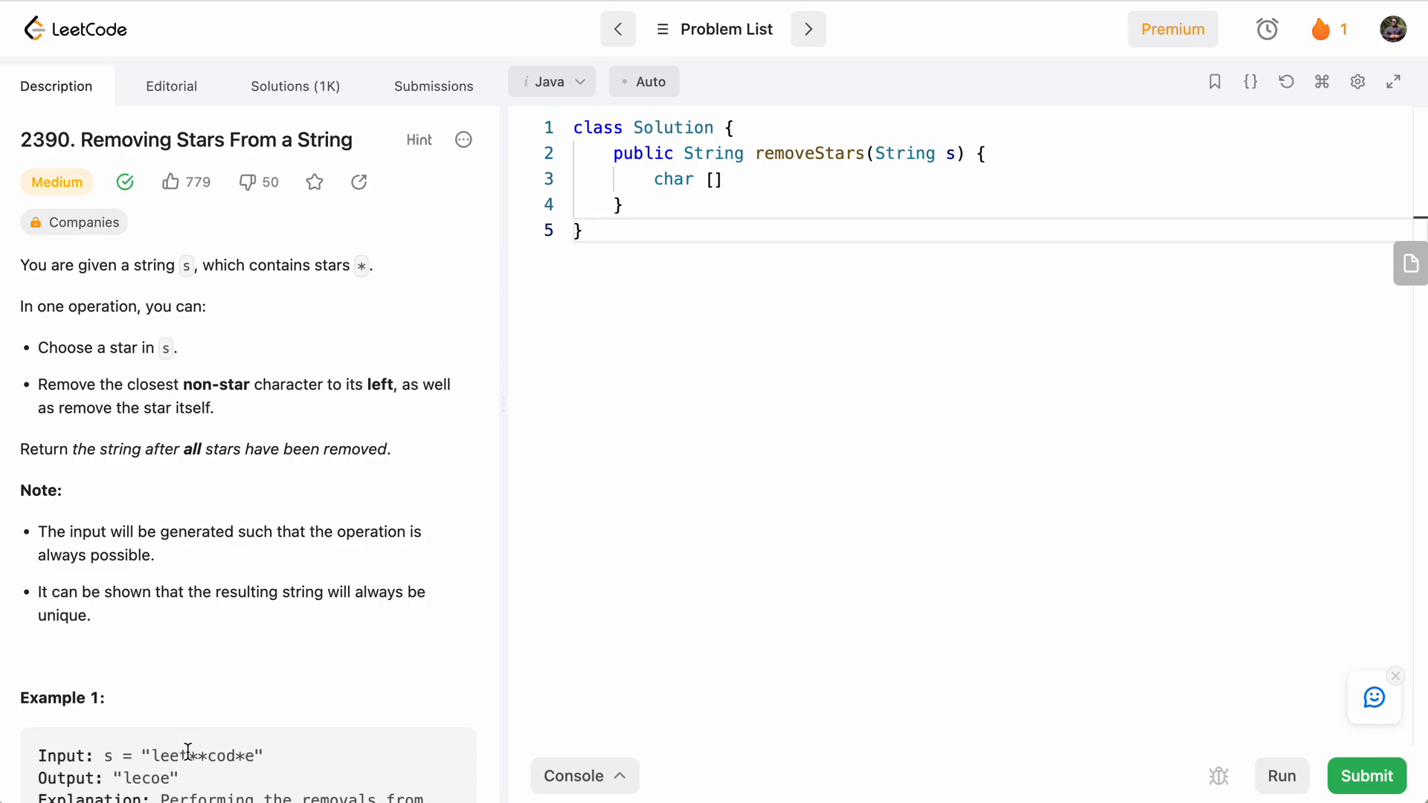
pyautogui.moveTo(671, 288)
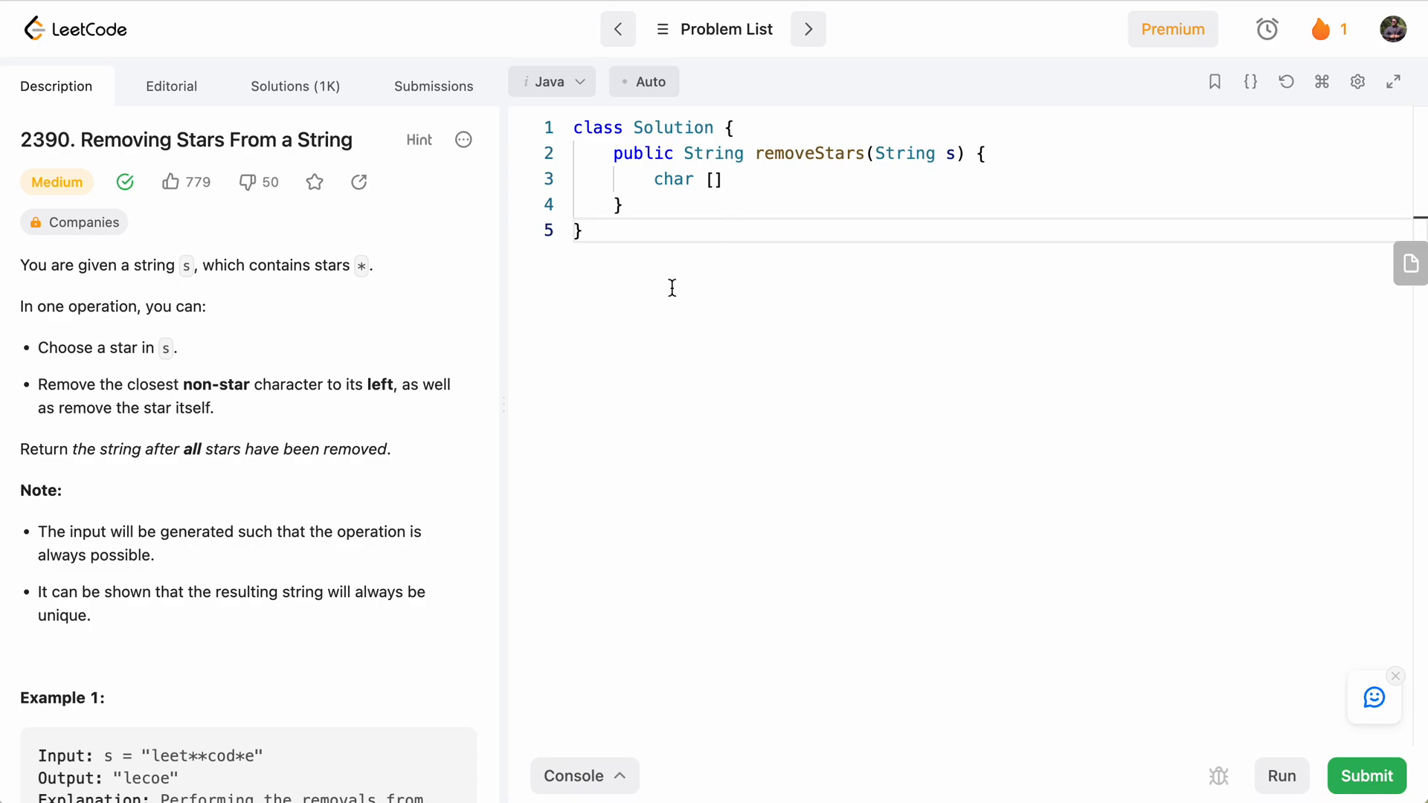
pyautogui.click(521, 230)
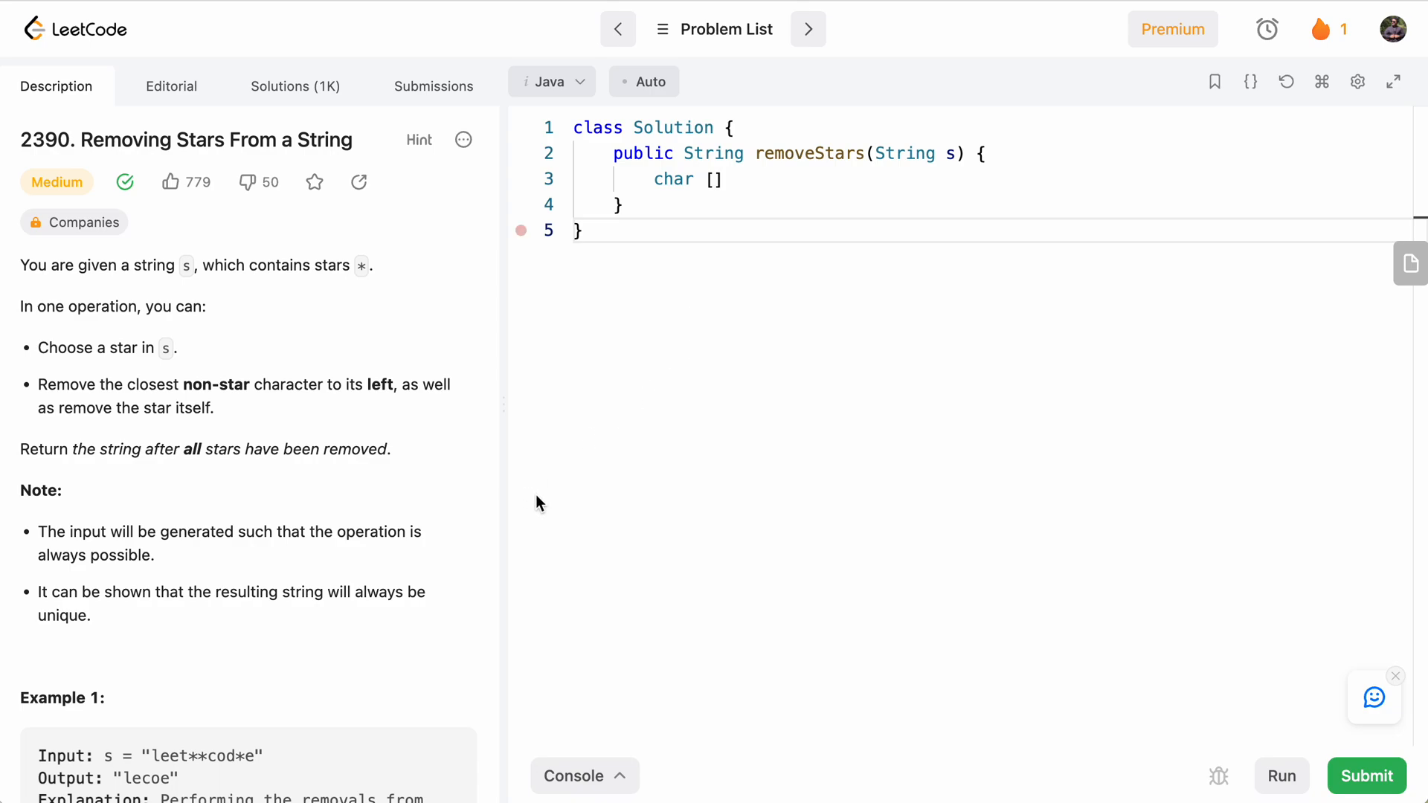
pyautogui.moveTo(598, 421)
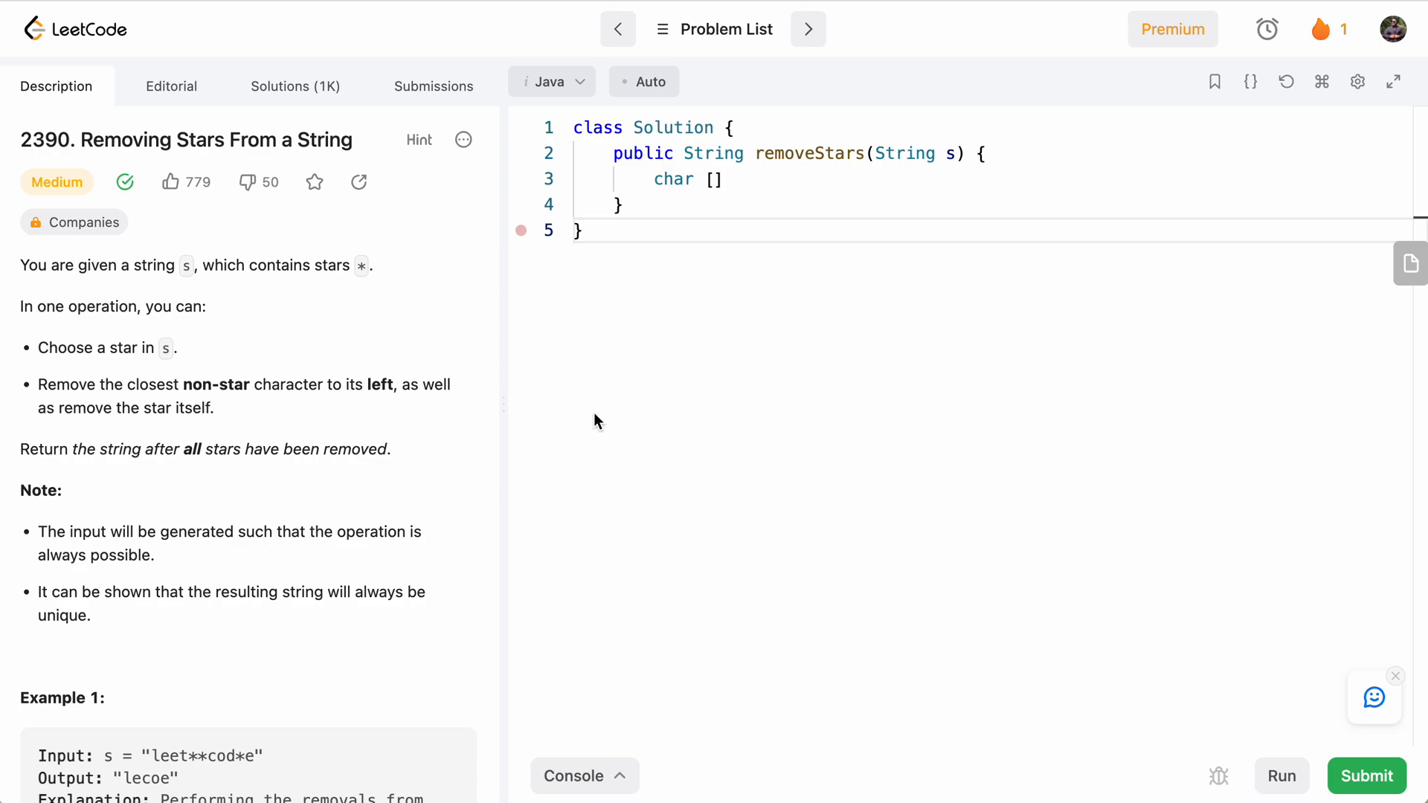
pyautogui.click(735, 179)
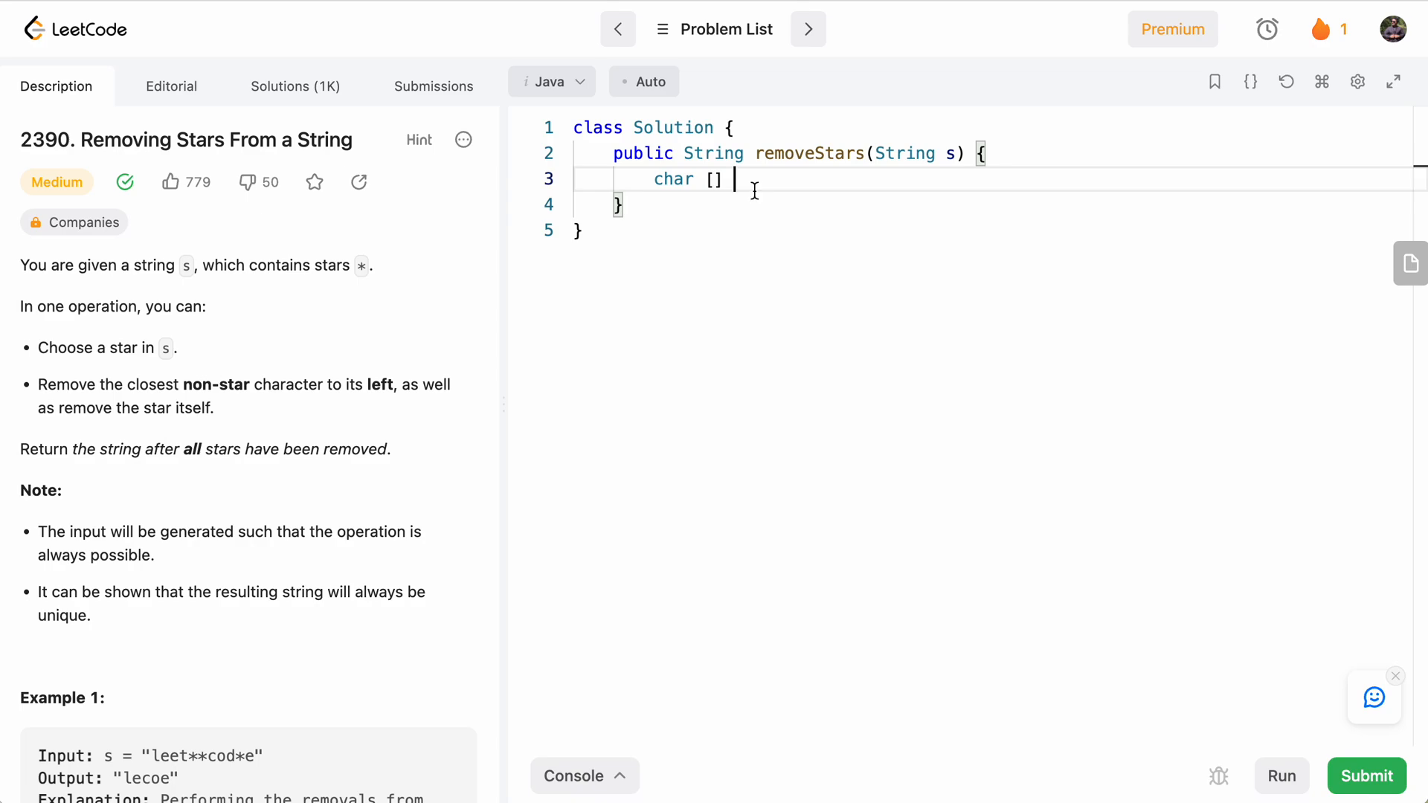
pyautogui.write('new')
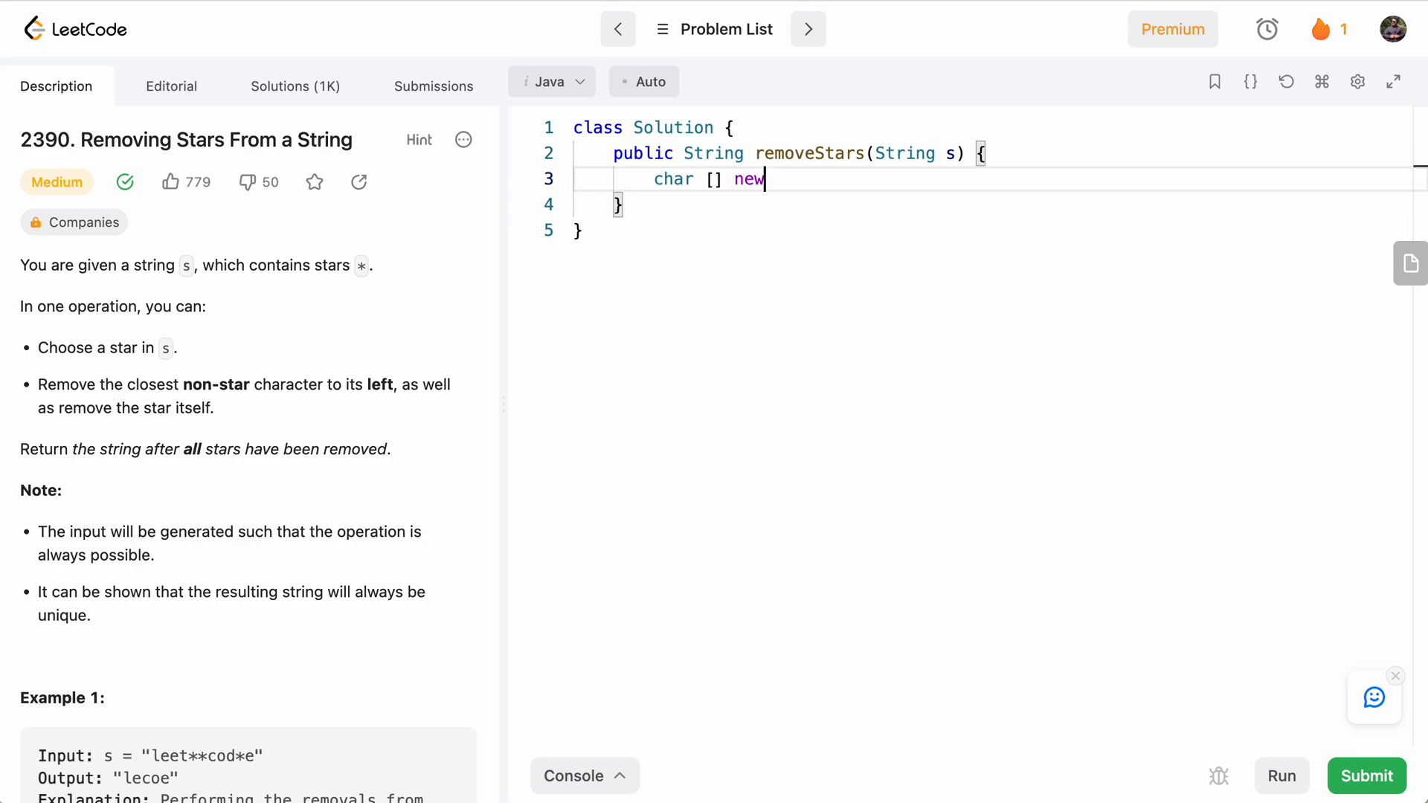
pyautogui.write('String =')
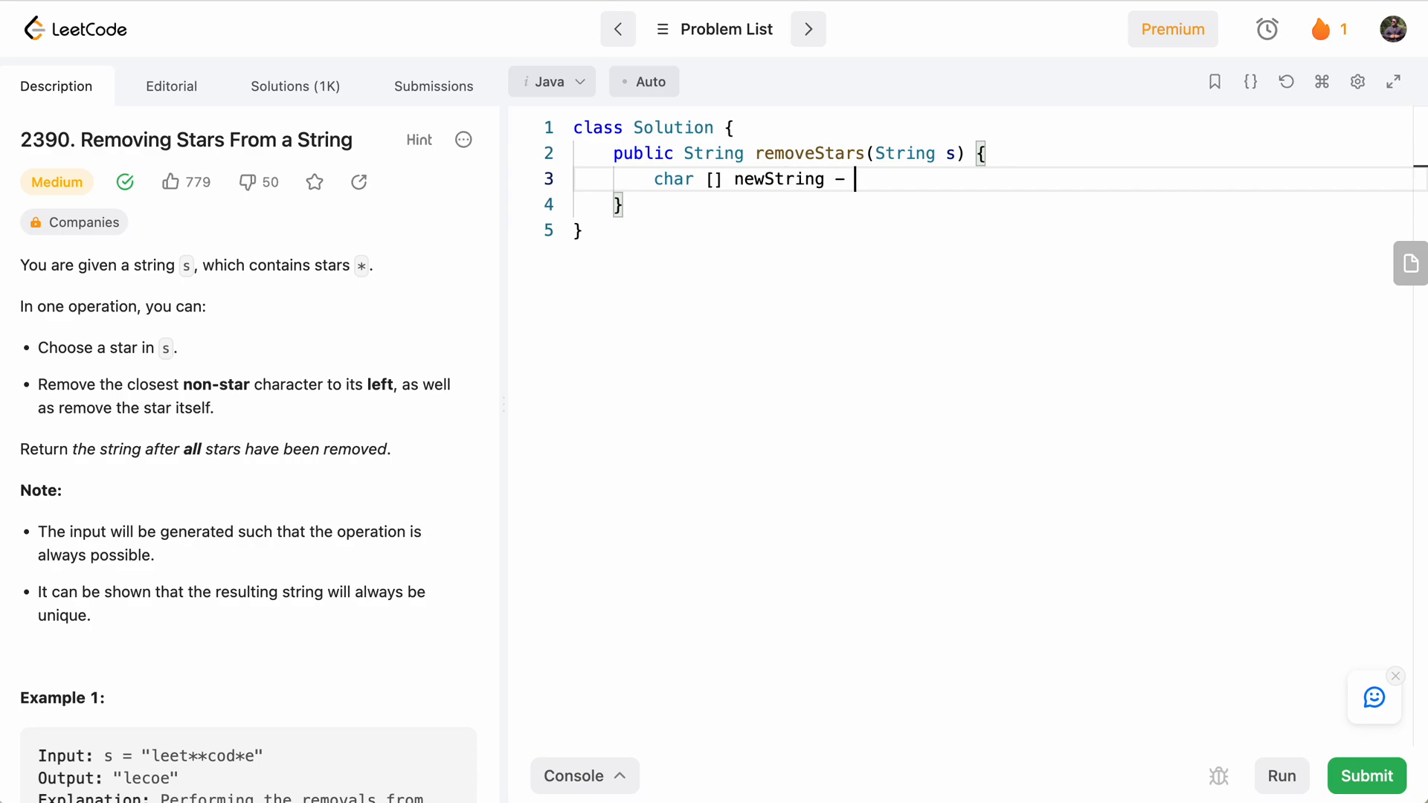
pyautogui.write('= new char')
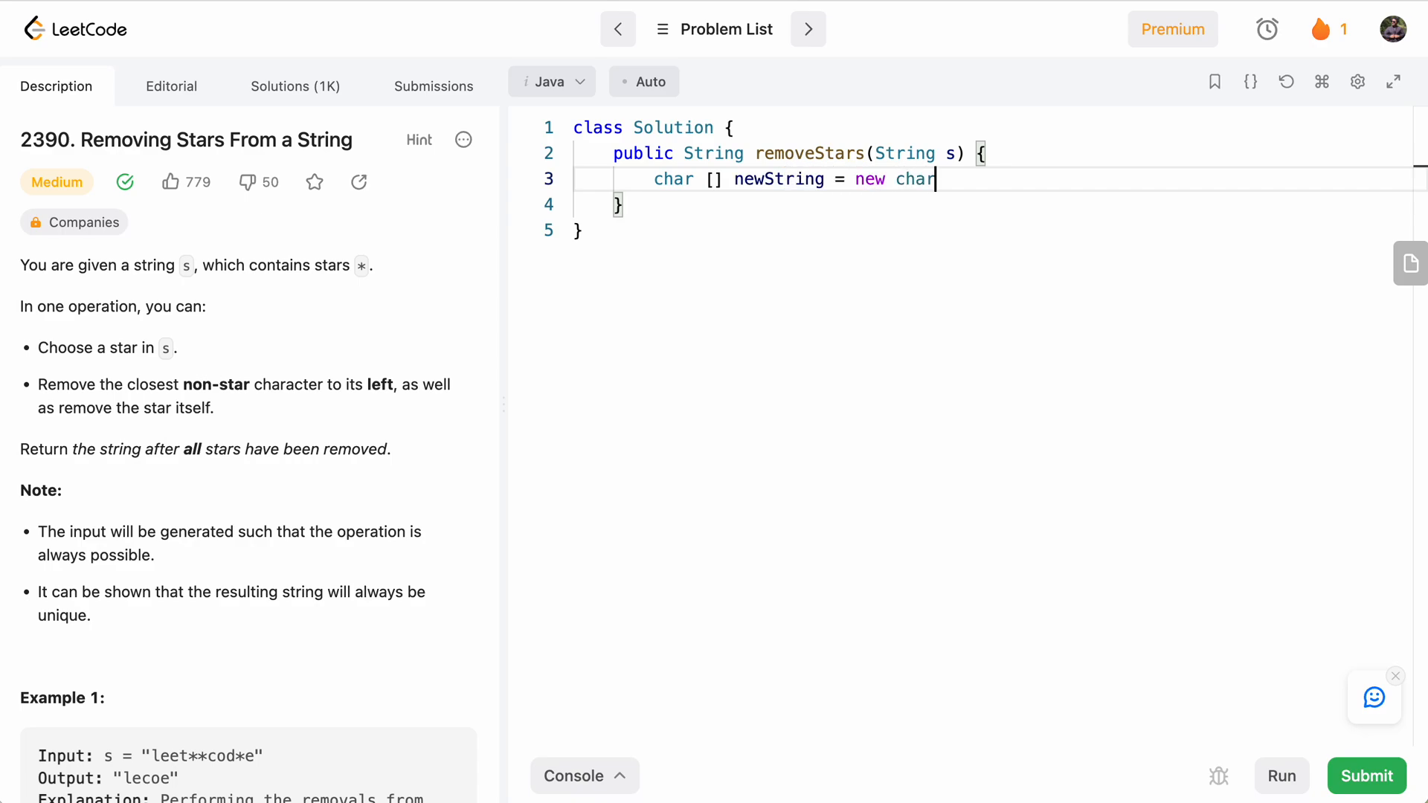
pyautogui.write('[s.')
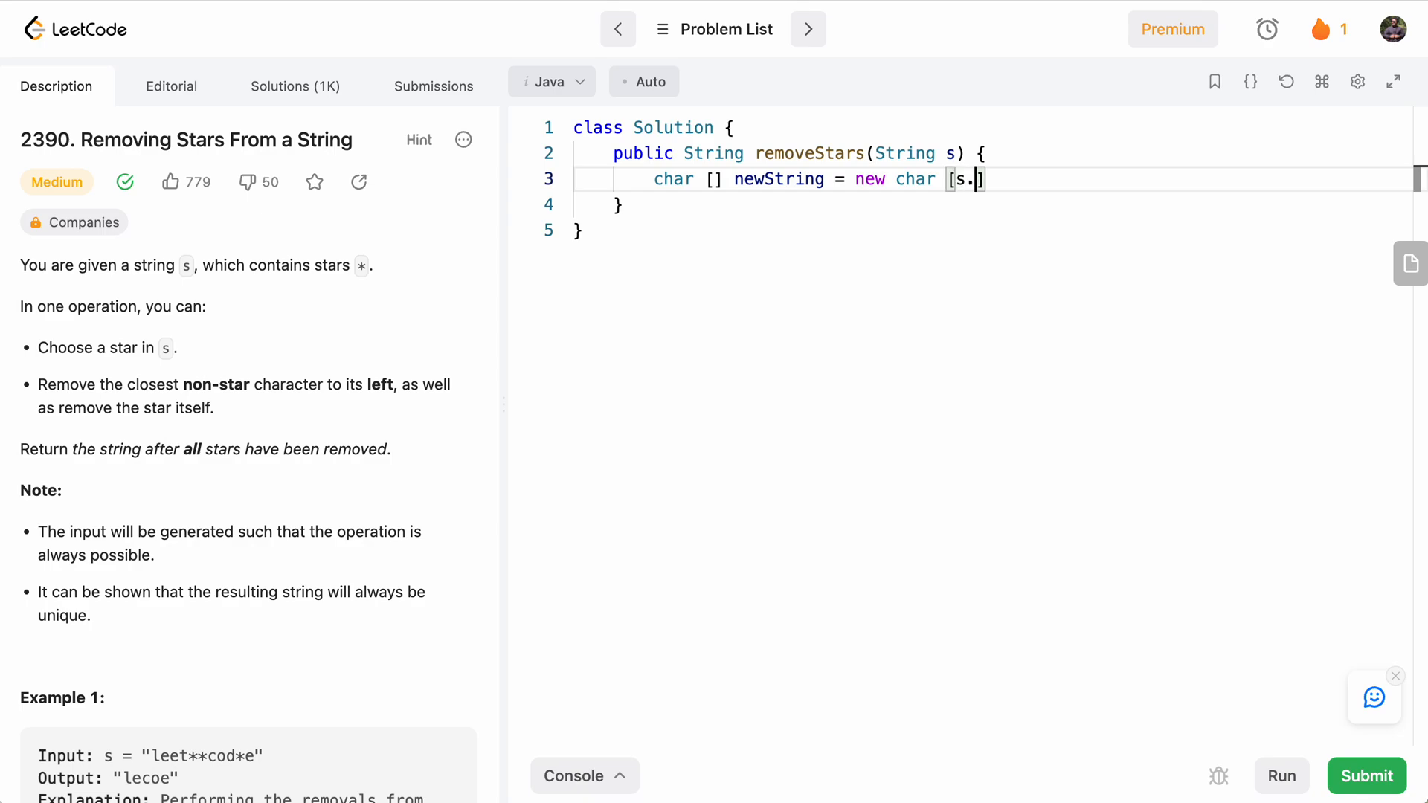
pyautogui.write('length()')
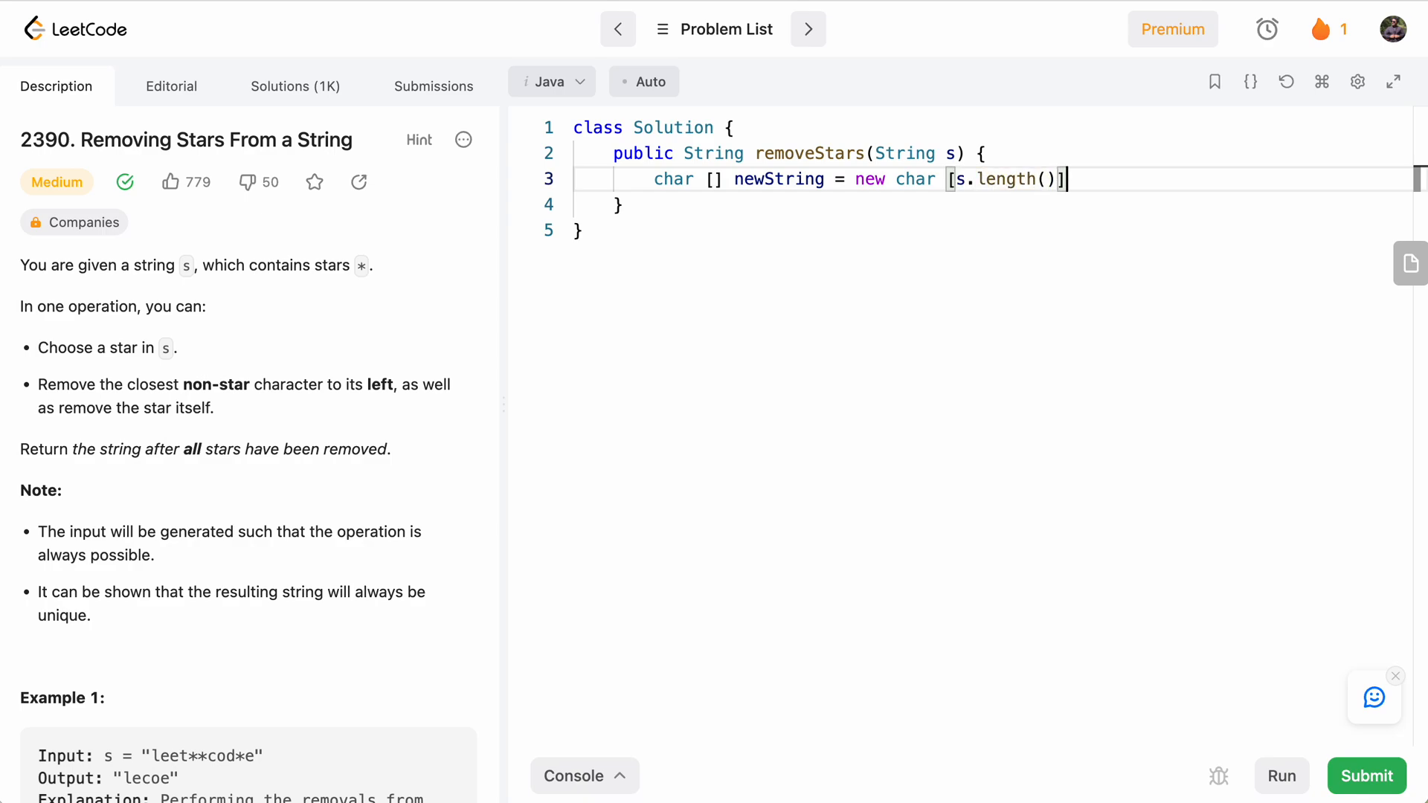
pyautogui.write(';')
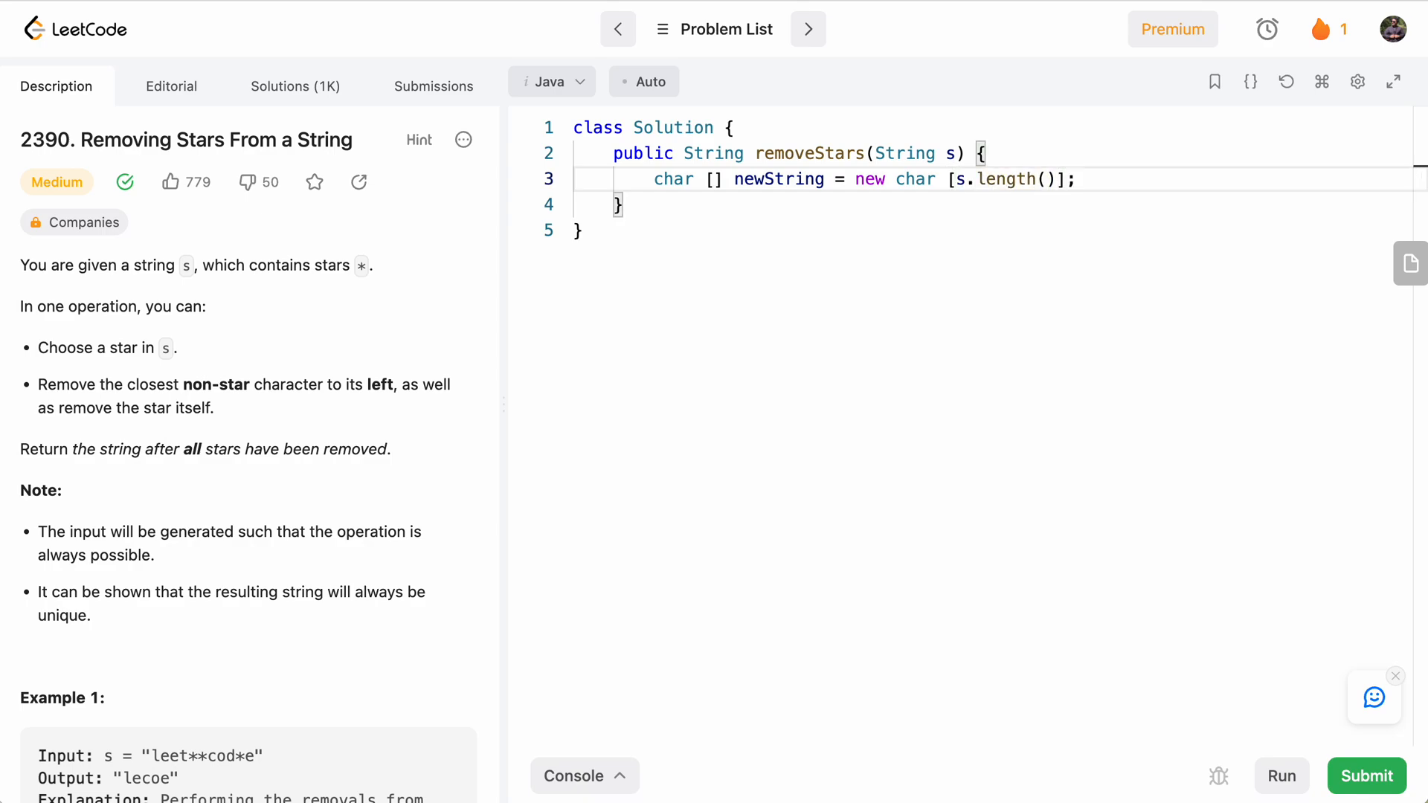
# - Add a for-each loop over s.toCharArray() with if (c == '*') and else branches
pyautogui.write('for(')
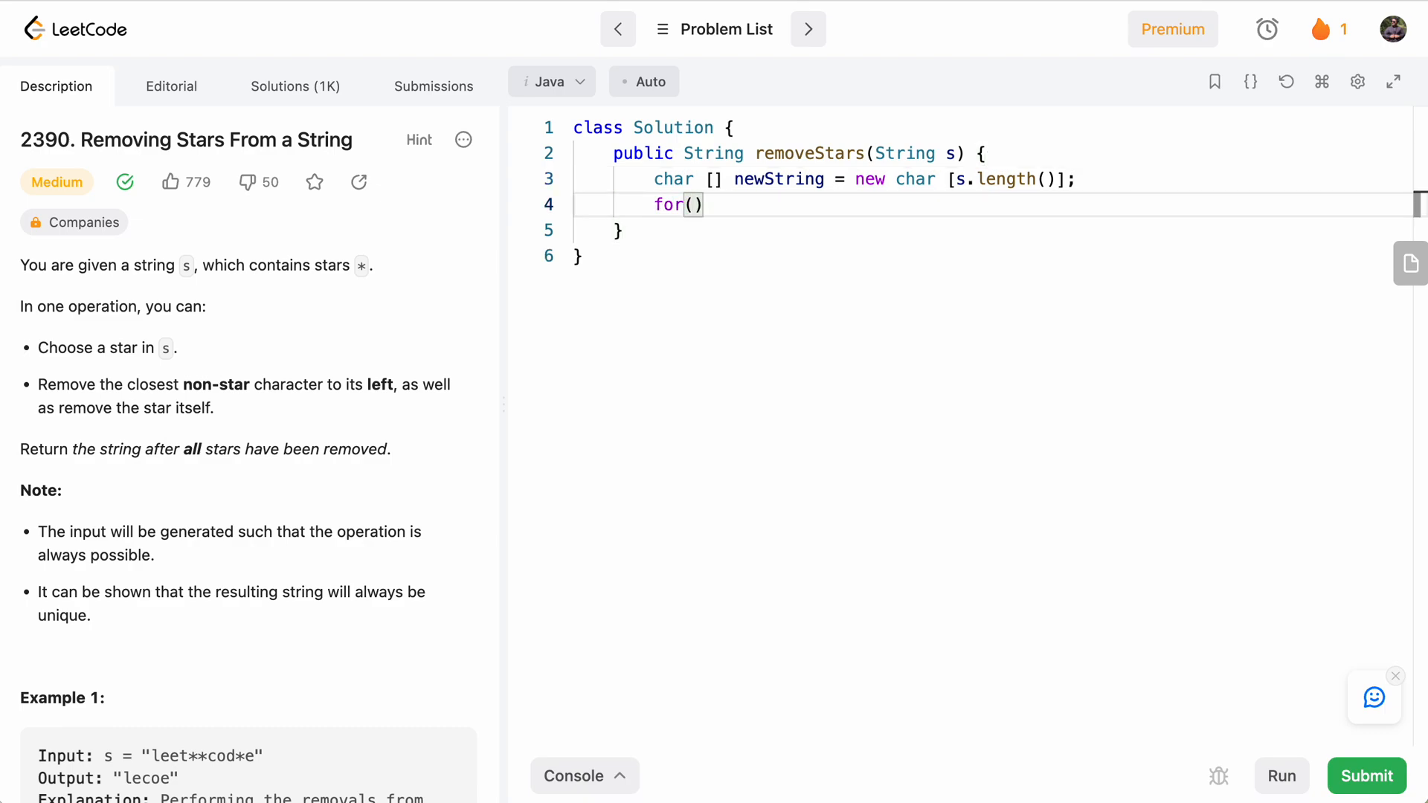
pyautogui.write('char c :')
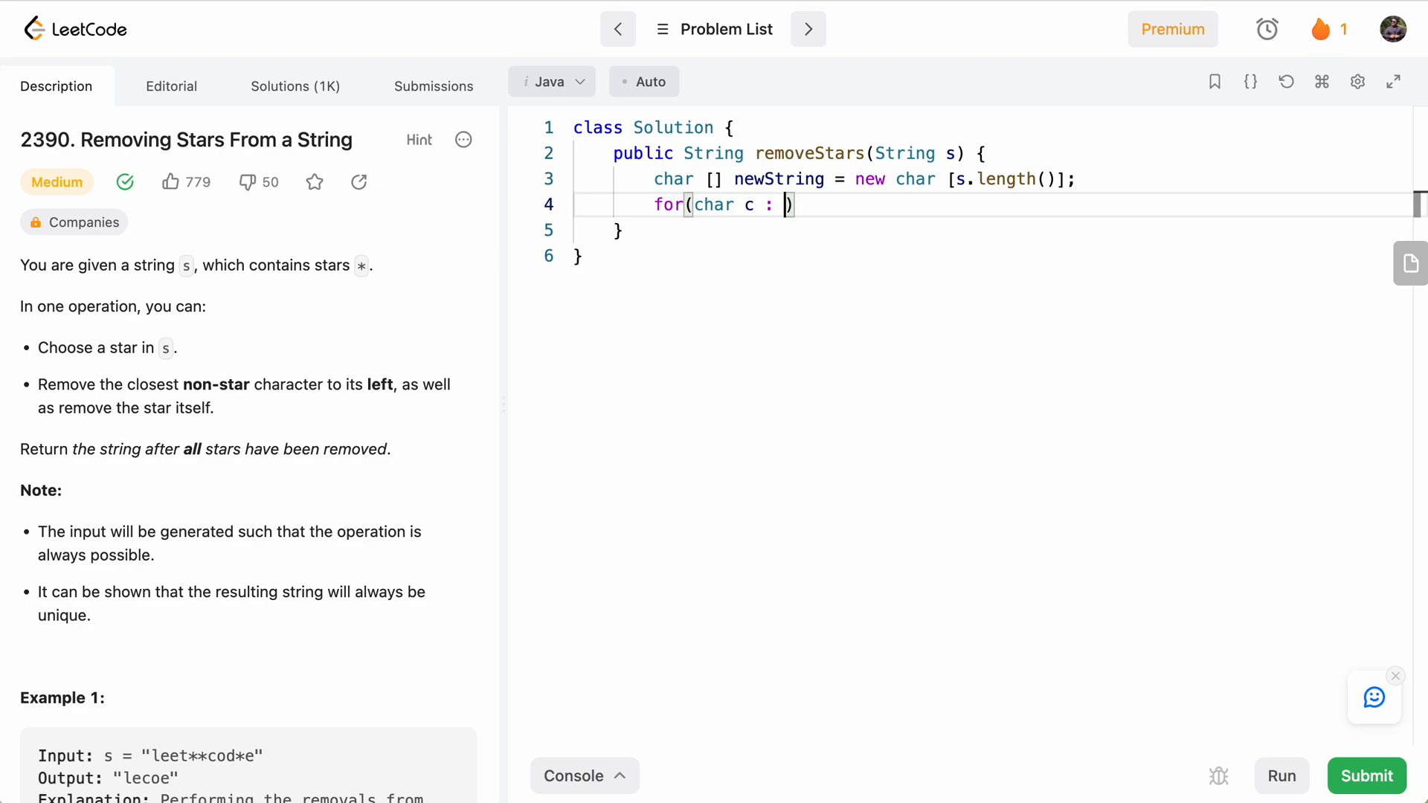
pyautogui.write('s.toCh')
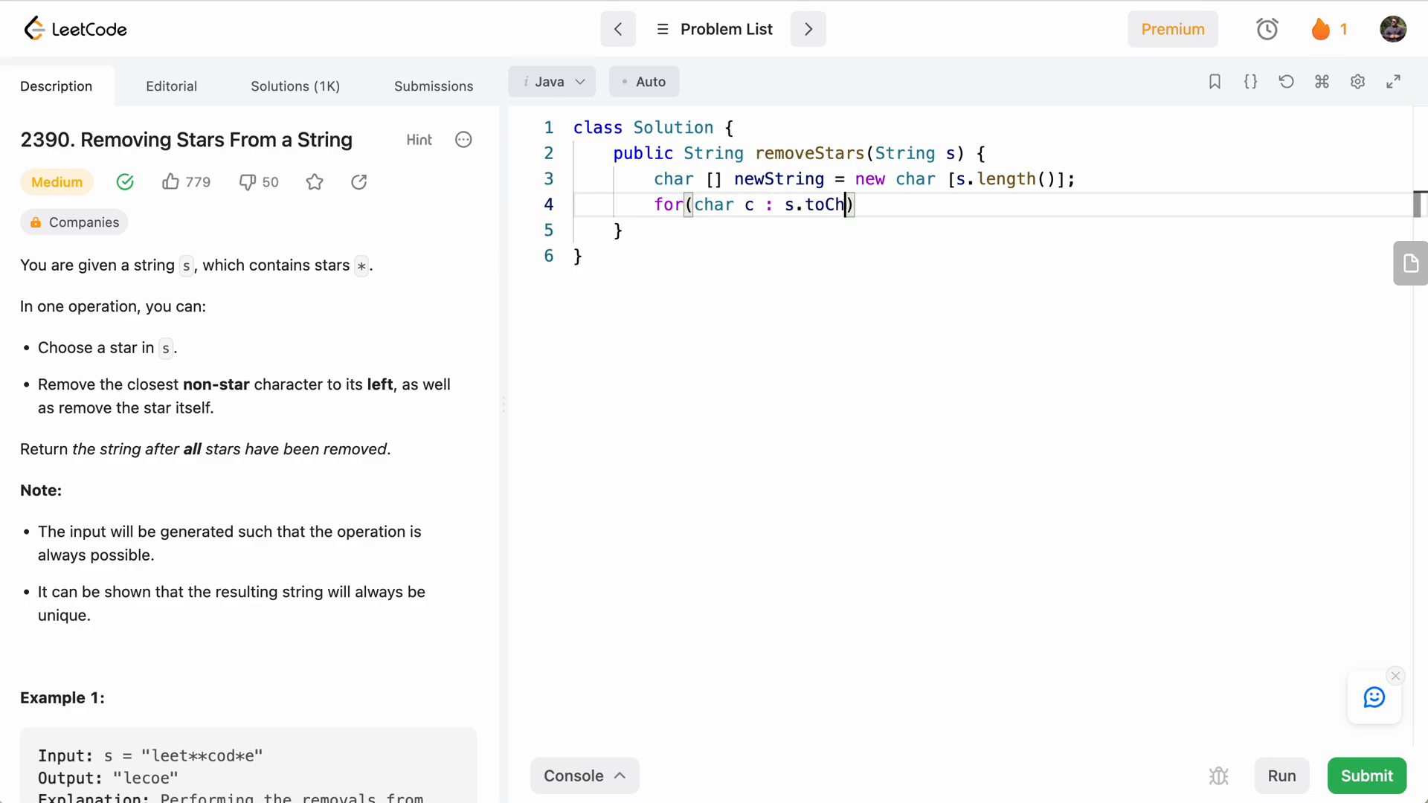
pyautogui.write('arArr')
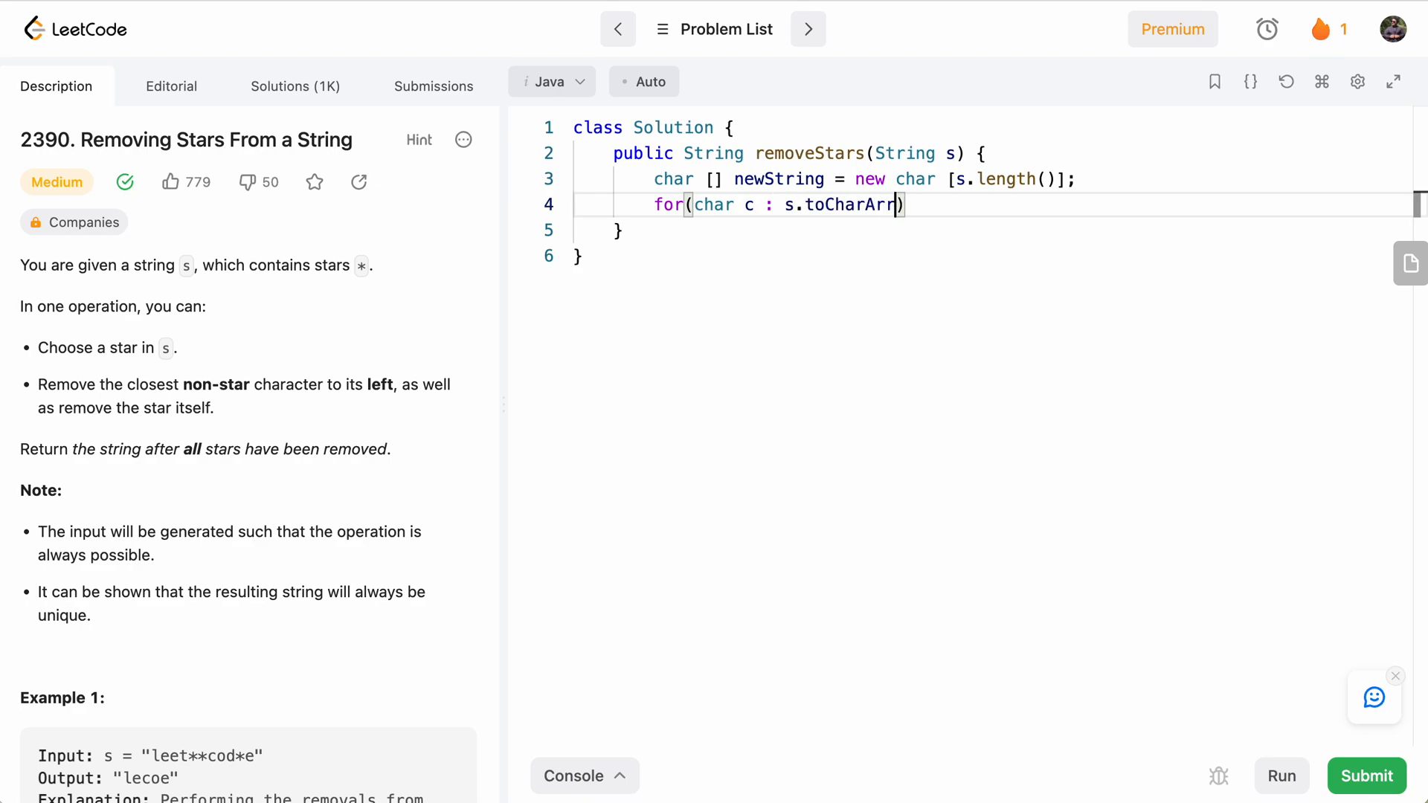
pyautogui.write('ay()')
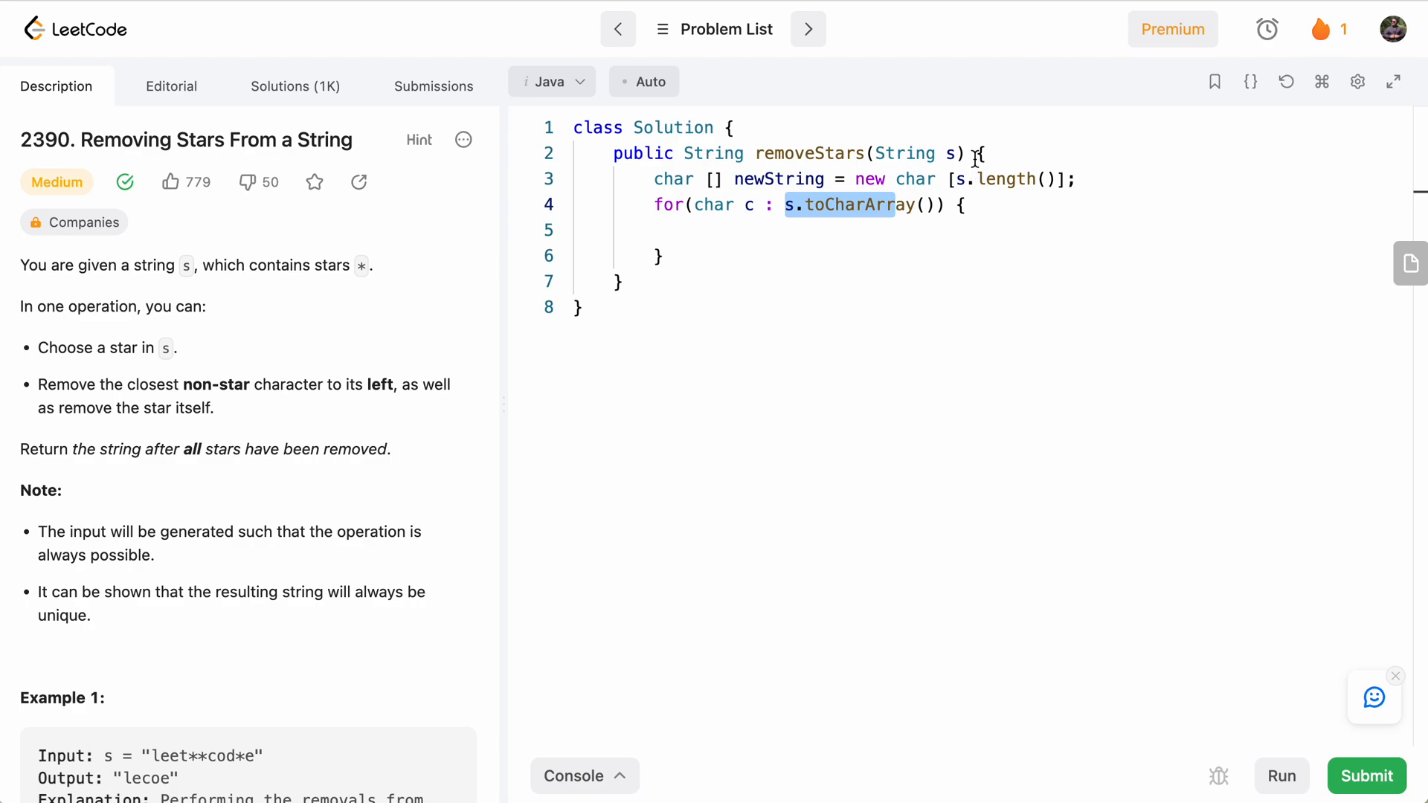
pyautogui.write('if')
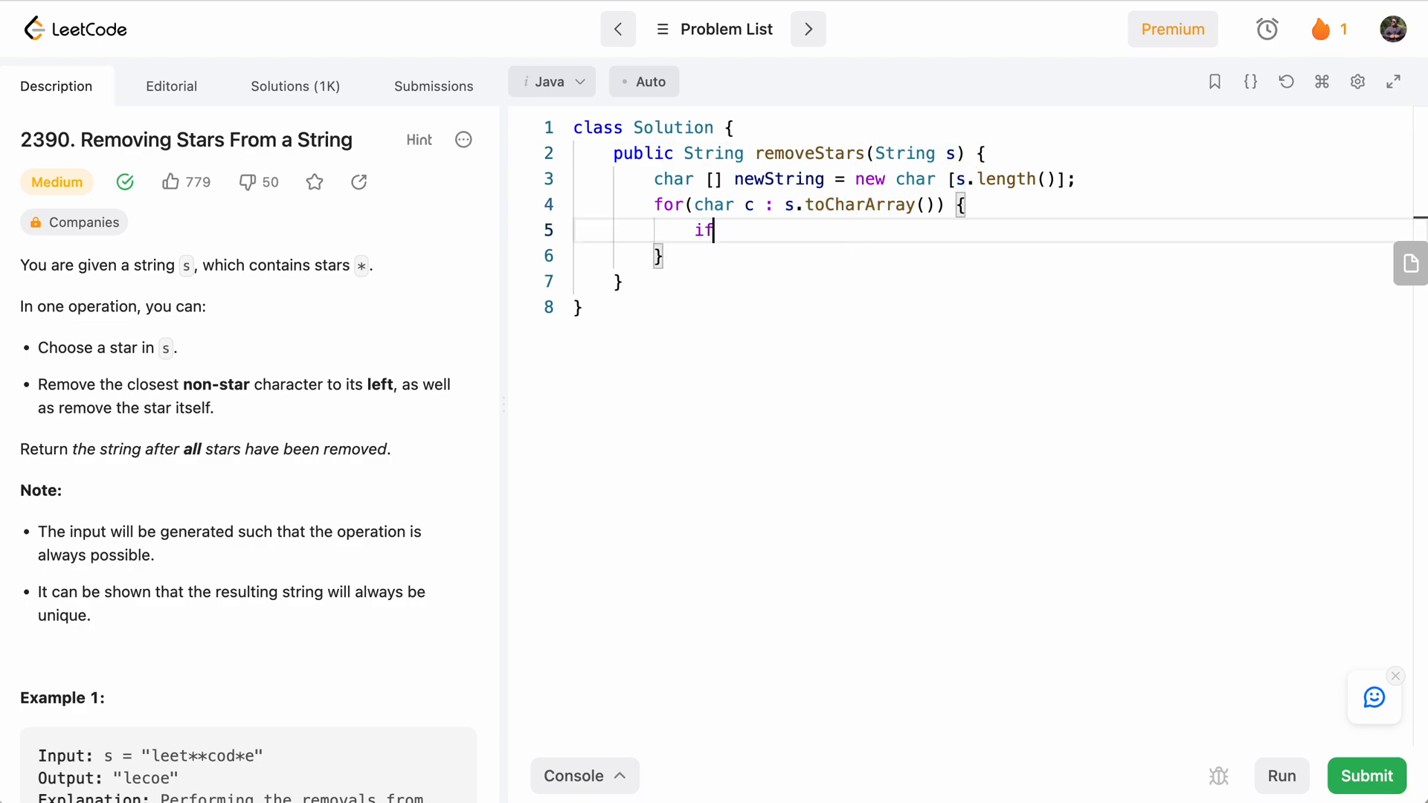
pyautogui.write("(c == '*') {")
pyautogui.write('} e;s')
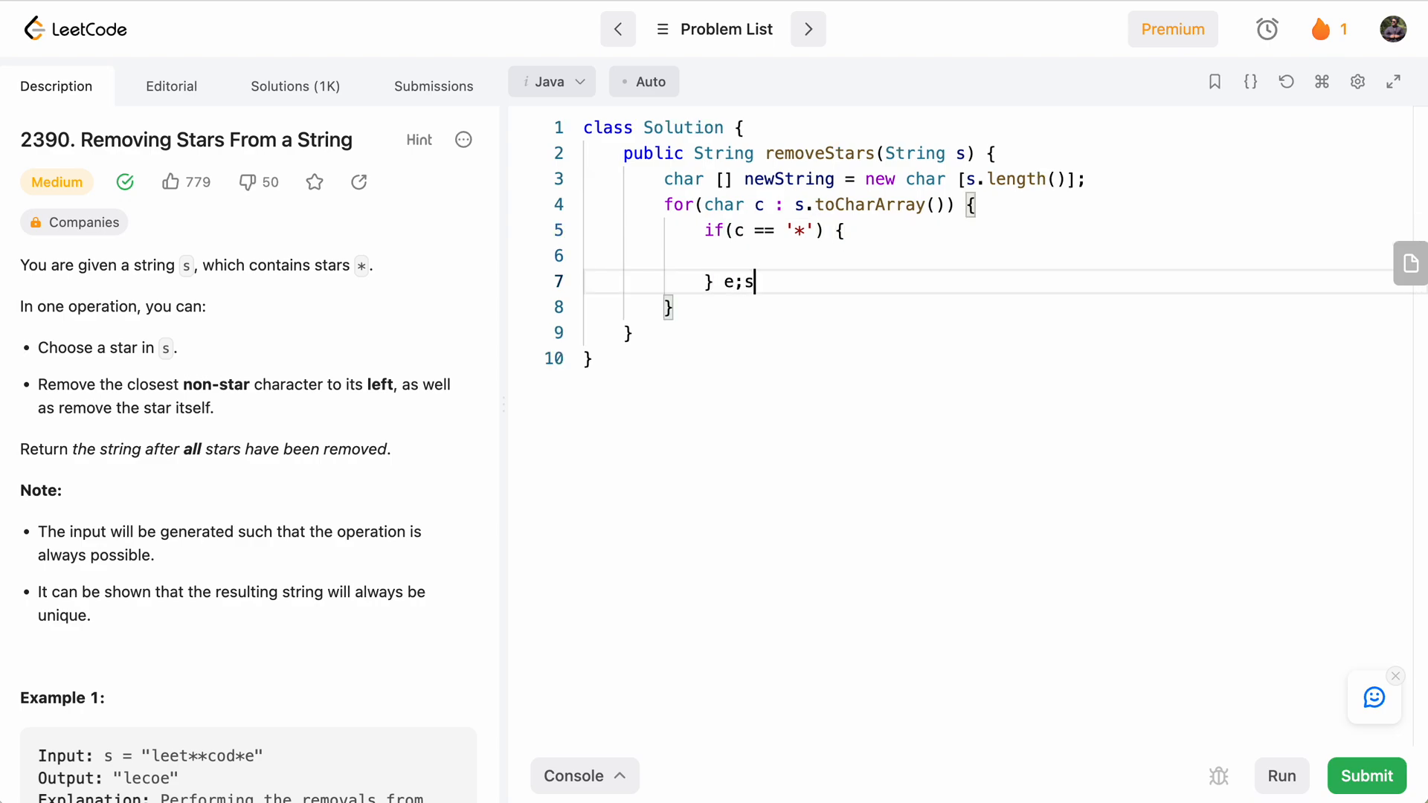
pyautogui.write('lse {')
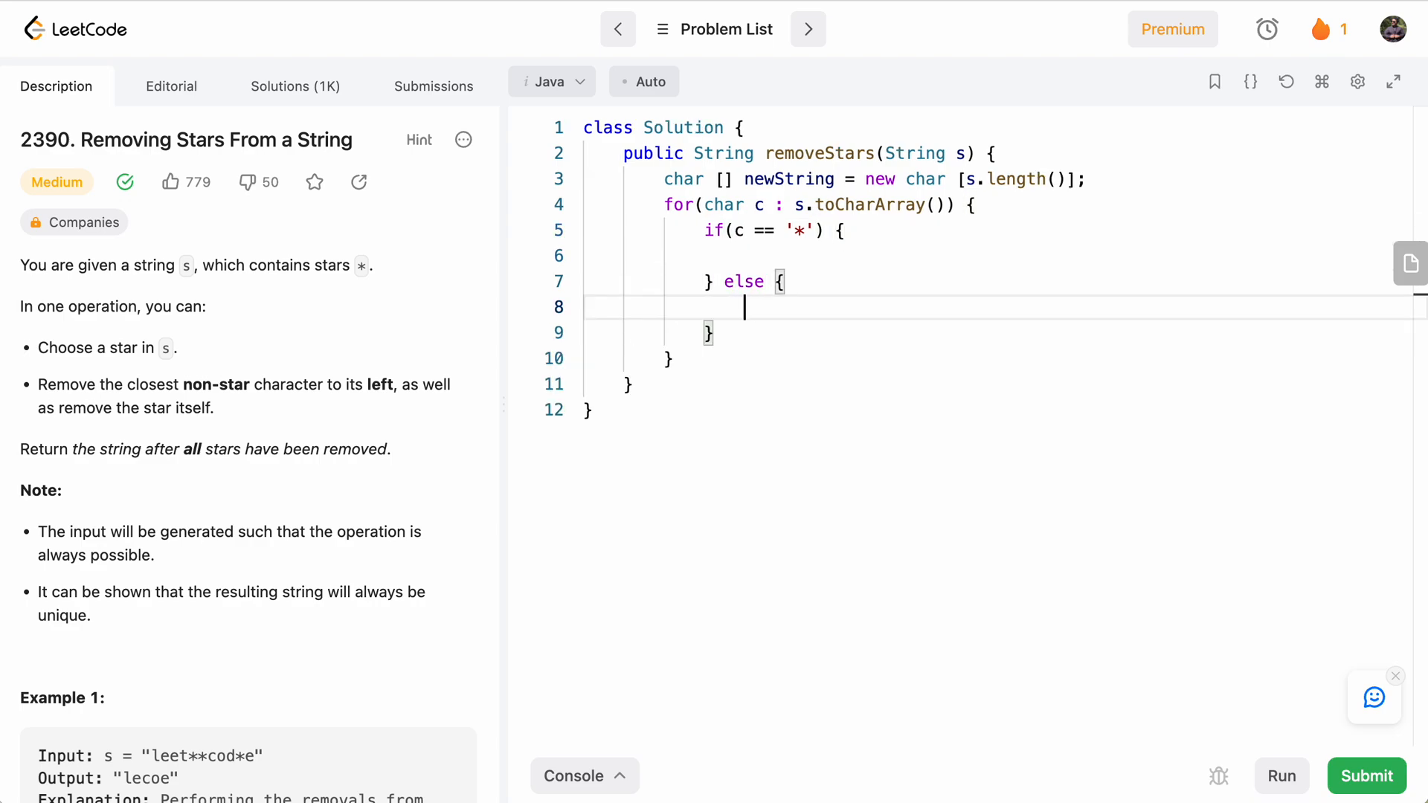
# - Declare int nextIndex = 0; to track the next write position
pyautogui.write('int')
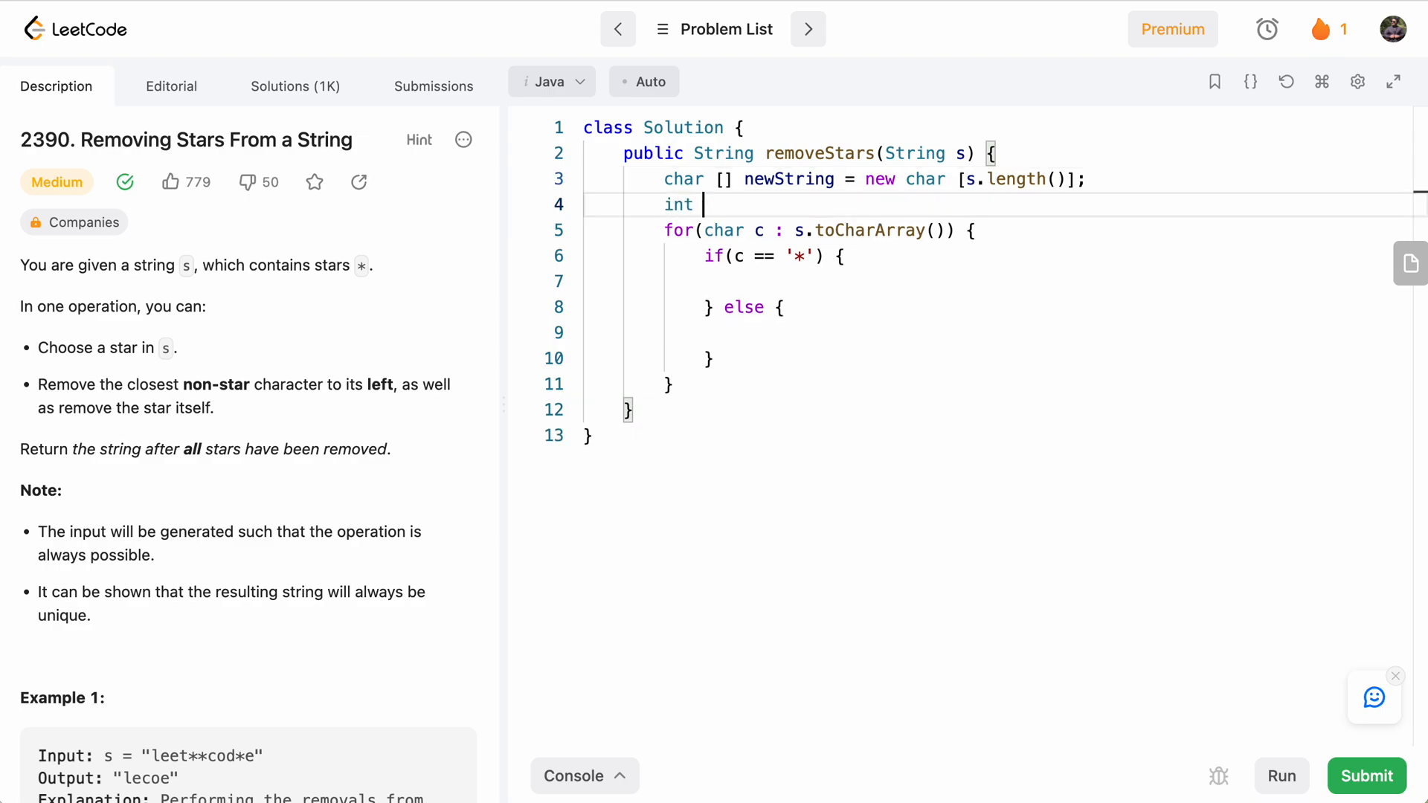
pyautogui.write('nextIn')
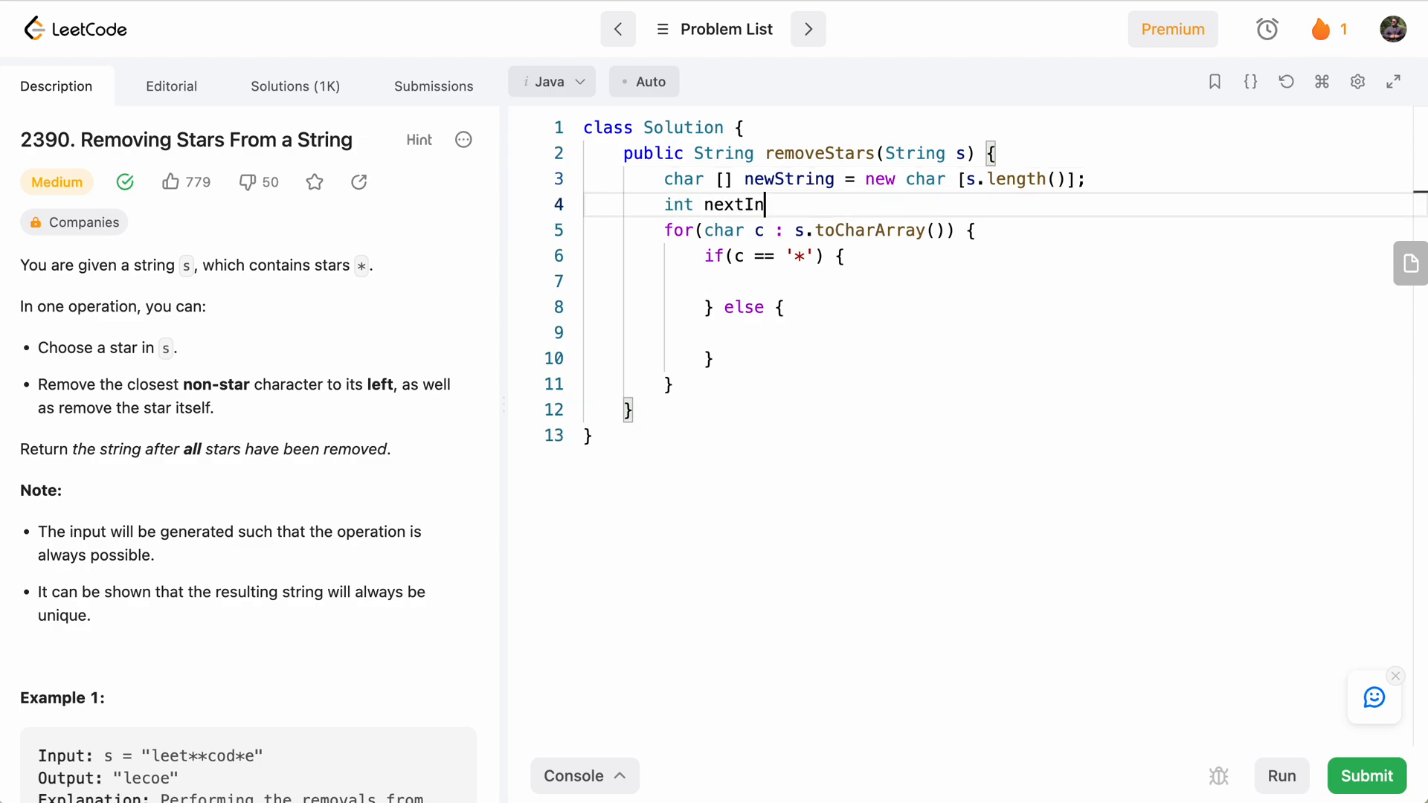
pyautogui.write('dex =')
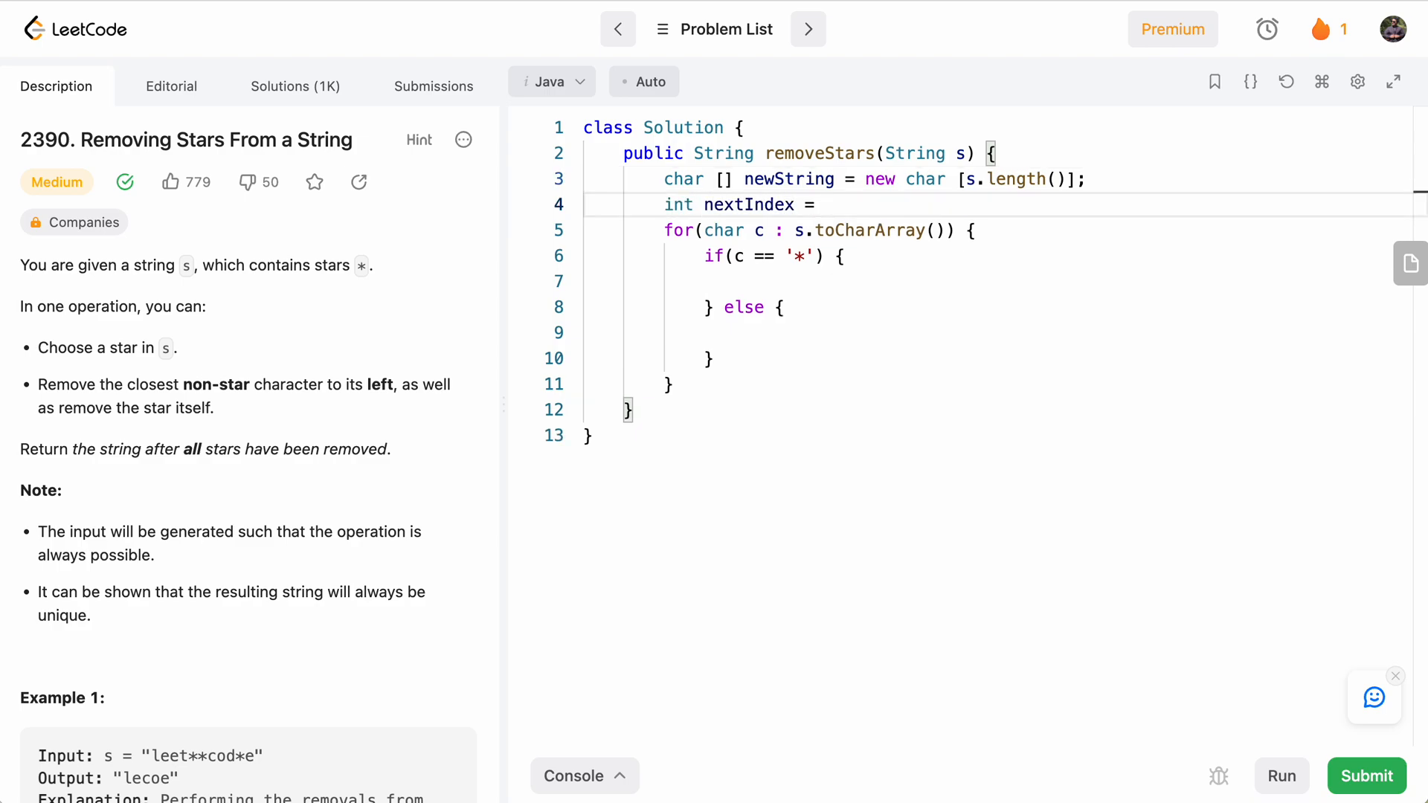
pyautogui.write('0;')
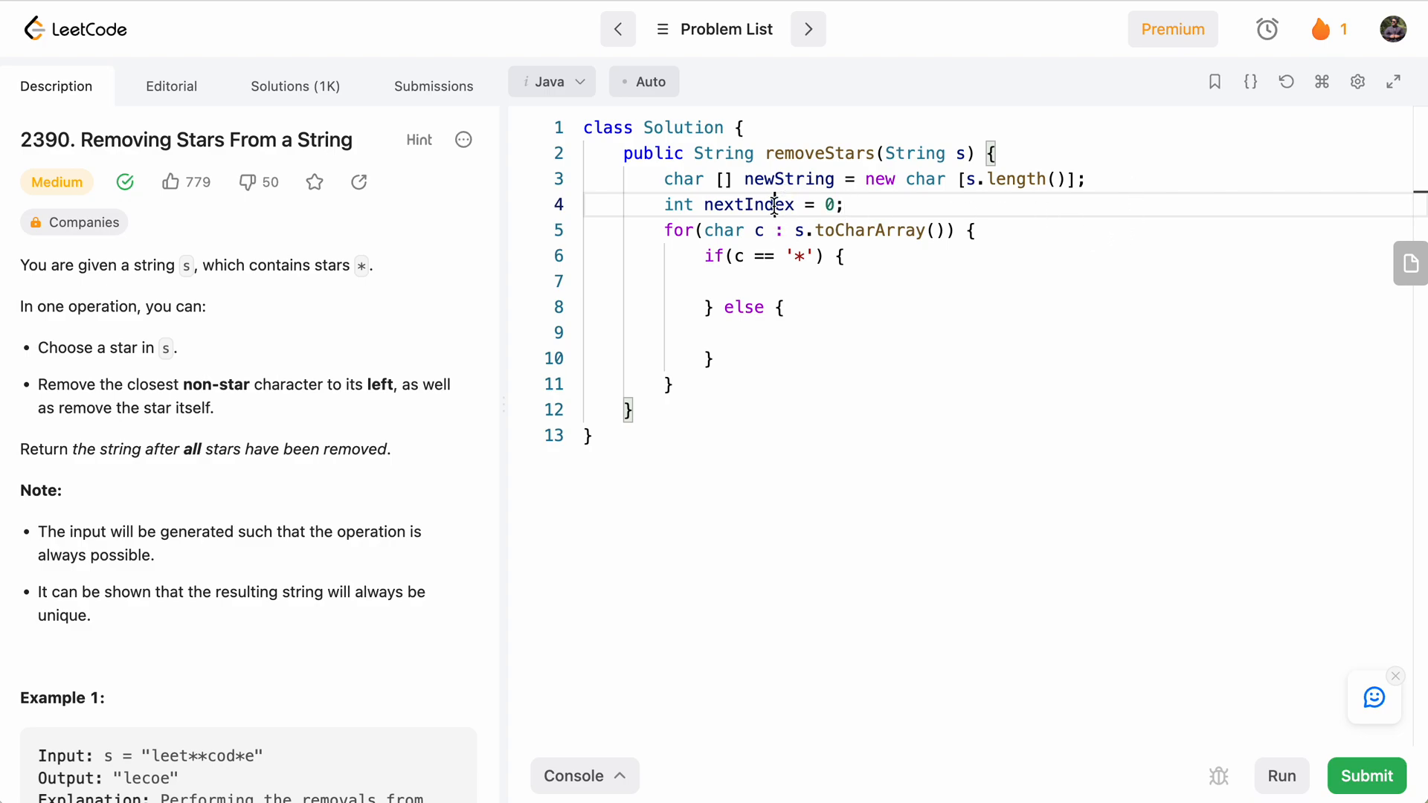
pyautogui.doubleClick(748, 204)
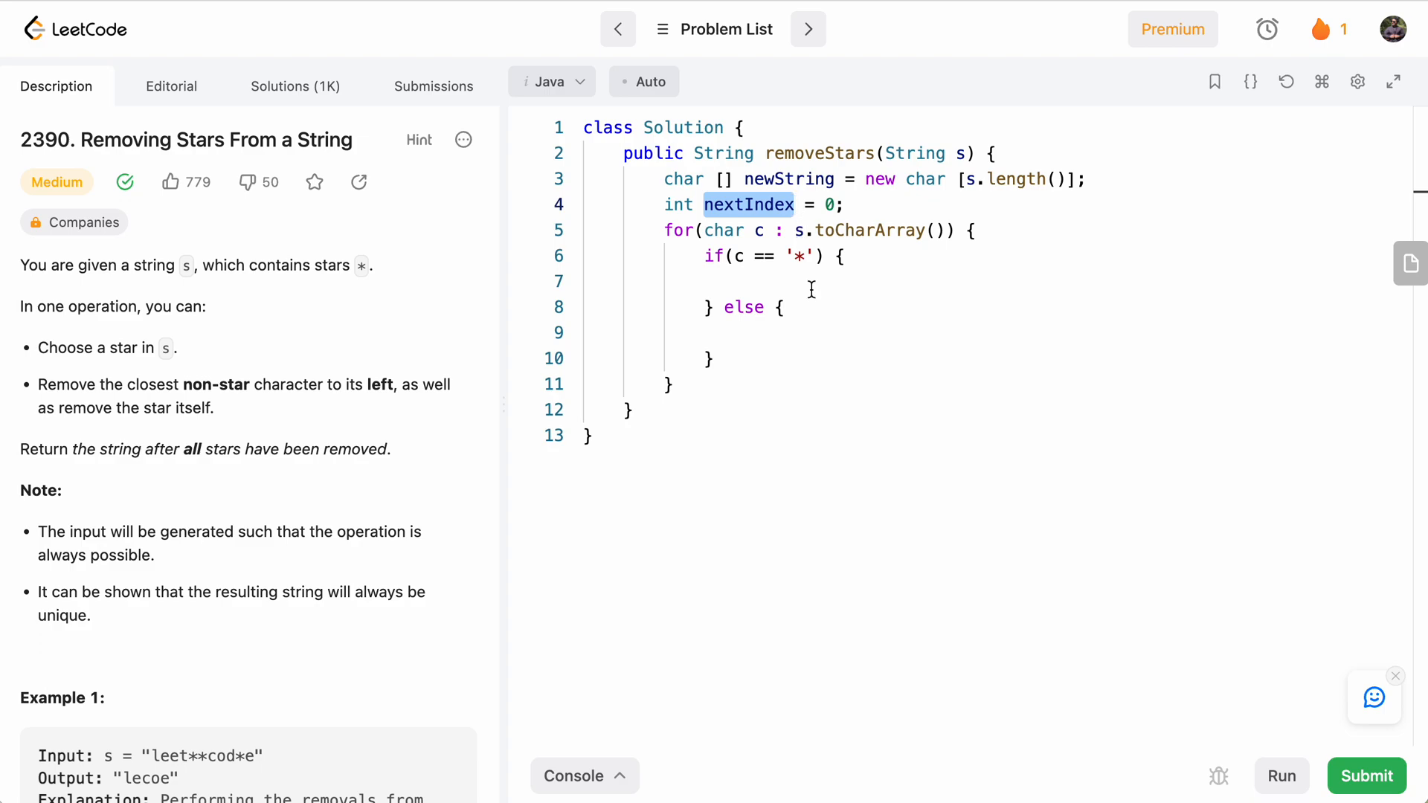
# - Store c at newString[nextIndex] and increment nextIndex in the else branch, then begin return new String(
pyautogui.click(811, 280)
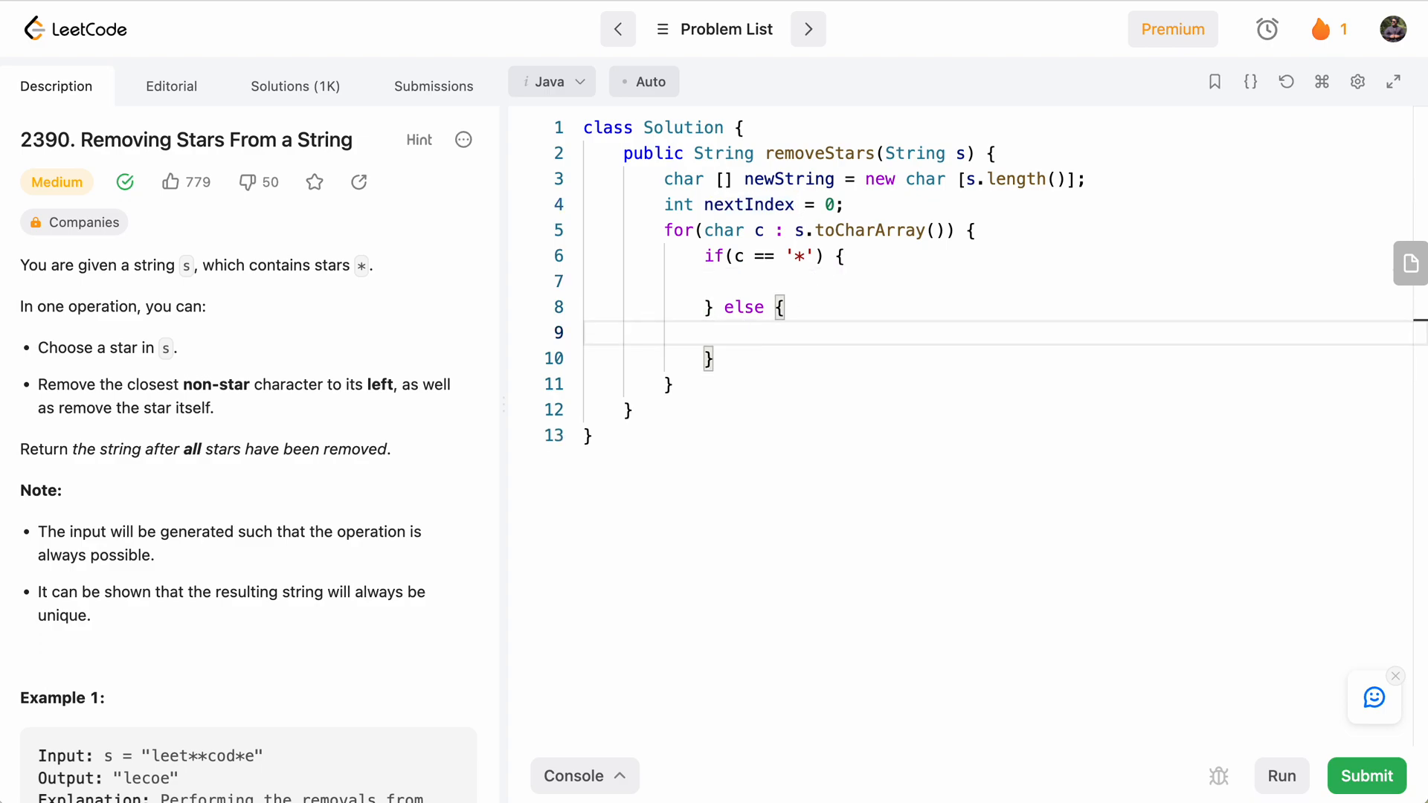
pyautogui.doubleClick(789, 178)
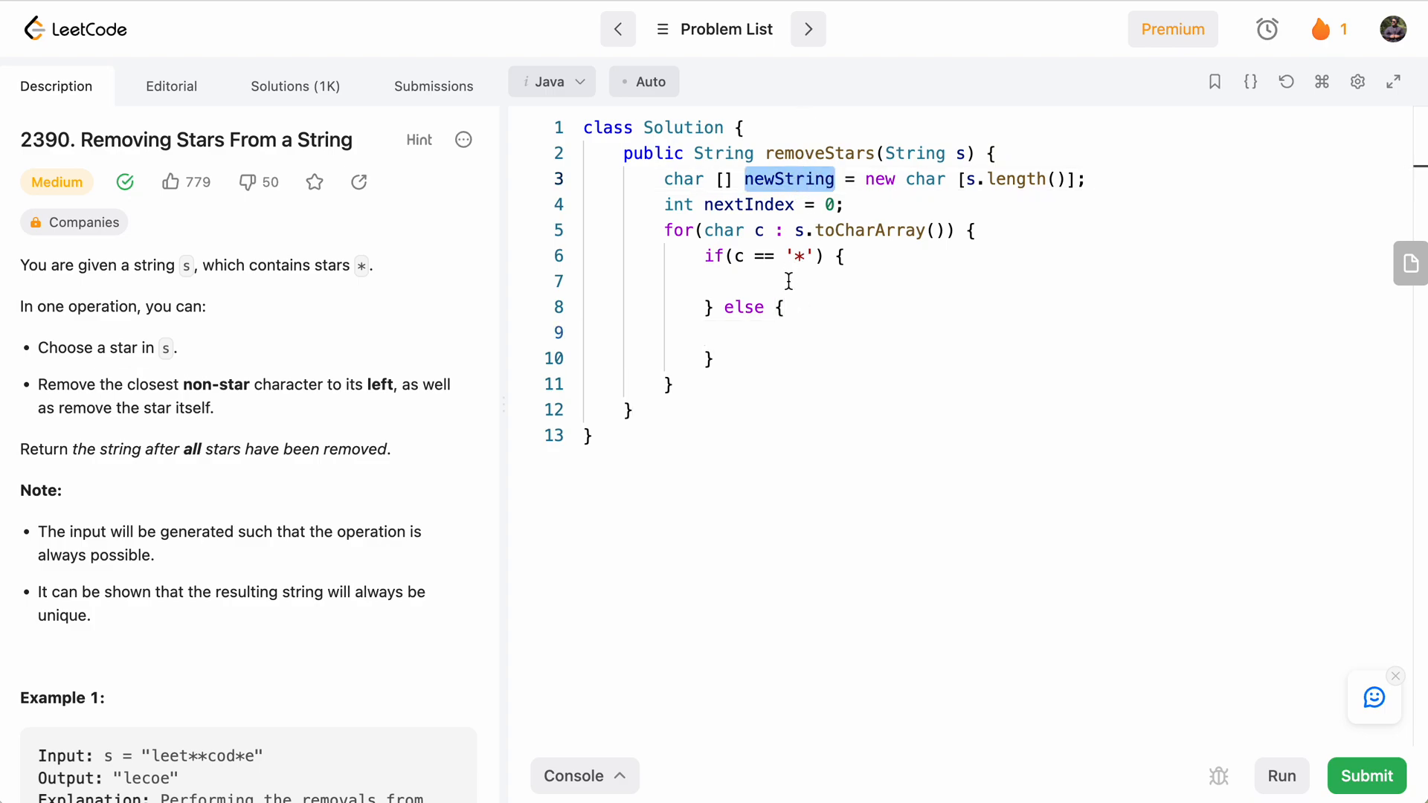
pyautogui.write('newString[]')
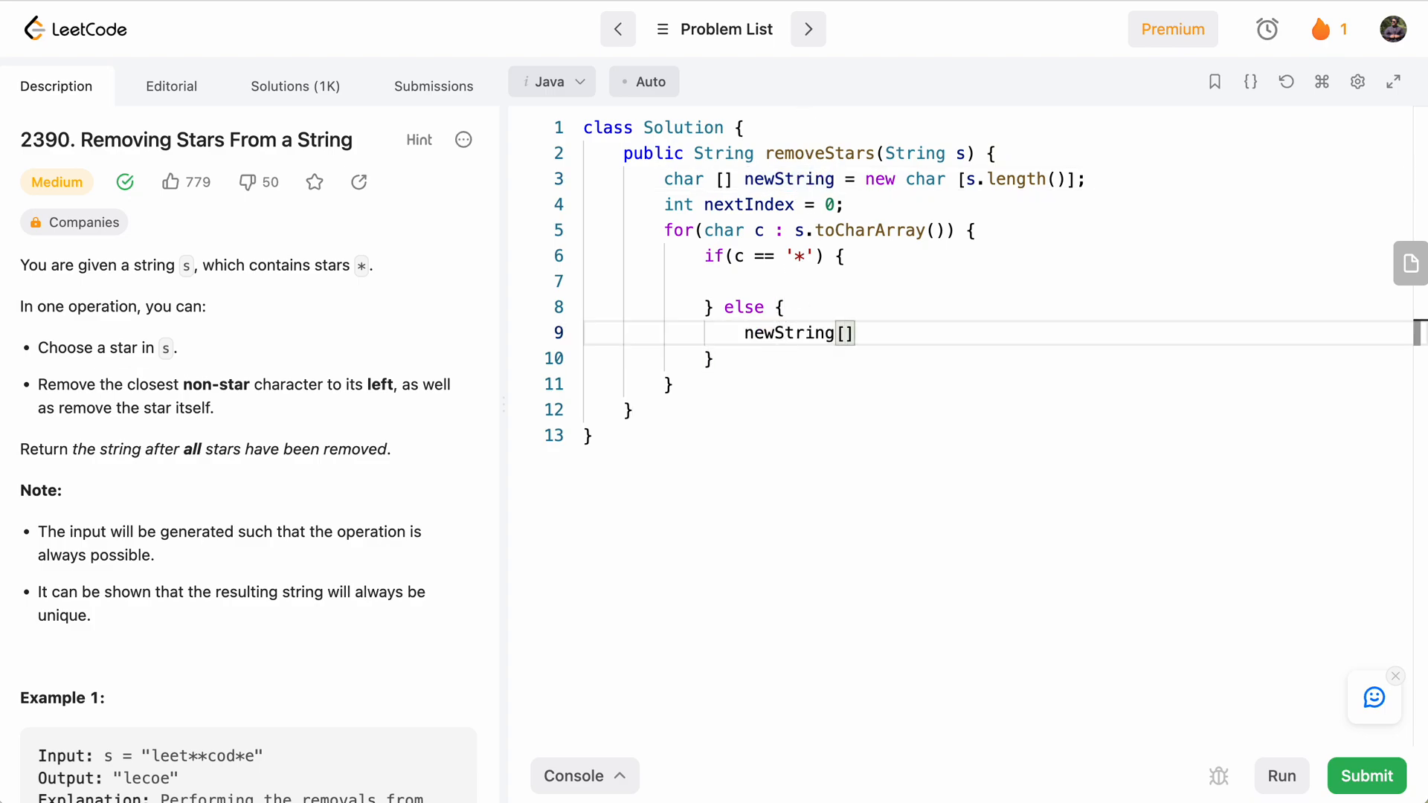
pyautogui.write('nextIndex')
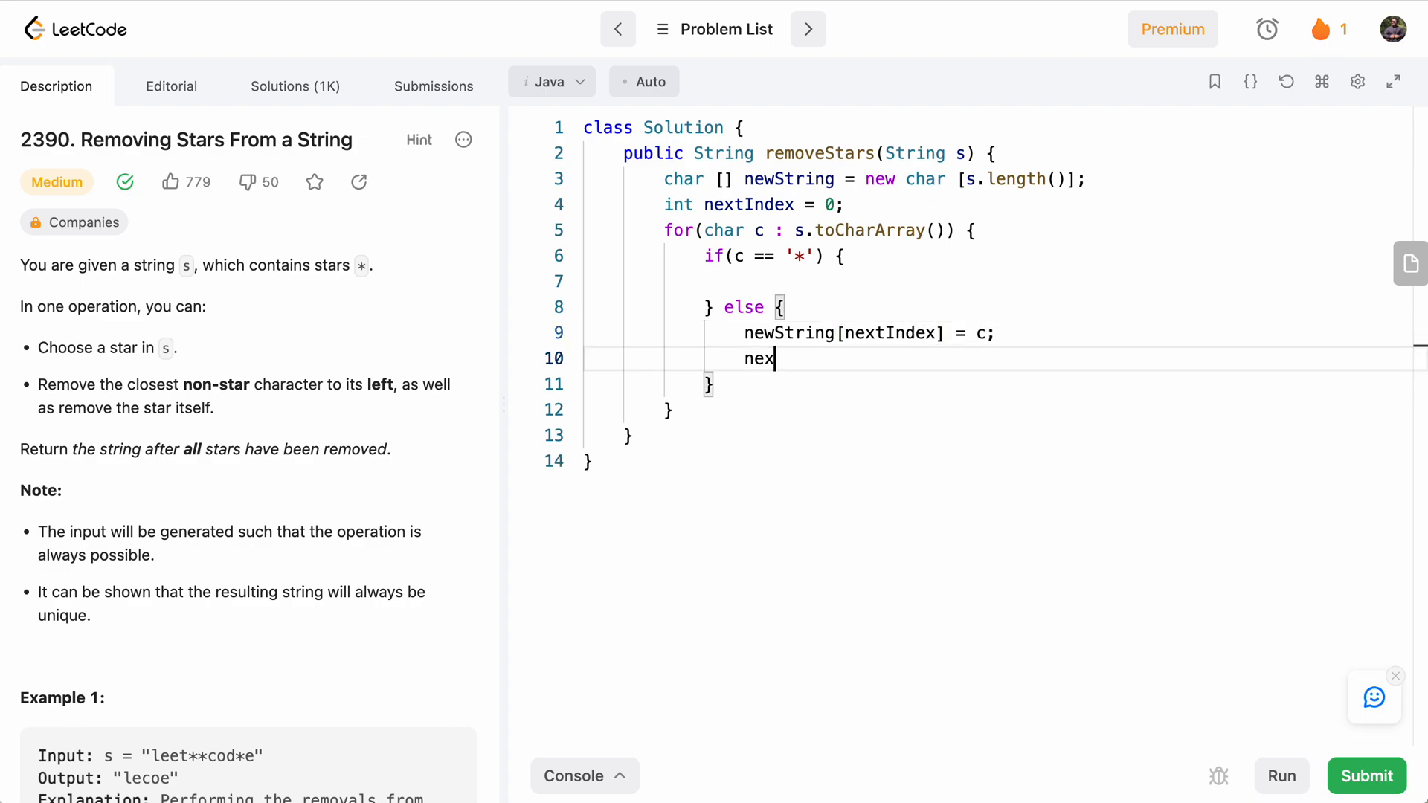
pyautogui.write('tIndex++;')
pyautogui.write('ret')
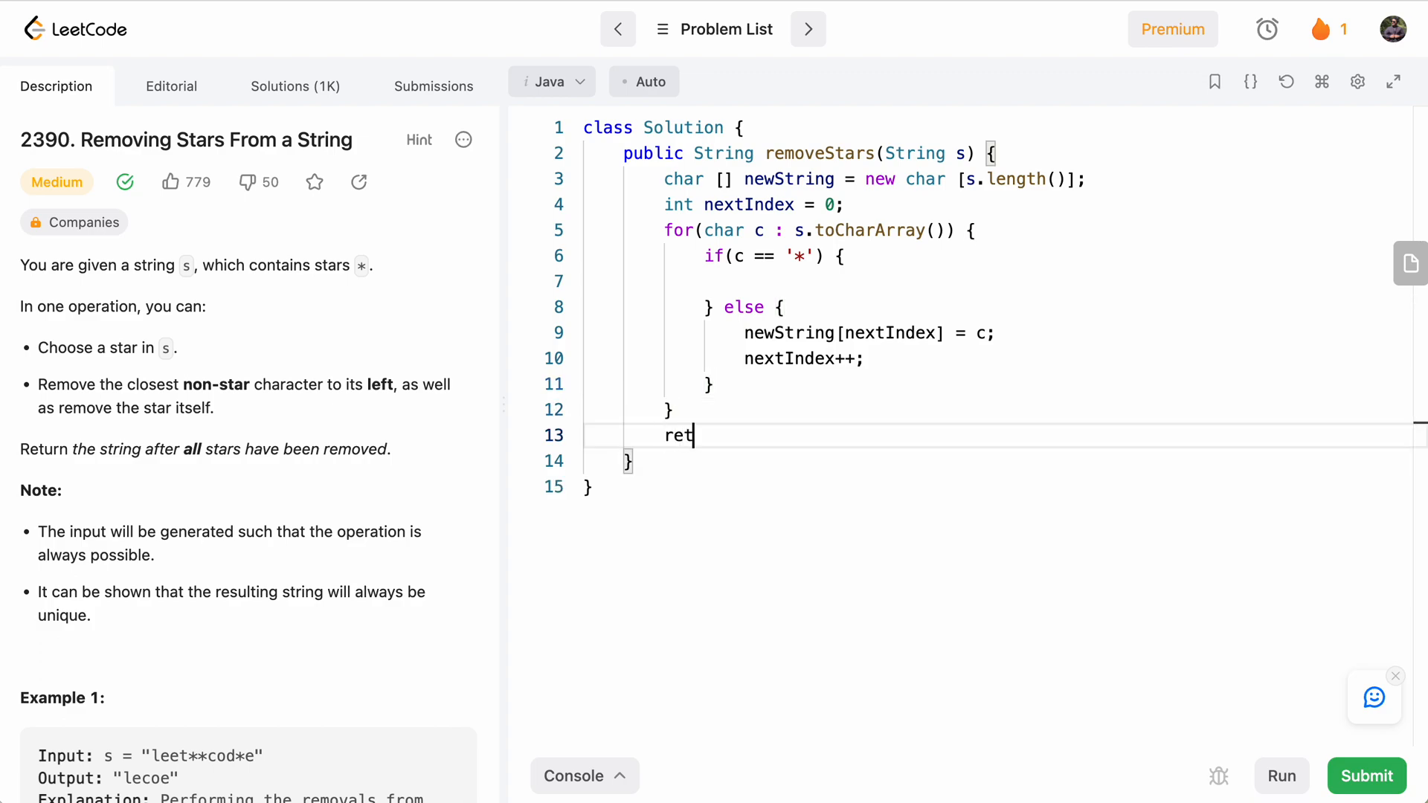
pyautogui.write('urn n')
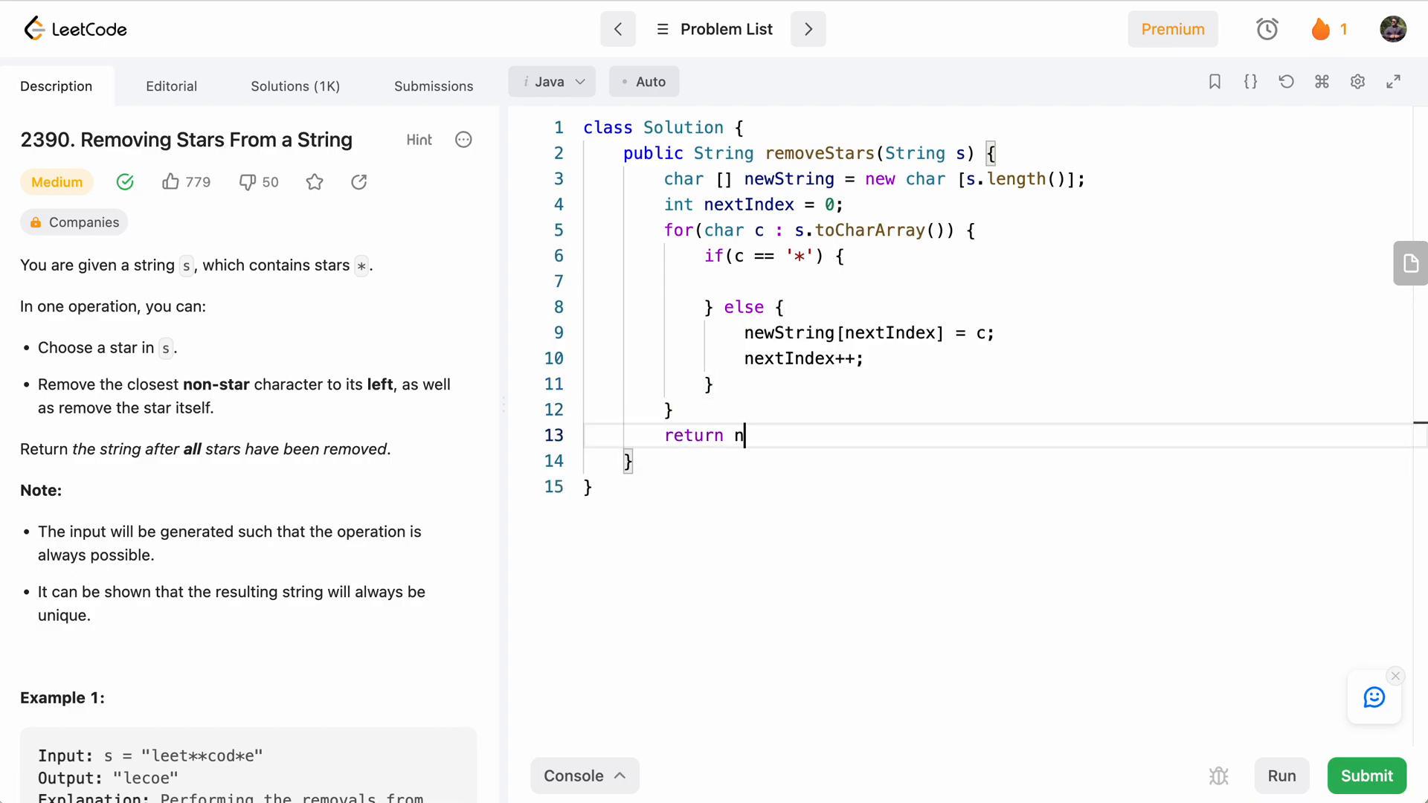
pyautogui.write('ew String(')
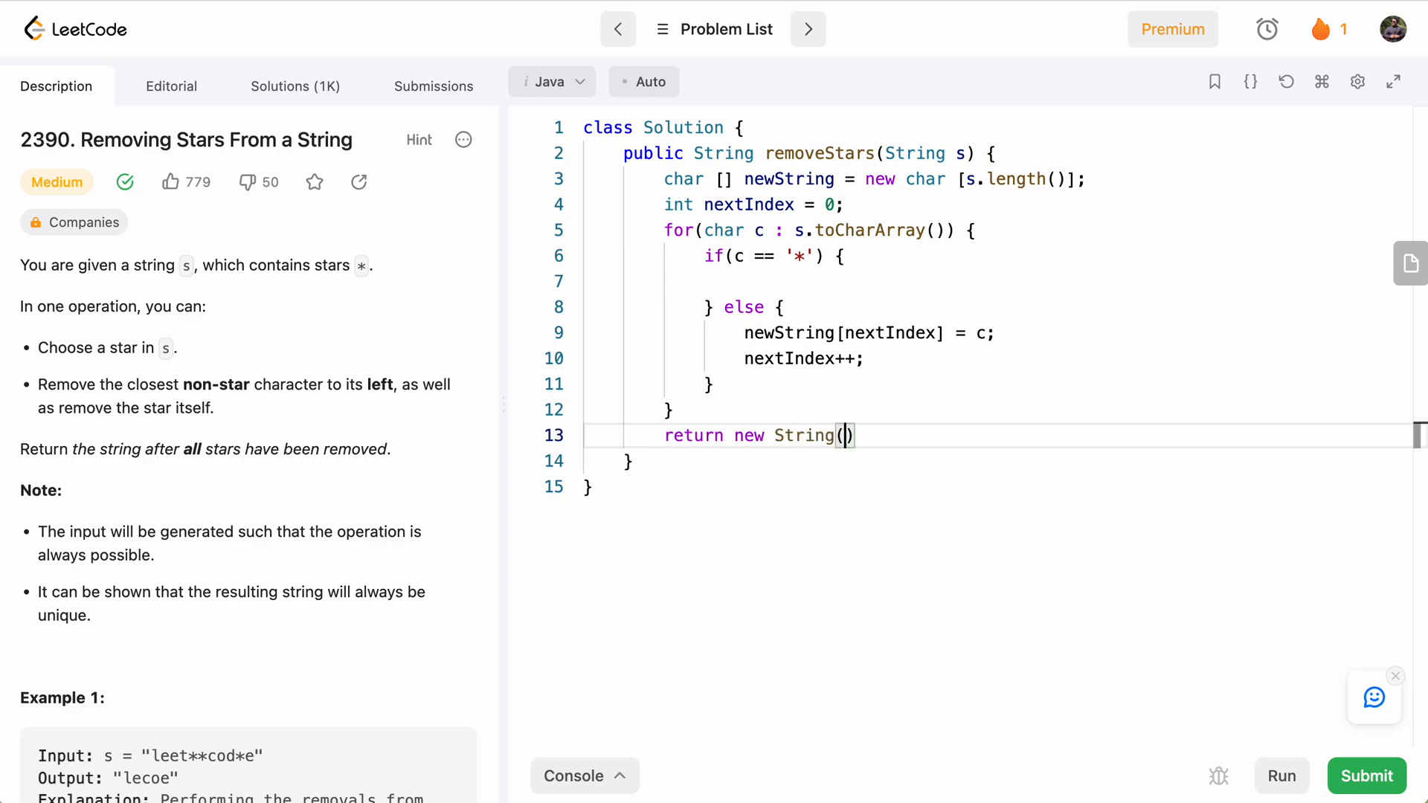
# - Complete return new String(newString, 0, nextIndex); and review the highlighted variable names
pyautogui.doubleClick(789, 178)
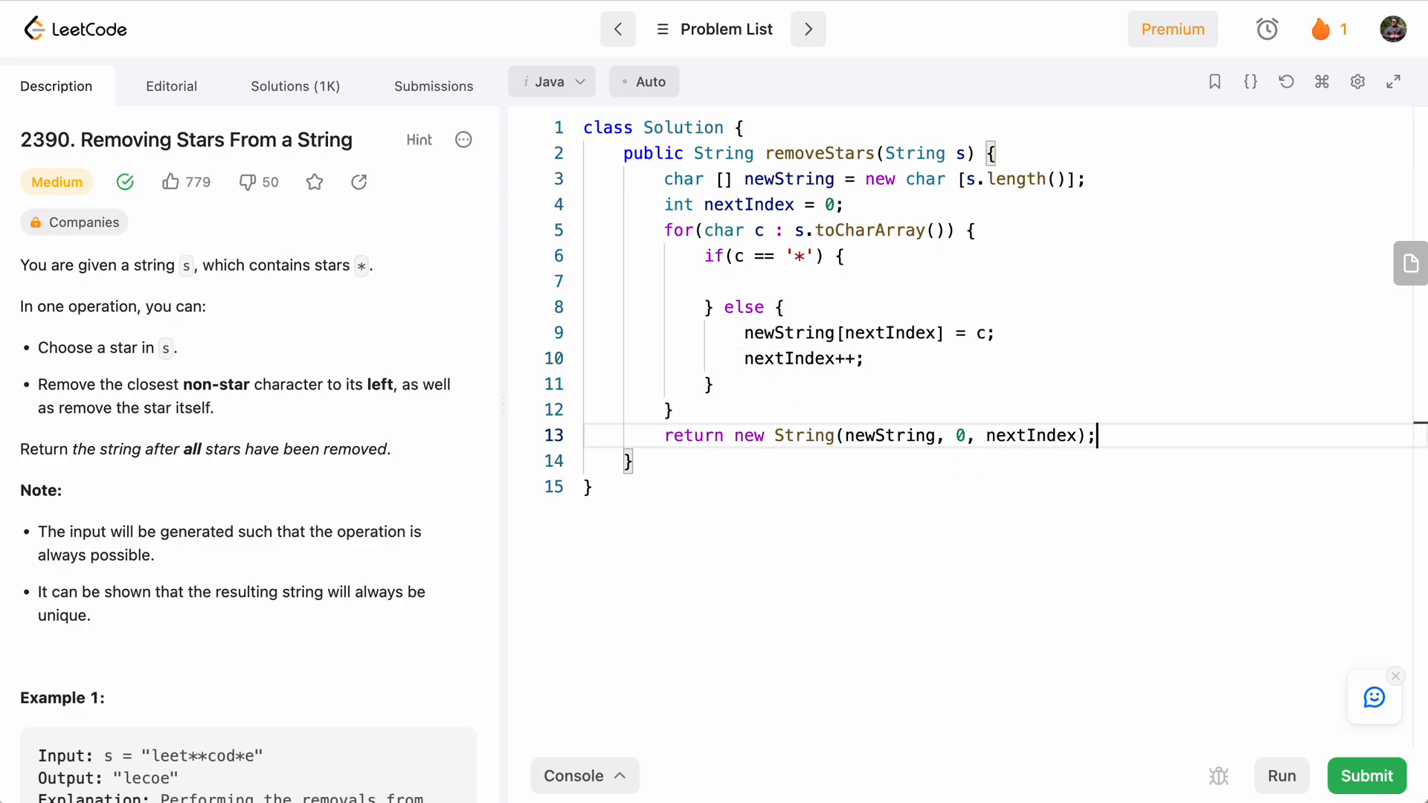
pyautogui.doubleClick(1028, 435)
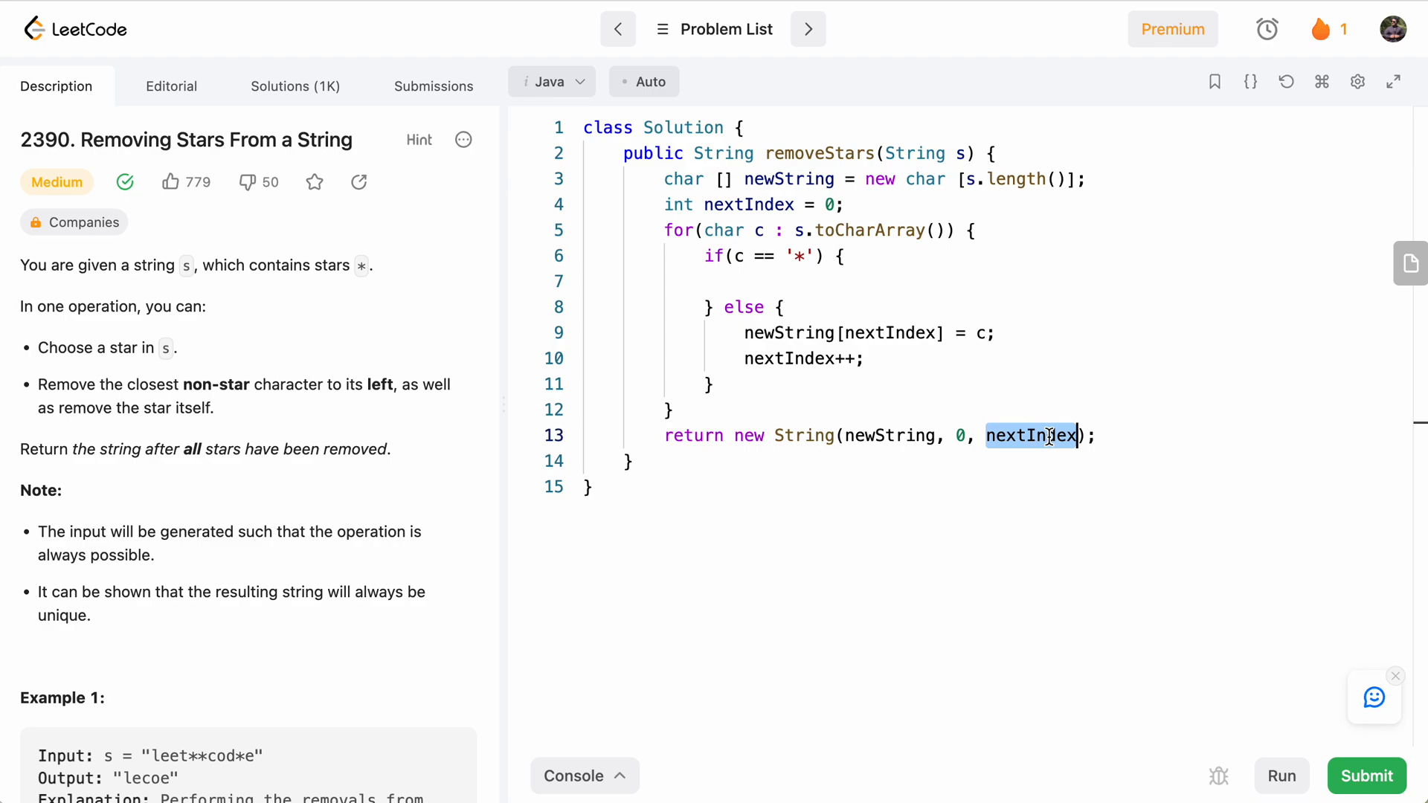
pyautogui.moveTo(713, 422)
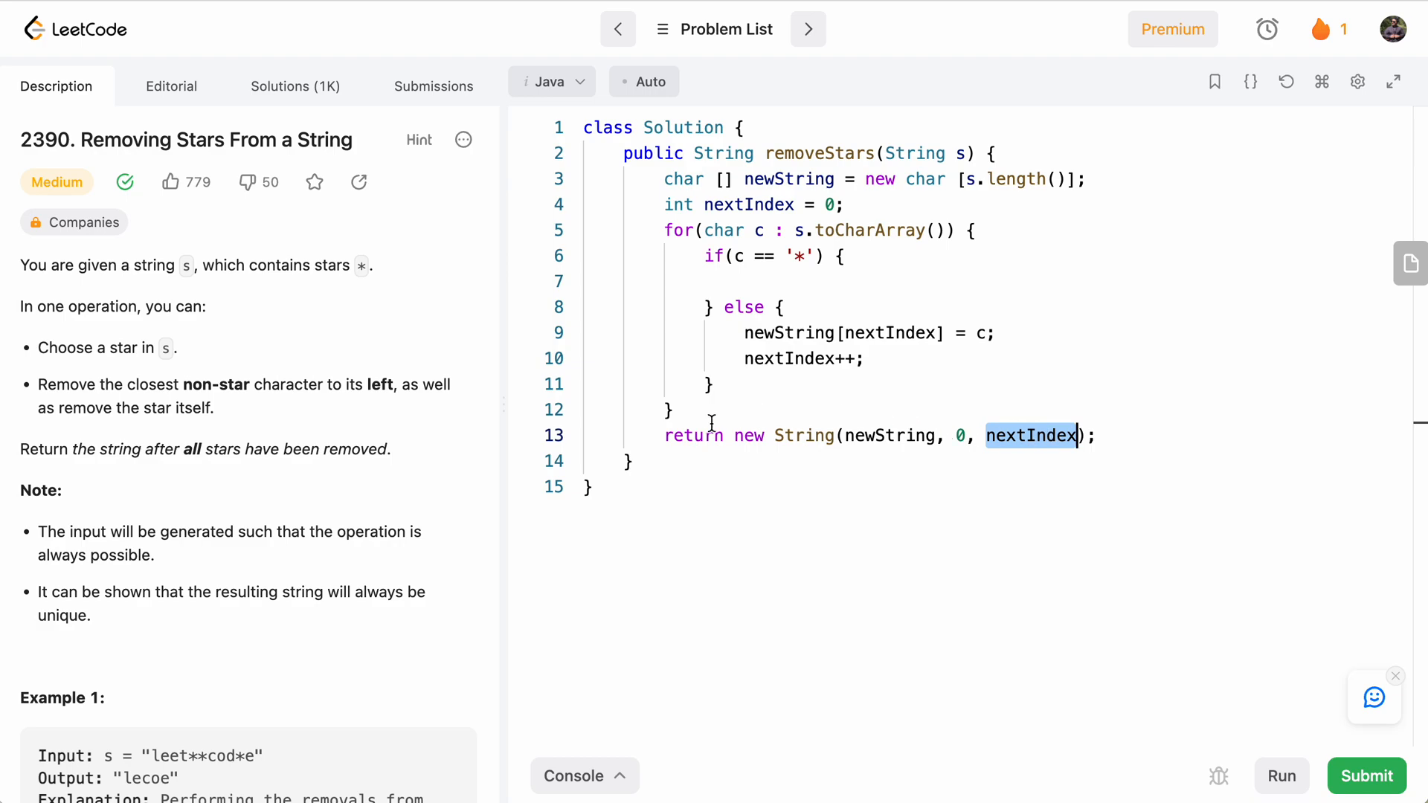
pyautogui.doubleClick(805, 435)
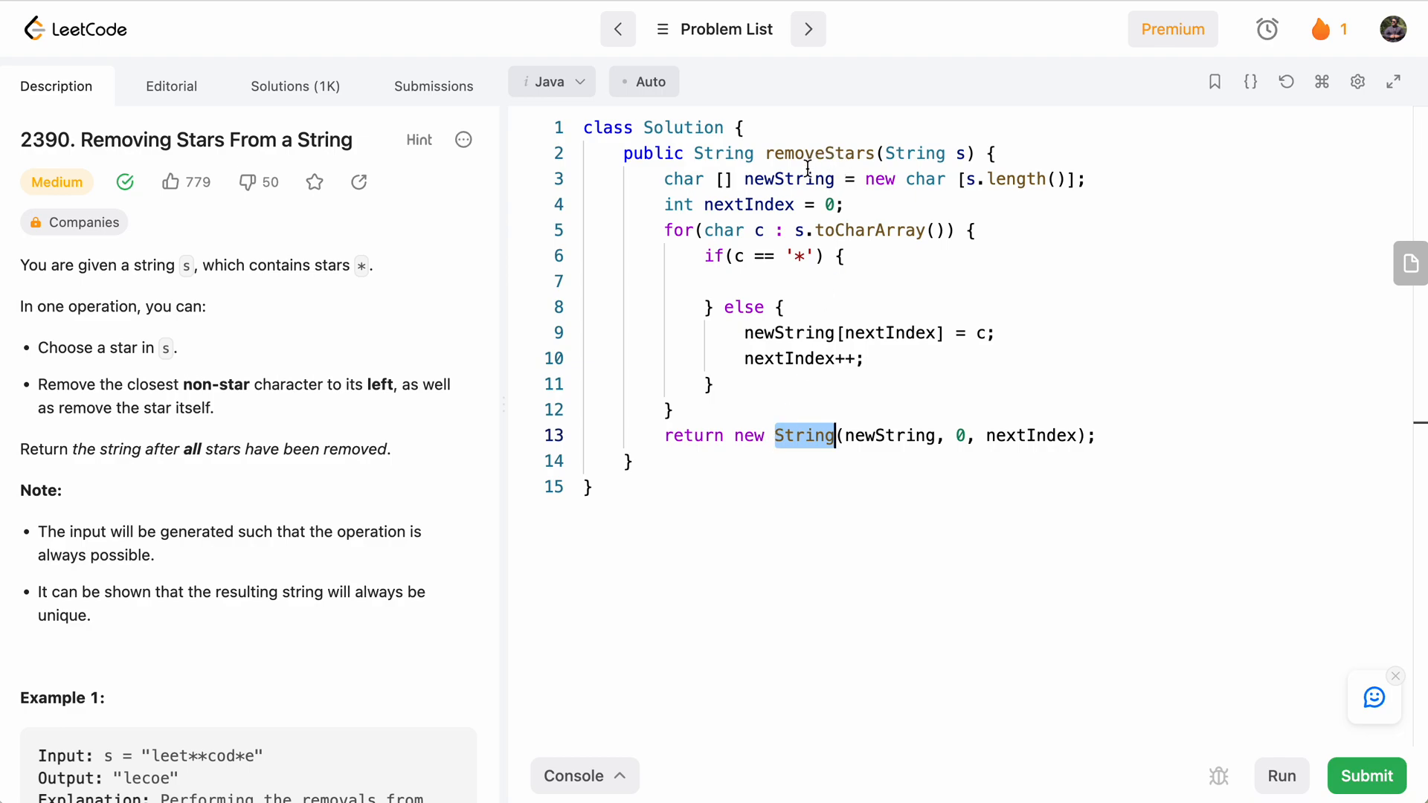
pyautogui.doubleClick(788, 178)
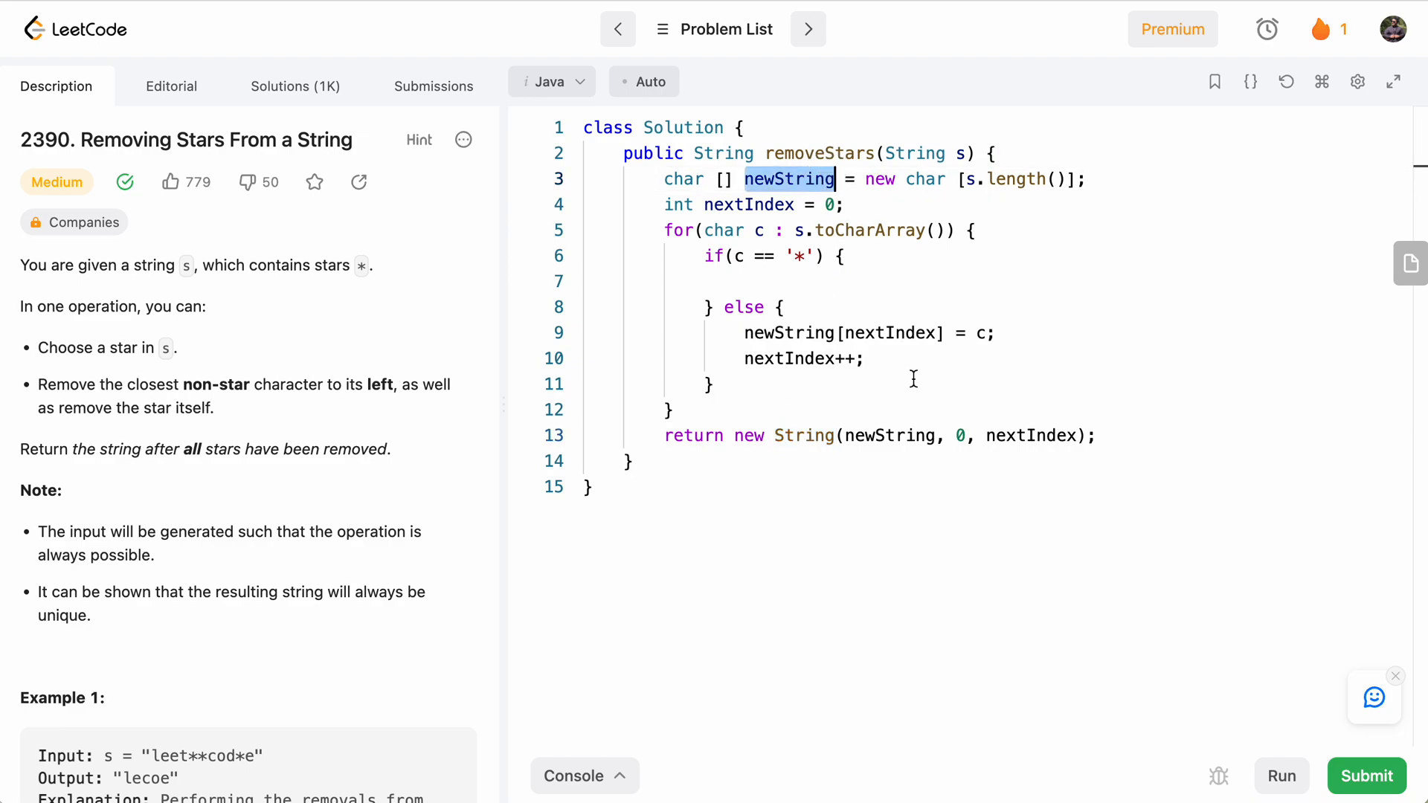
pyautogui.click(1095, 435)
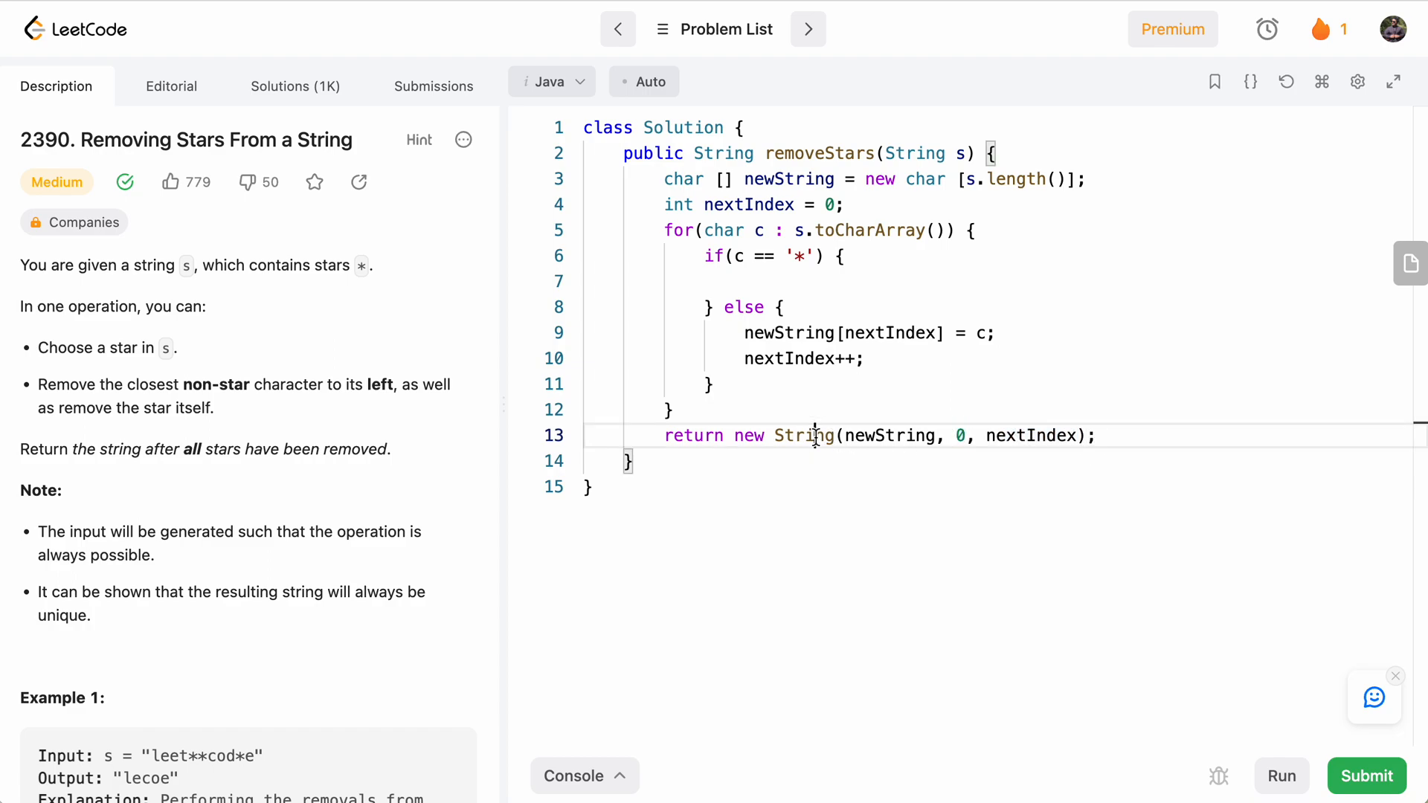
pyautogui.doubleClick(803, 436)
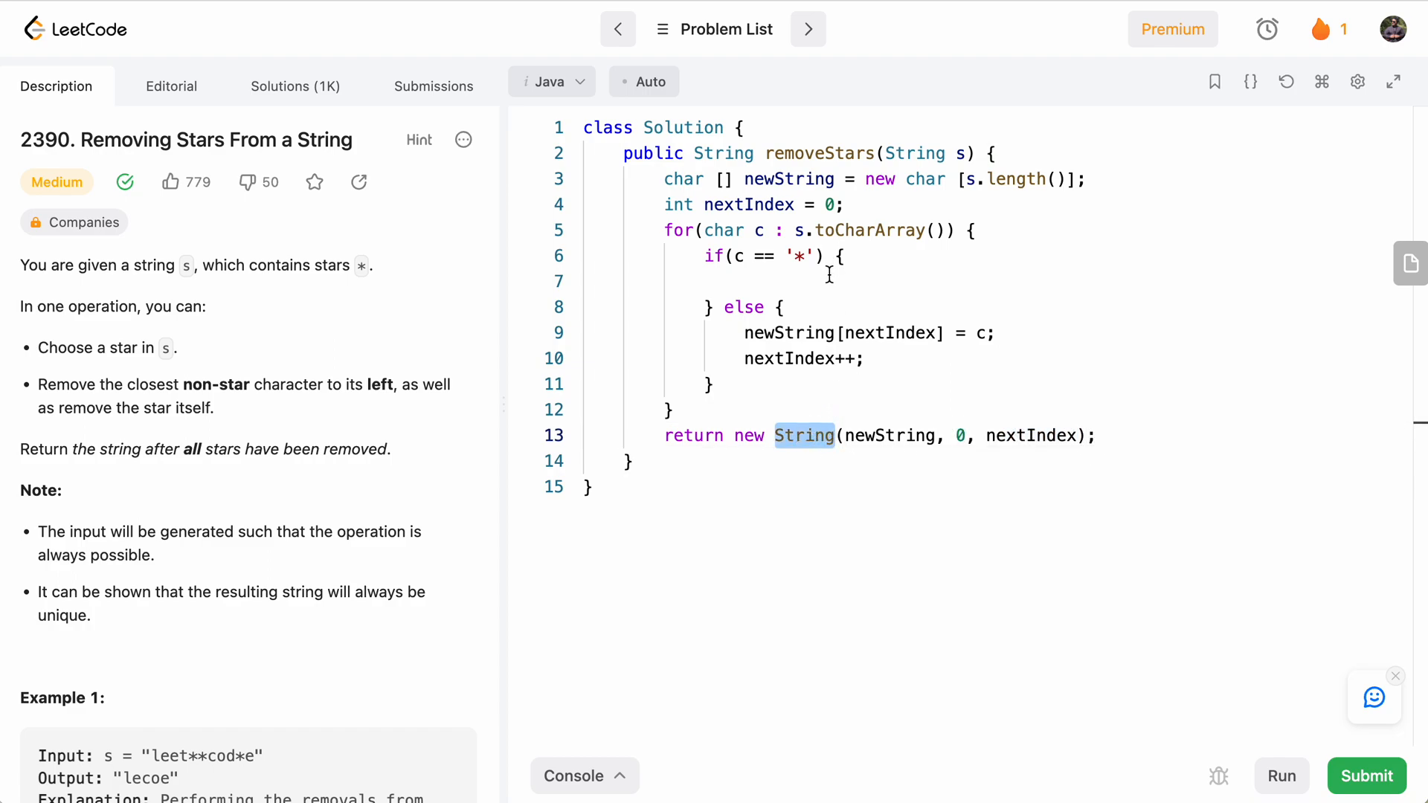
# - Add nextIndex--; in the star branch, guarded by if (nextIndex > 0), and format the braces
pyautogui.click(744, 281)
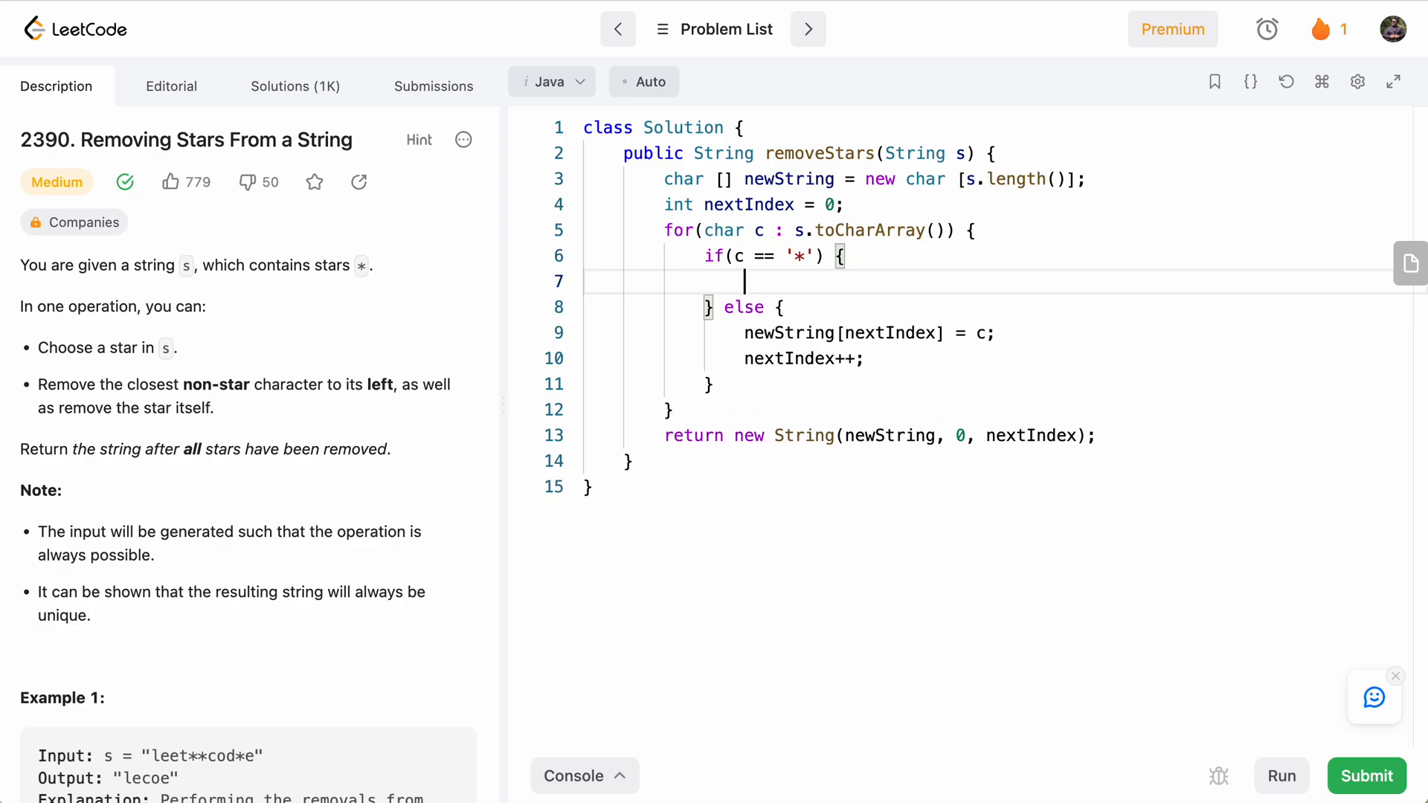
pyautogui.write('nextI')
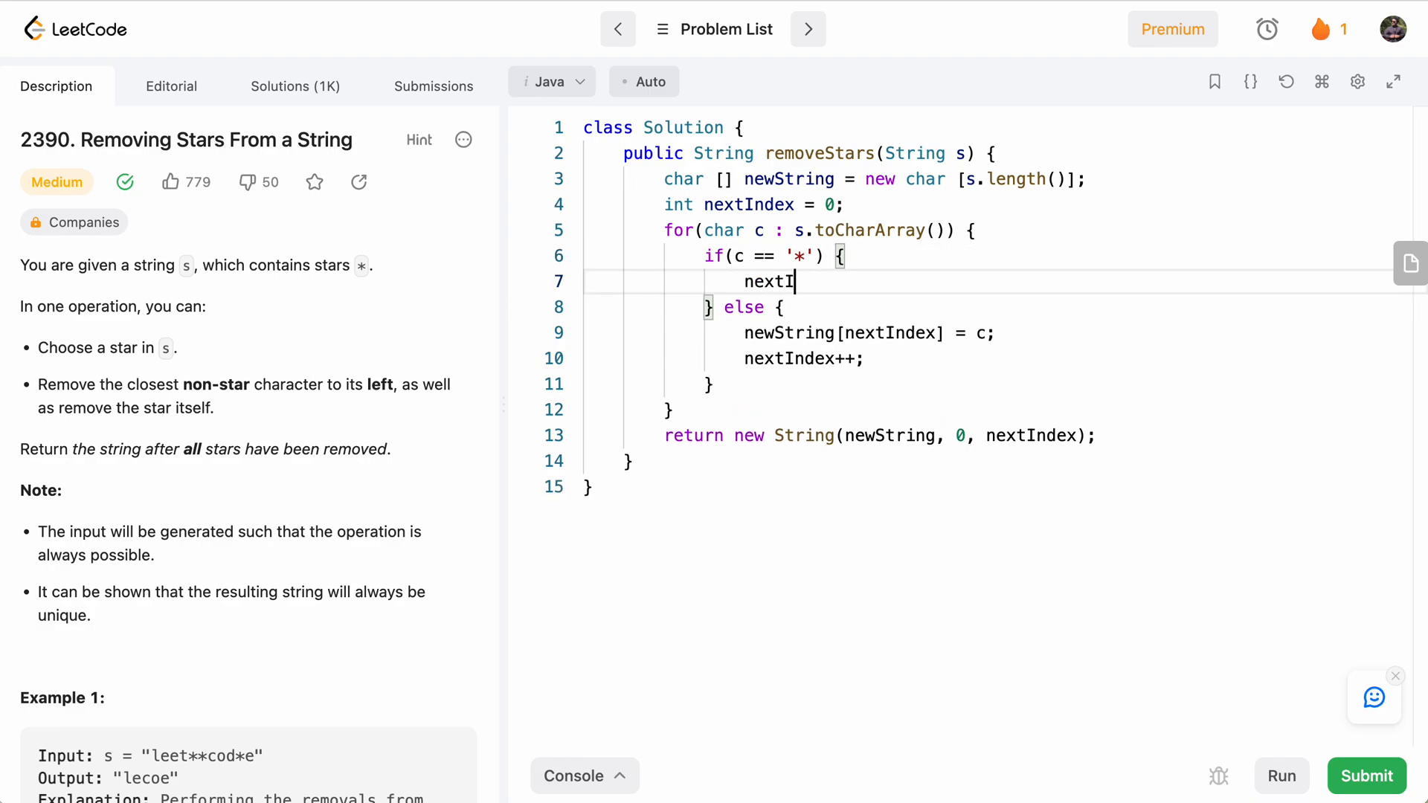
pyautogui.write('ndex--;')
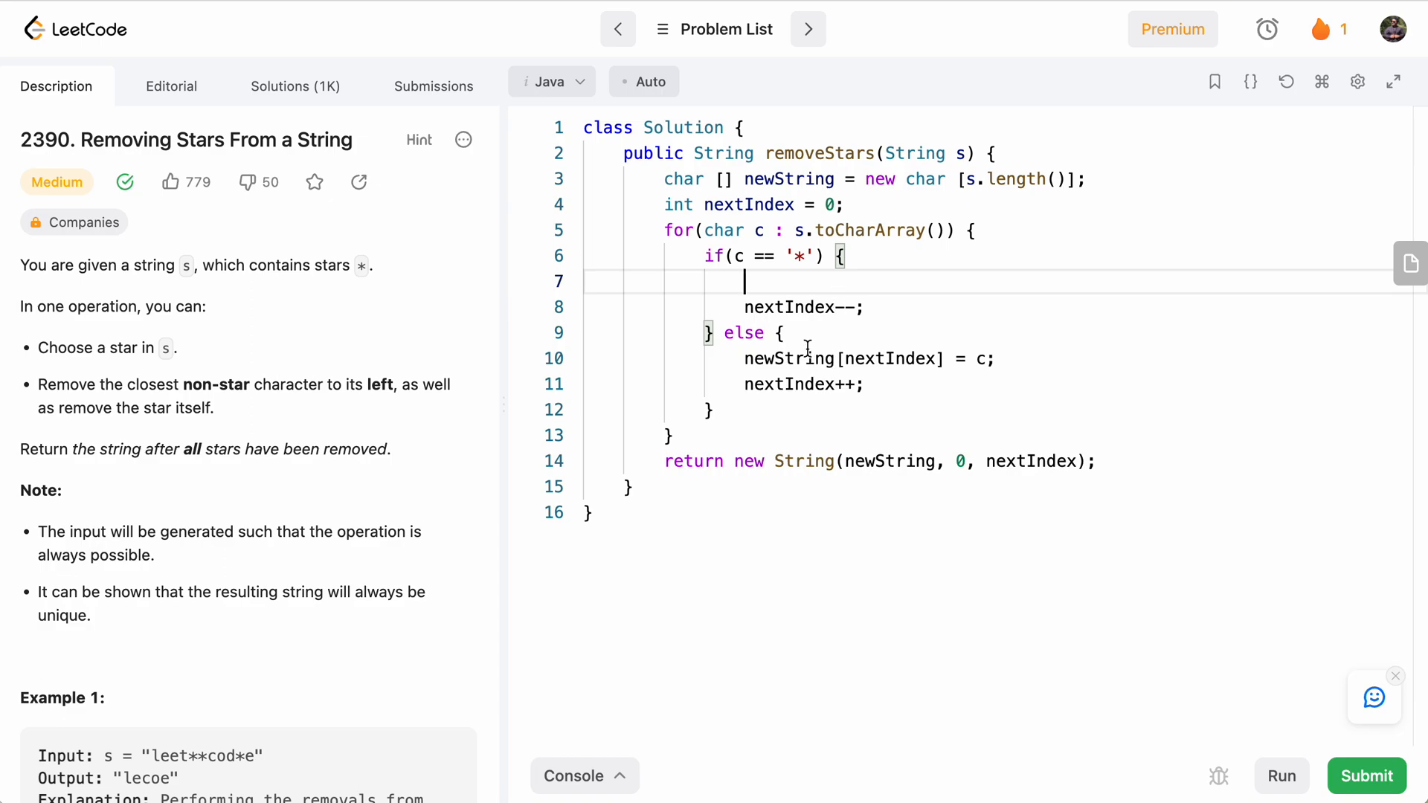
pyautogui.write('if')
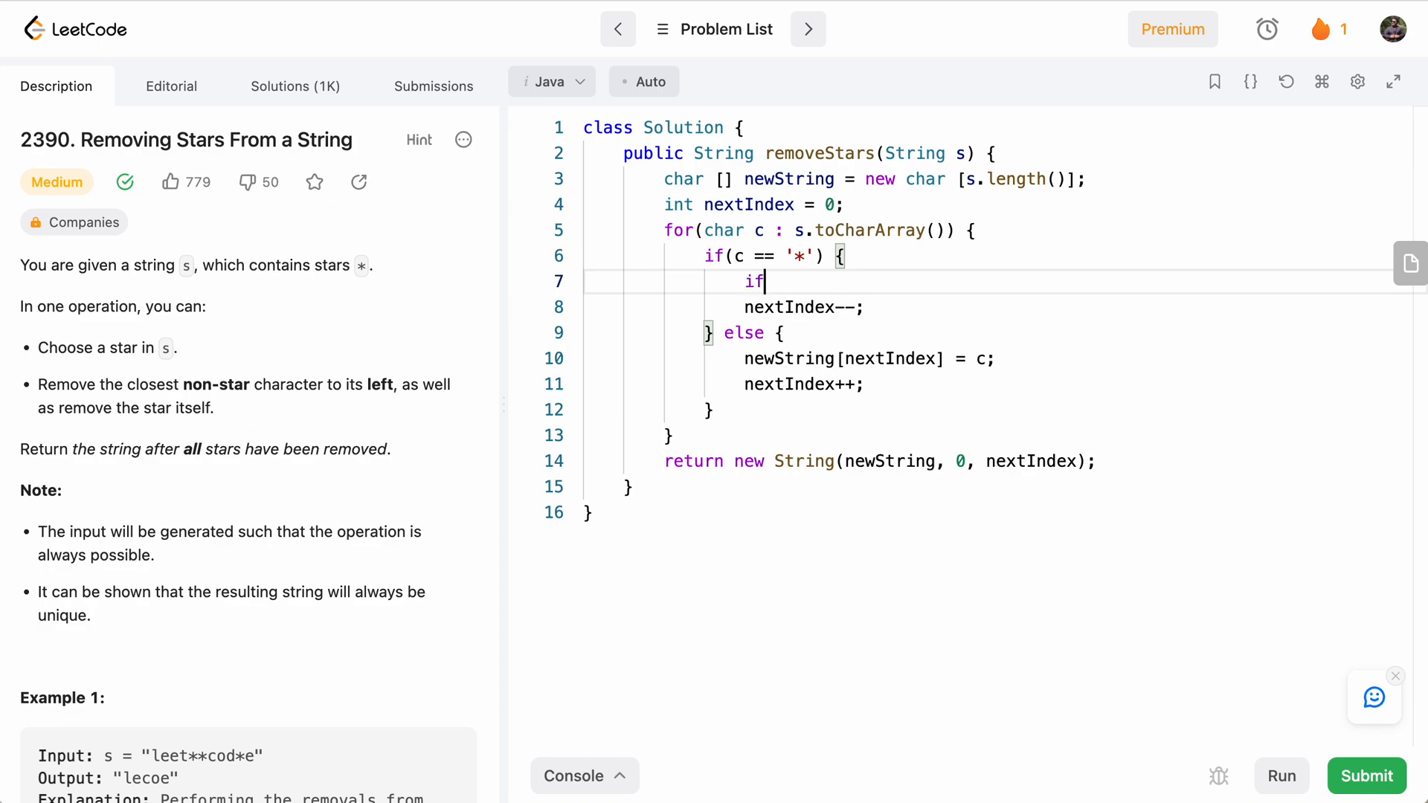
pyautogui.write('(nextIndex >')
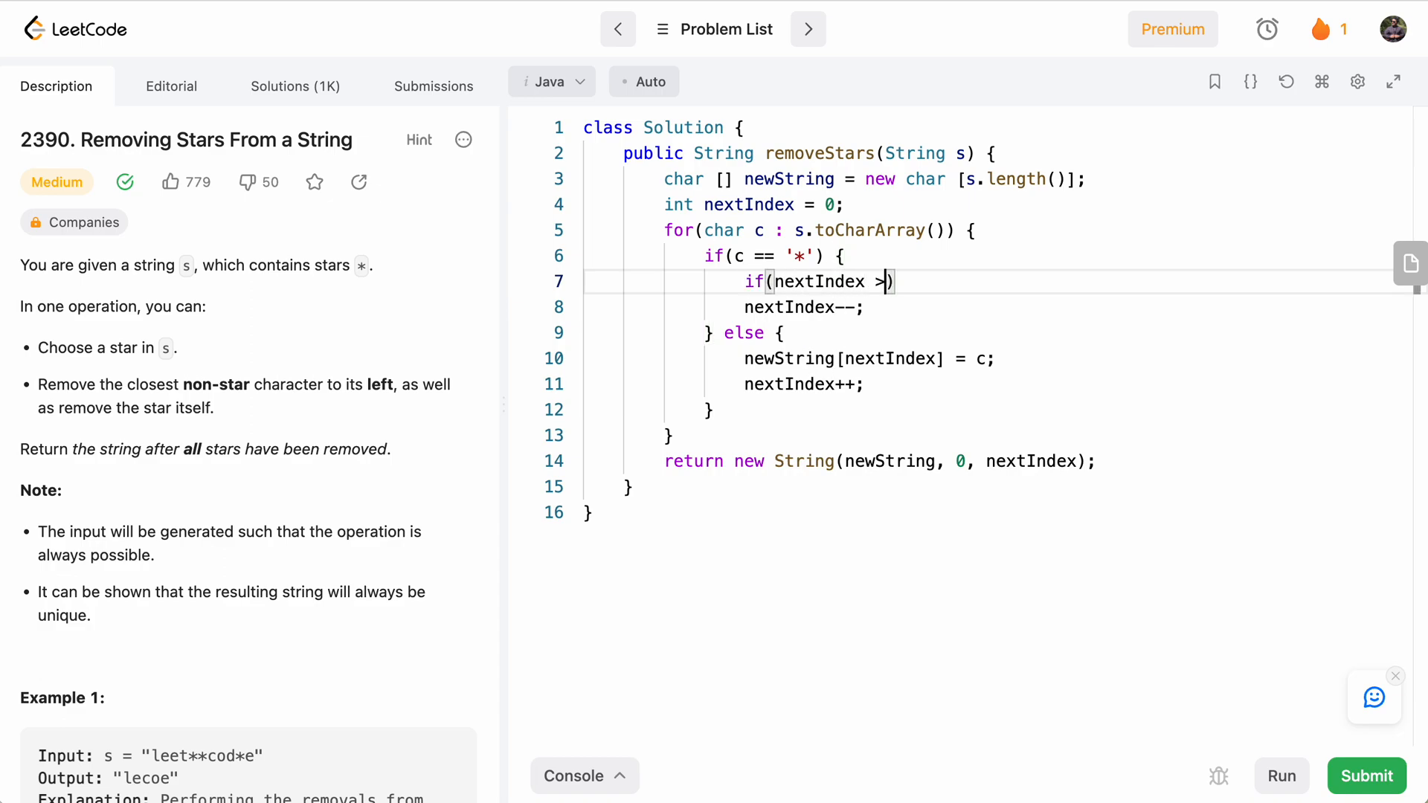
pyautogui.write('0) {}')
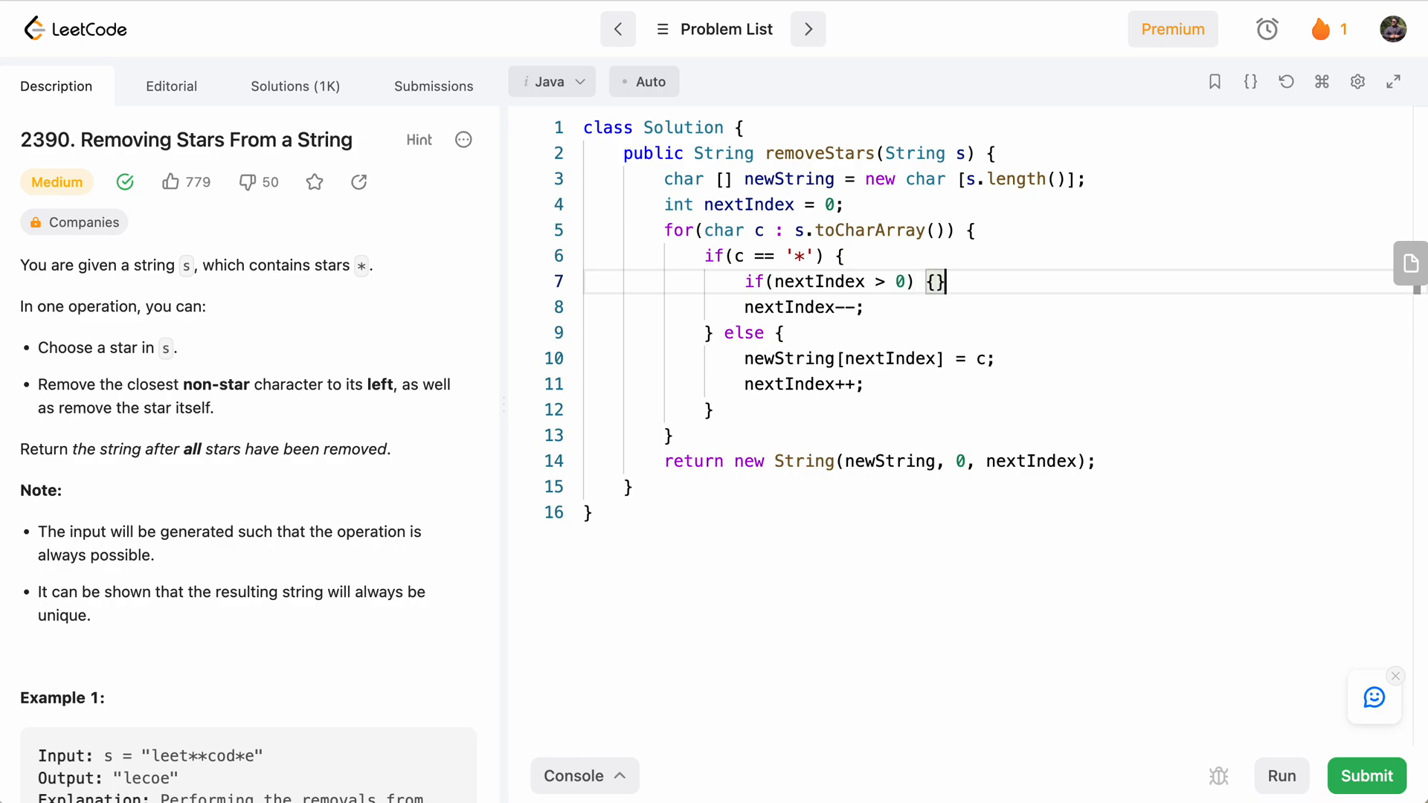
pyautogui.press('Enter')
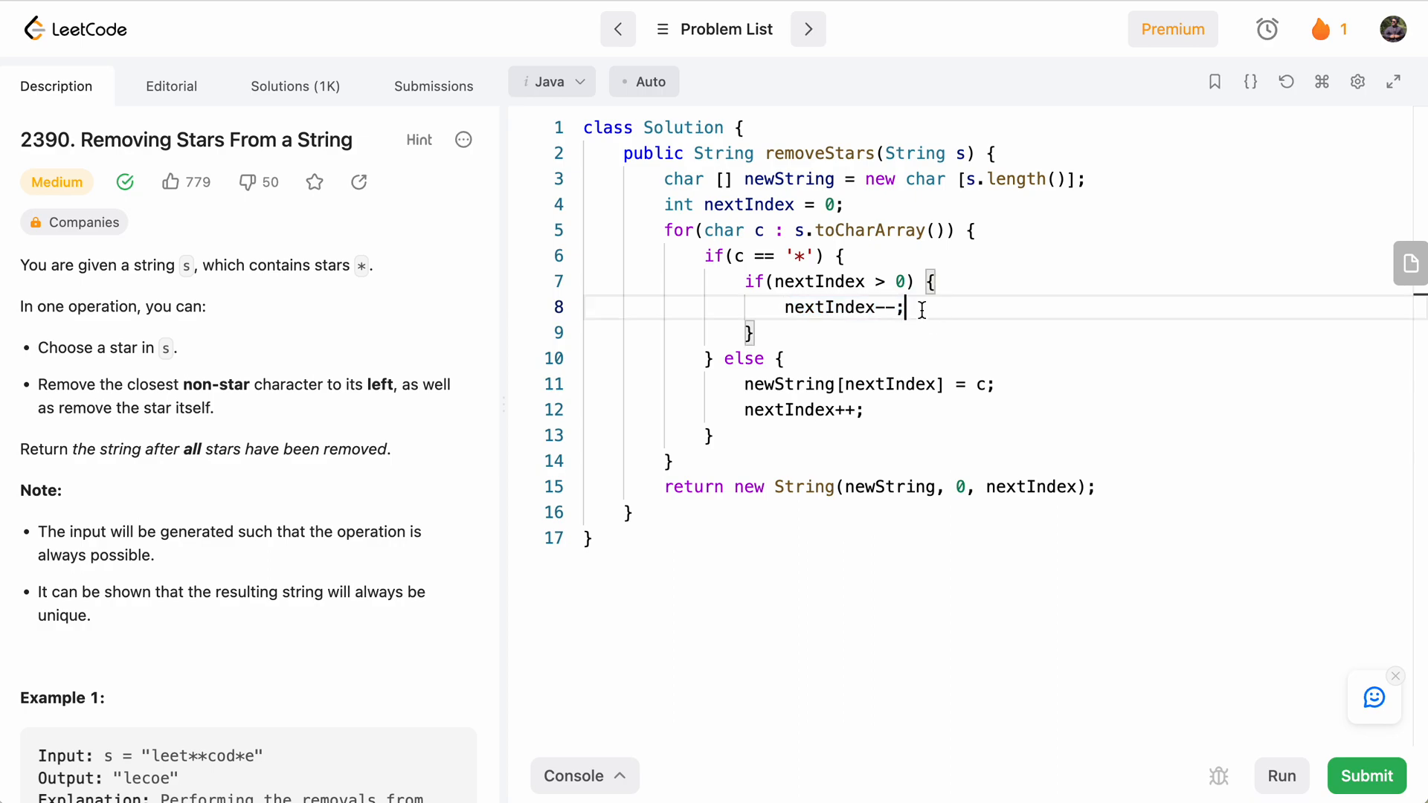
pyautogui.moveTo(1043, 487)
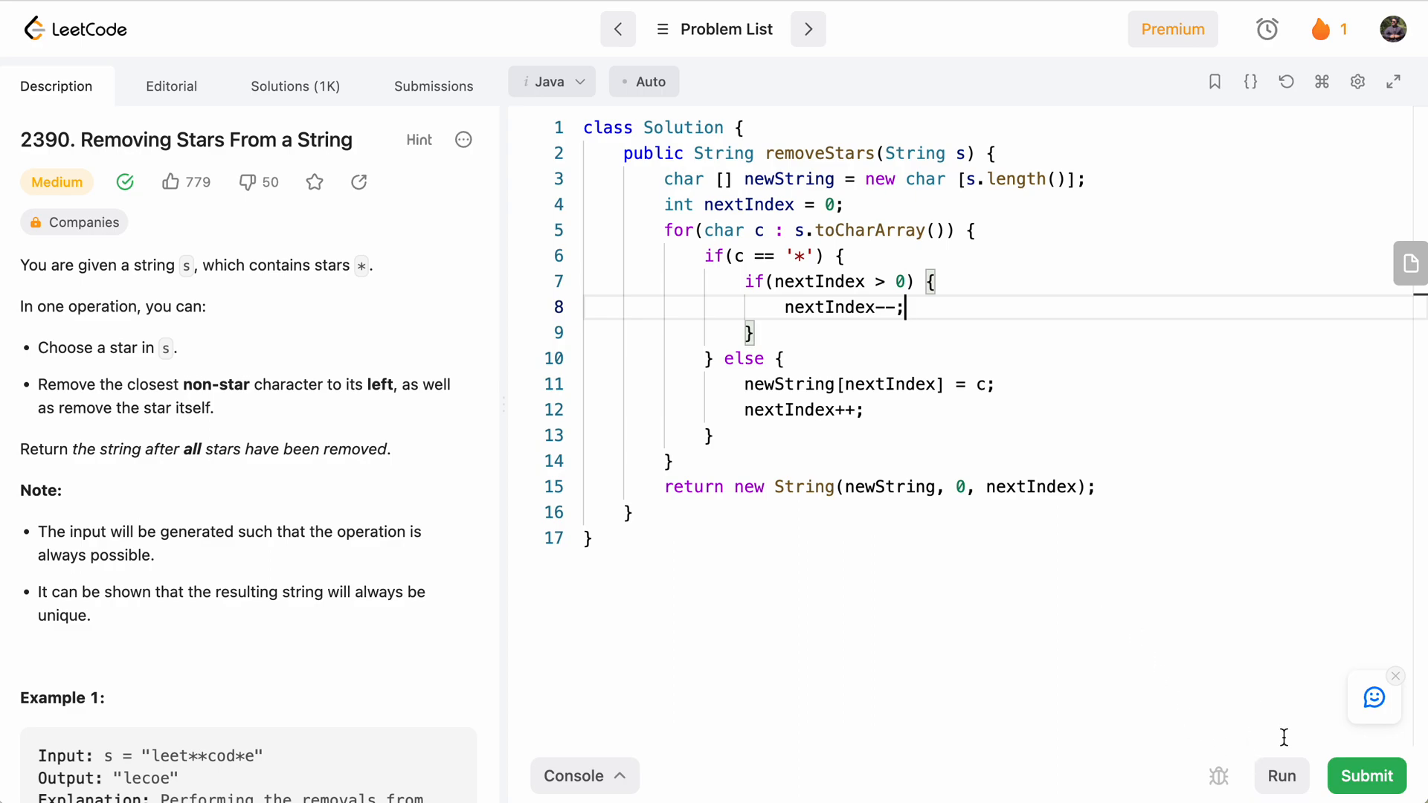
# - Run the sample test cases, then submit the solution for an Accepted 15 ms result
pyautogui.click(1281, 775)
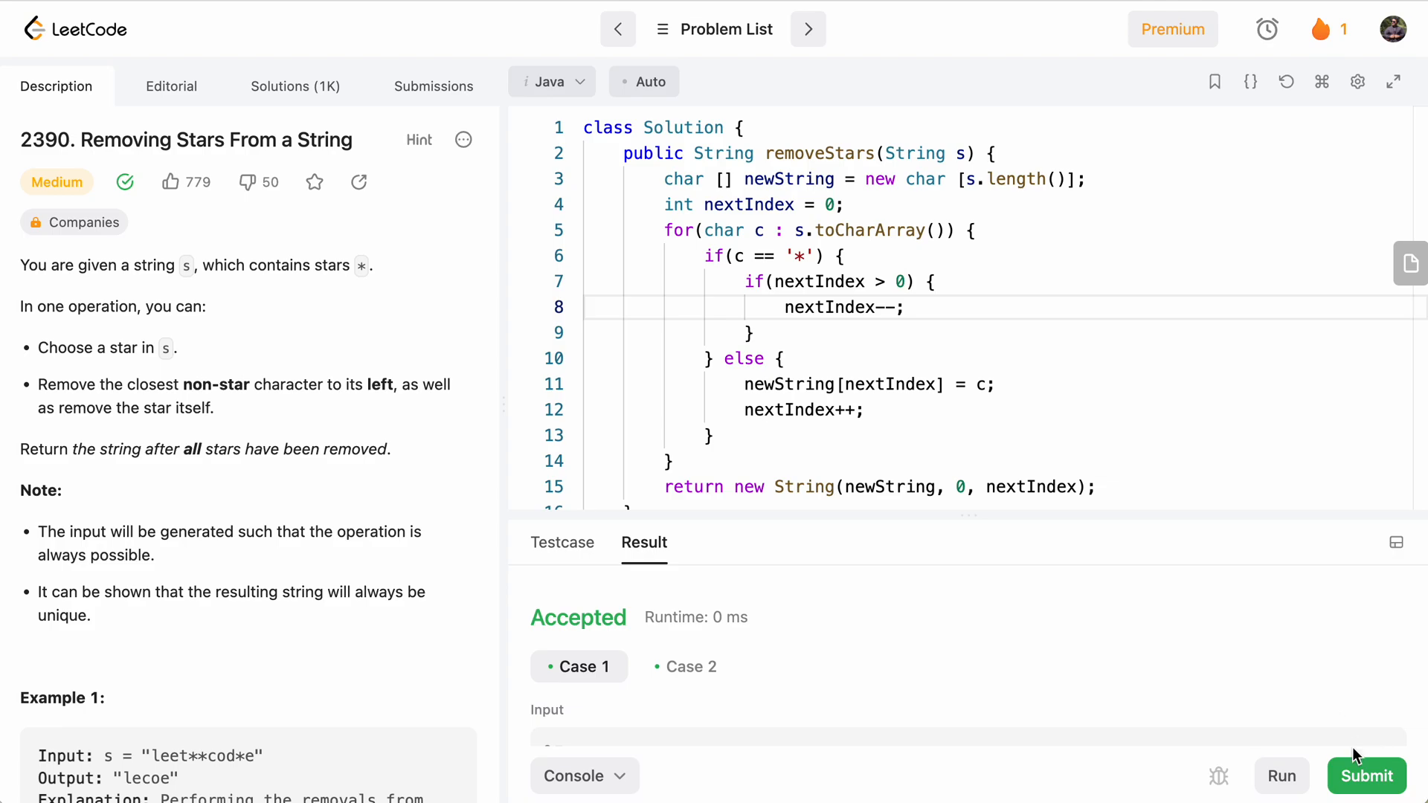
pyautogui.click(1366, 776)
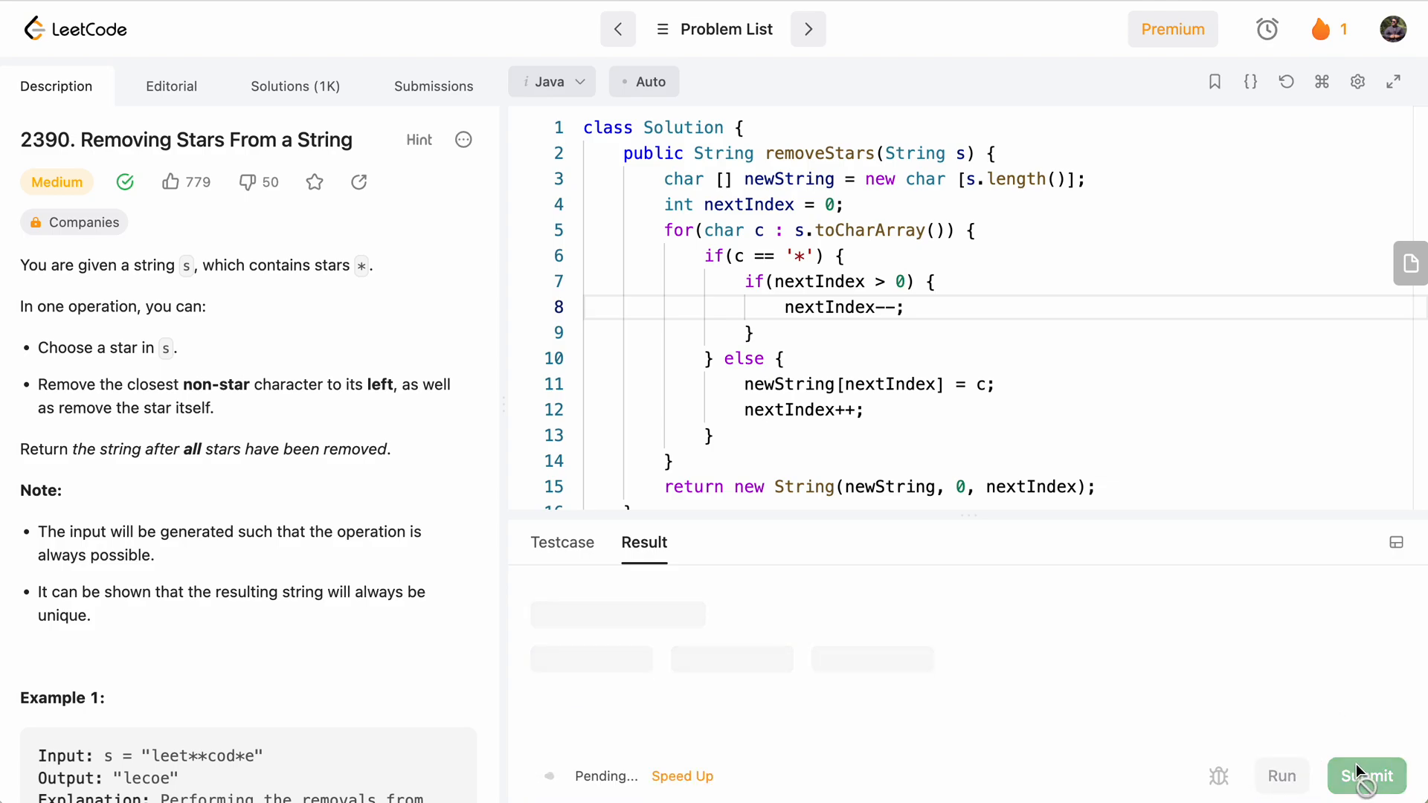
pyautogui.click(1366, 776)
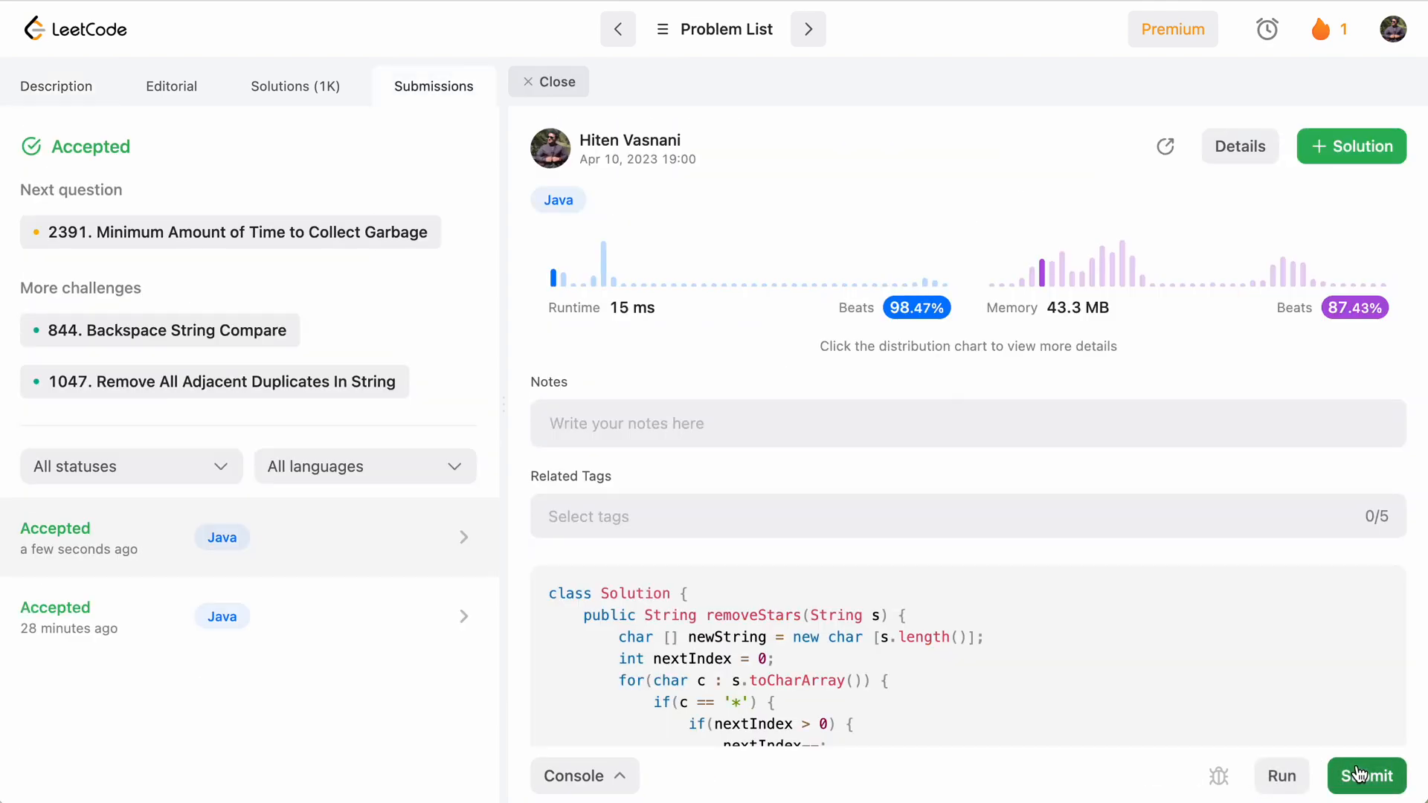
pyautogui.moveTo(1339, 698)
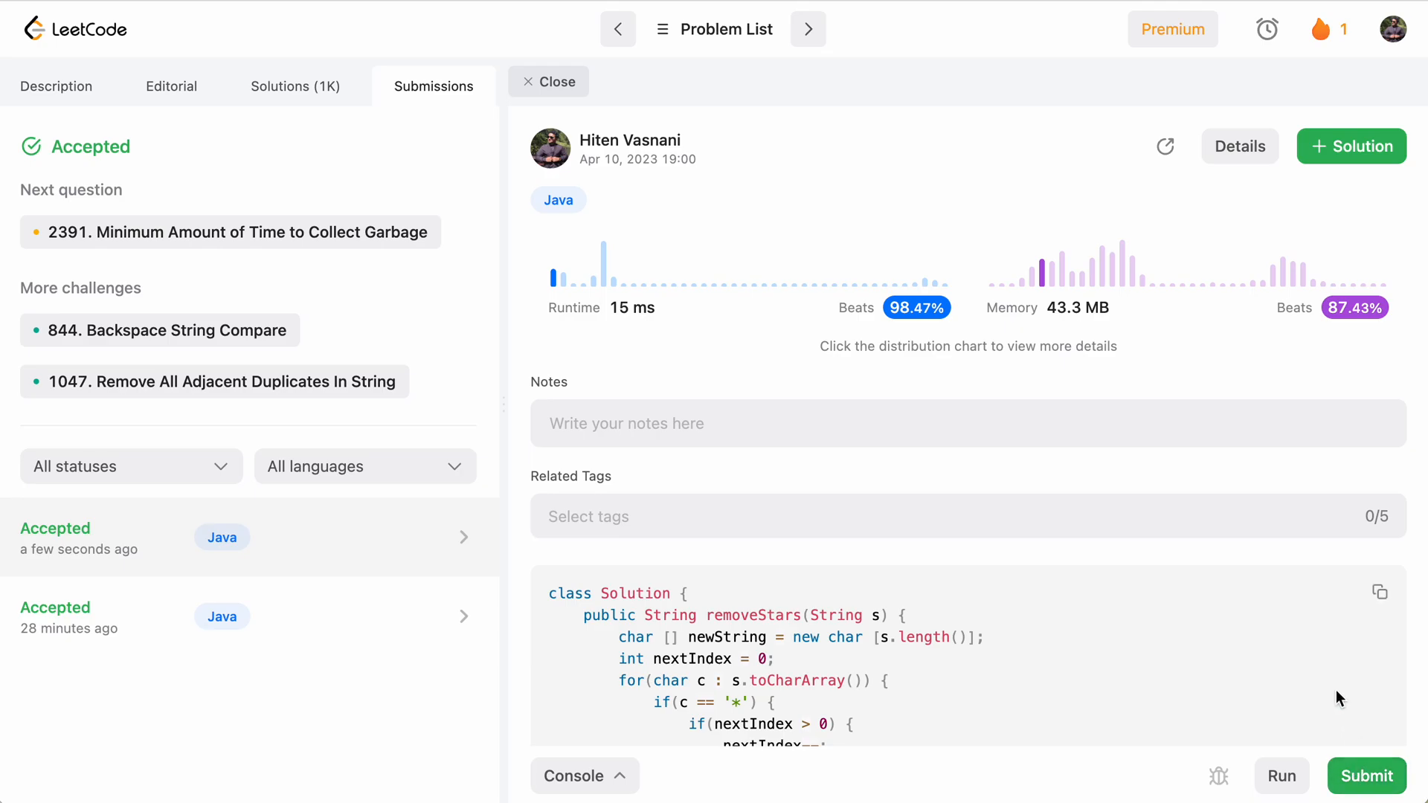